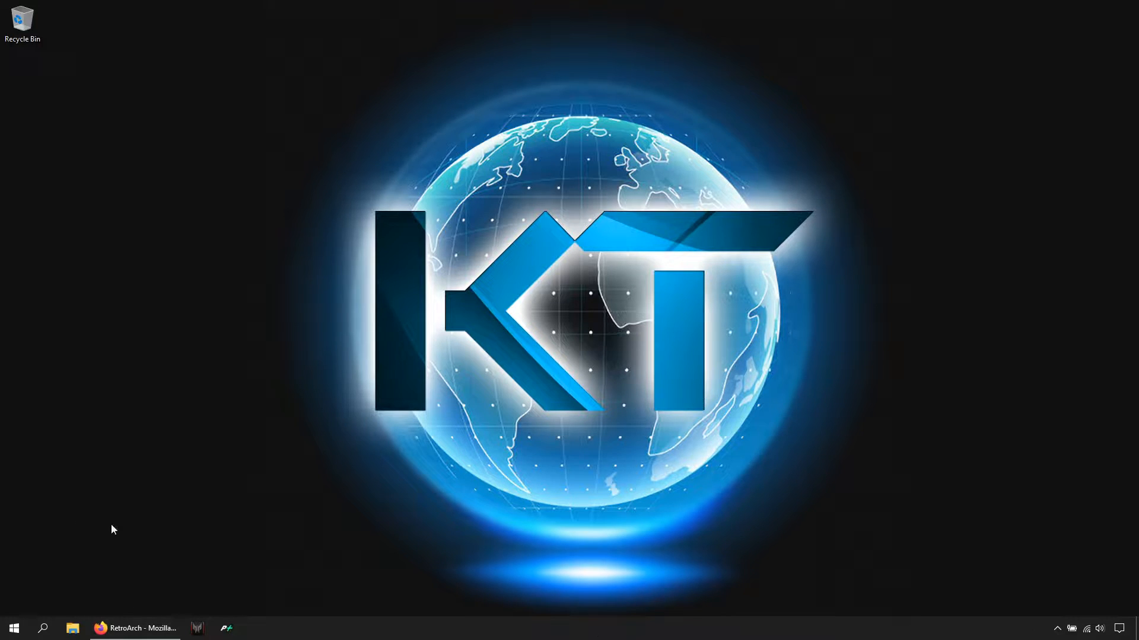
Restore and maximize Firefox on the RetroArch download page and start down the platform list.
left_click(134, 628)
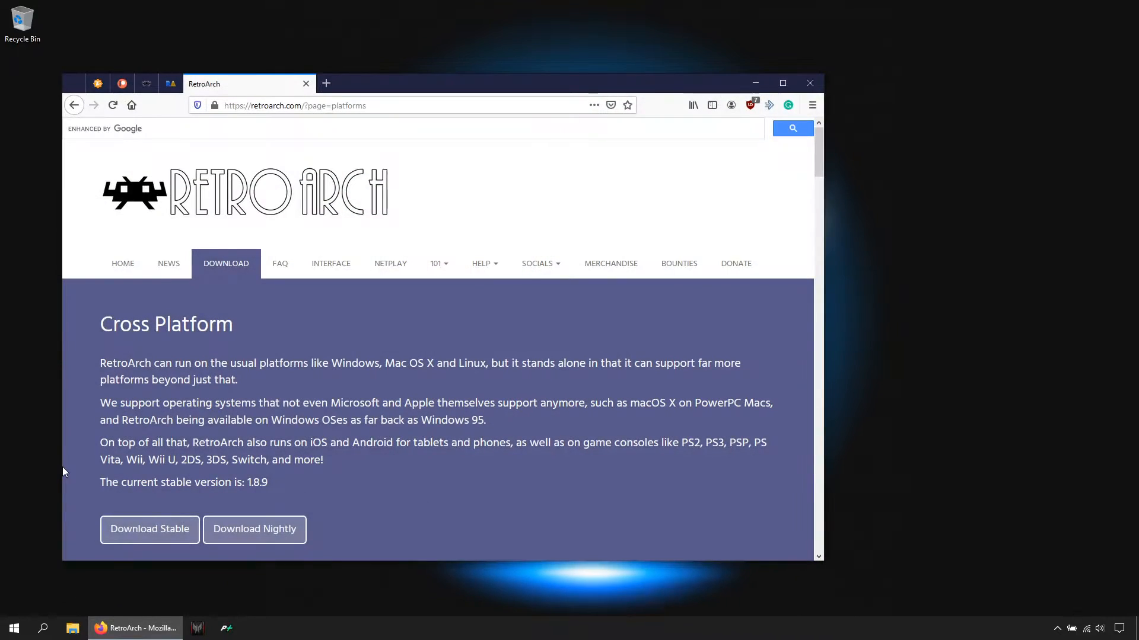
left_click(783, 83)
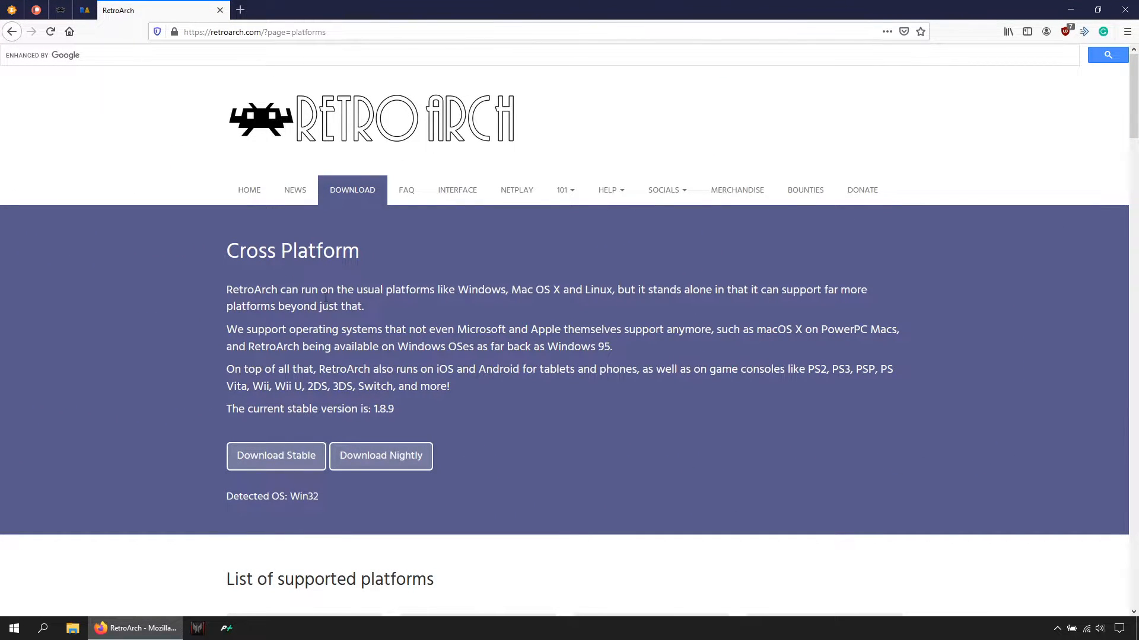
scroll("down", 3)
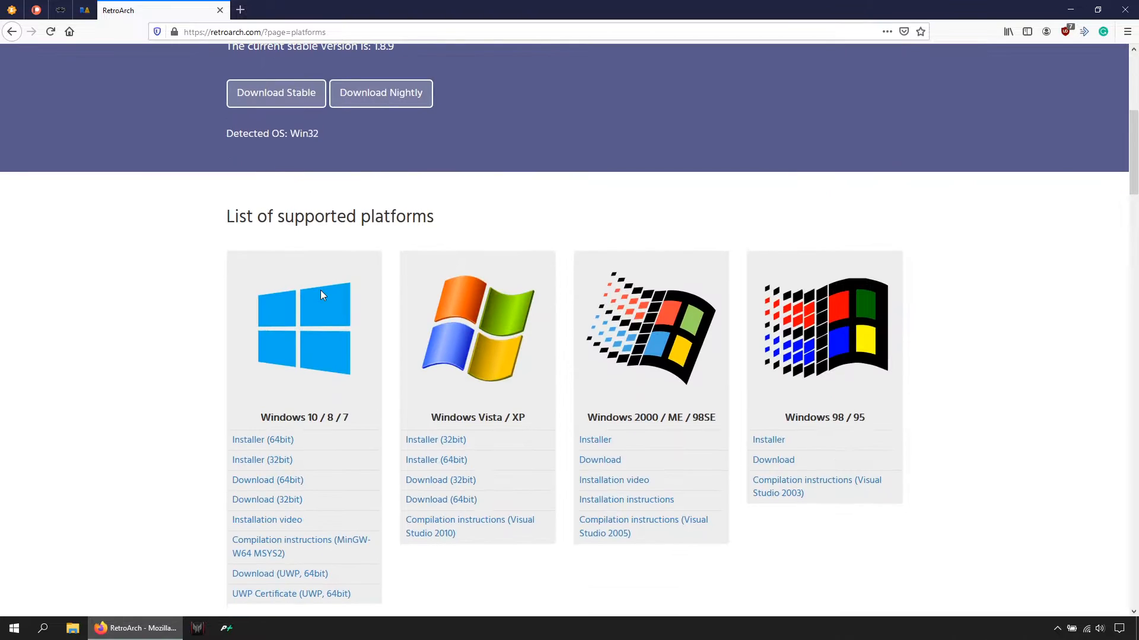
scroll("down", 3)
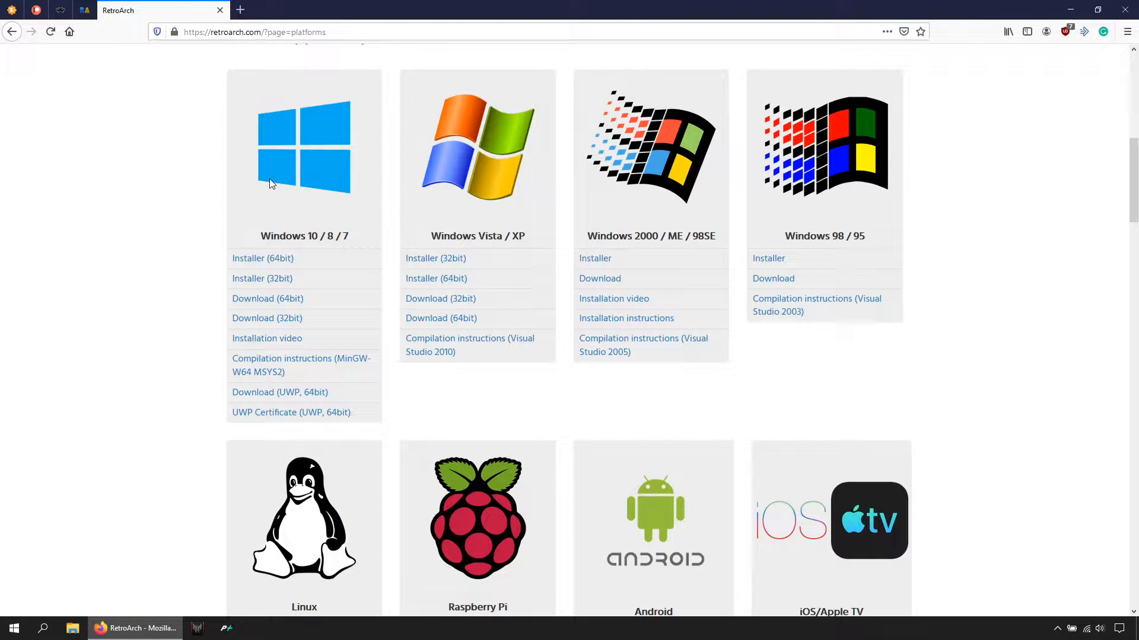
mouse_move(821, 118)
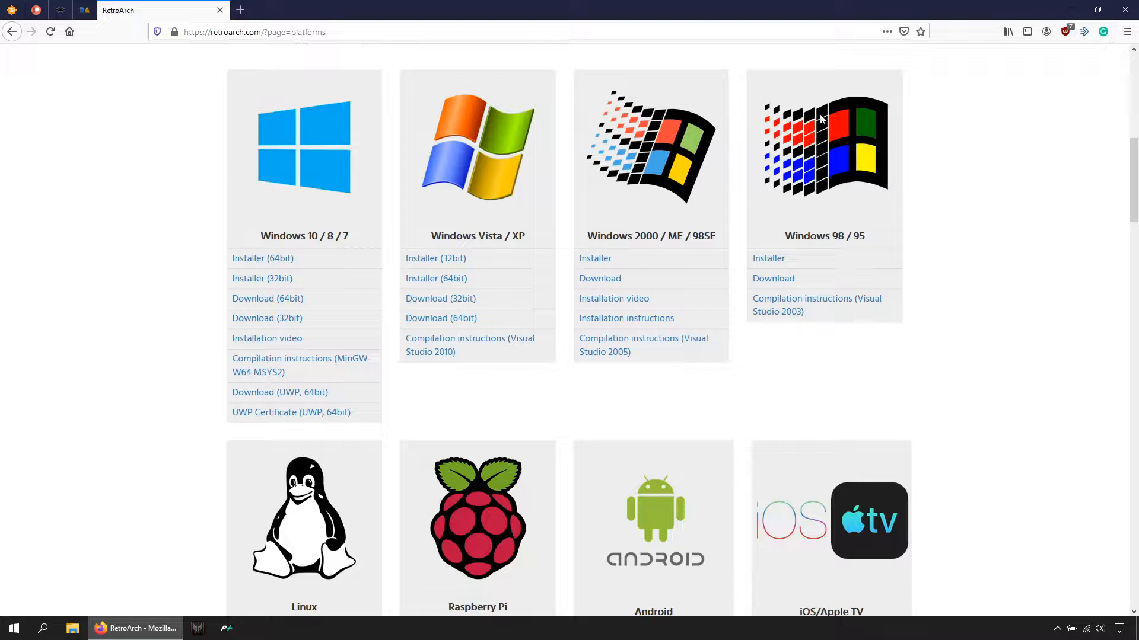
mouse_move(666, 250)
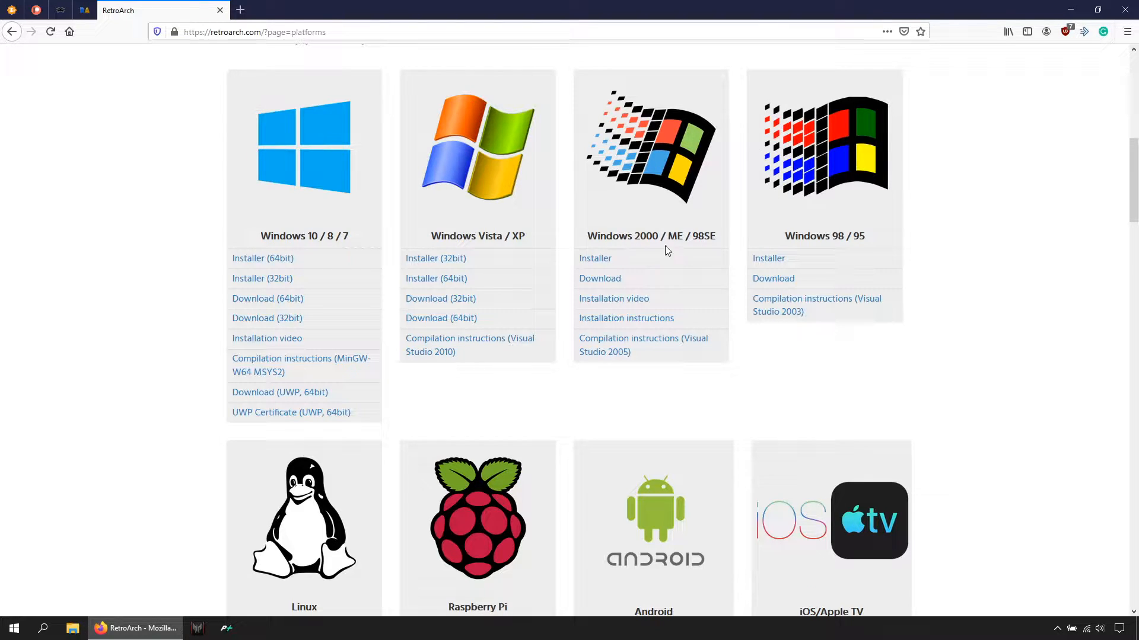
mouse_move(695, 242)
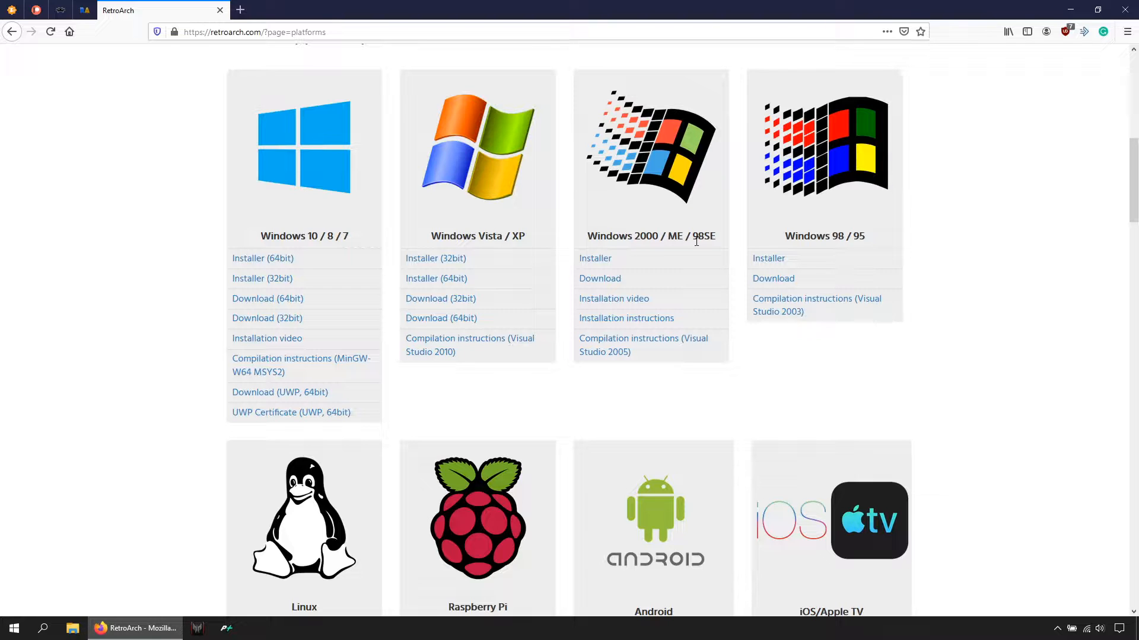
scroll("down", 3)
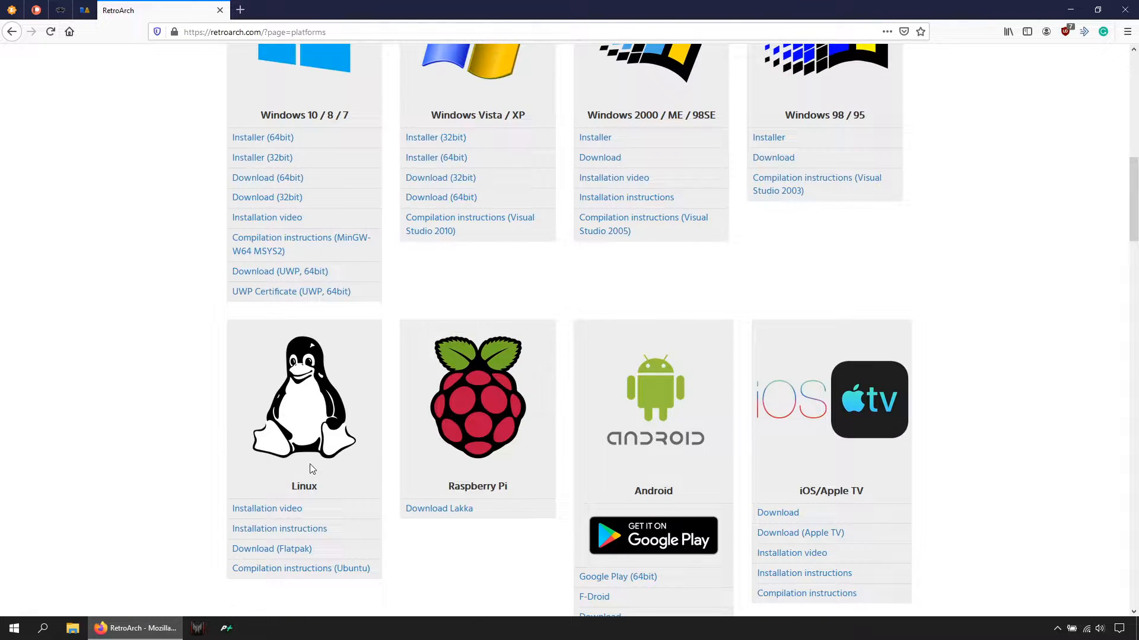
scroll("down", 3)
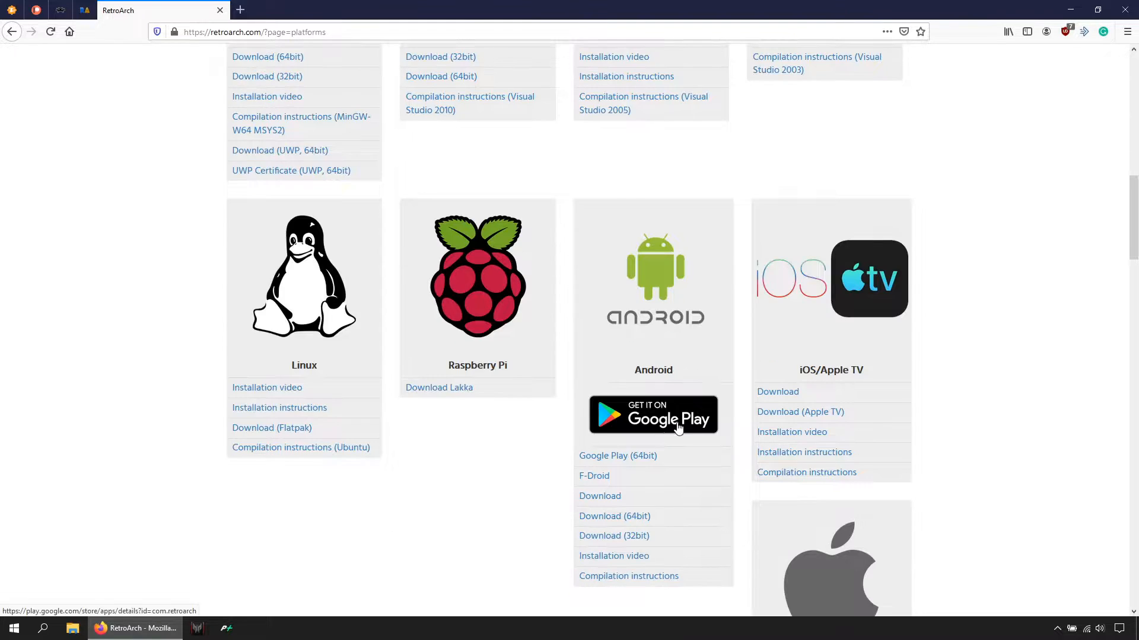
mouse_move(854, 363)
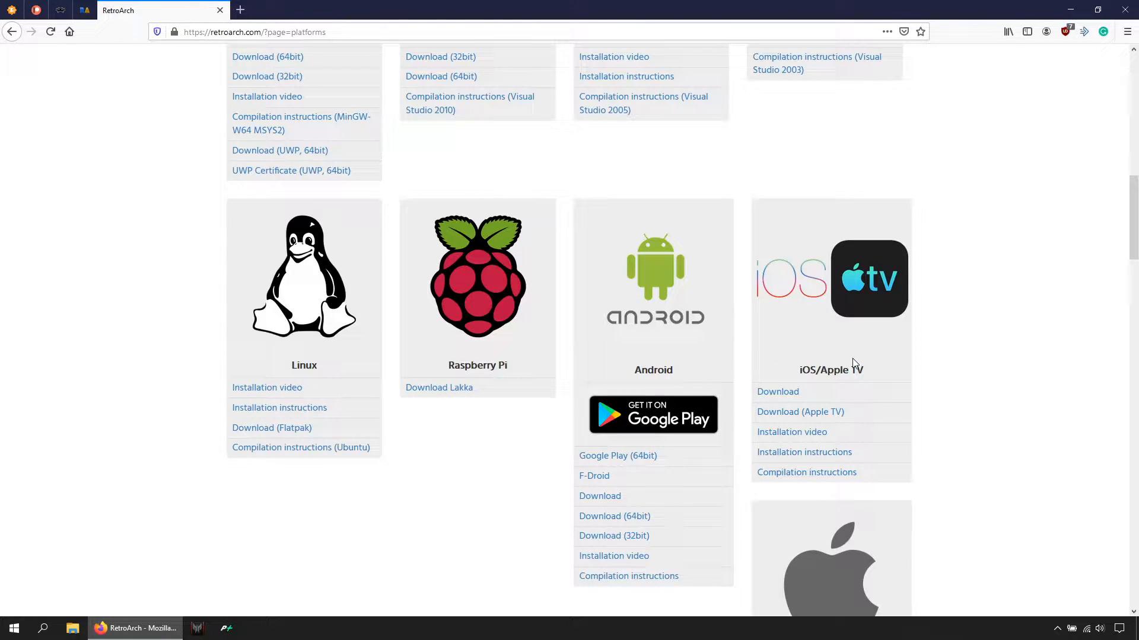
Browse further through the supported consoles in the platform list.
scroll("down", 3)
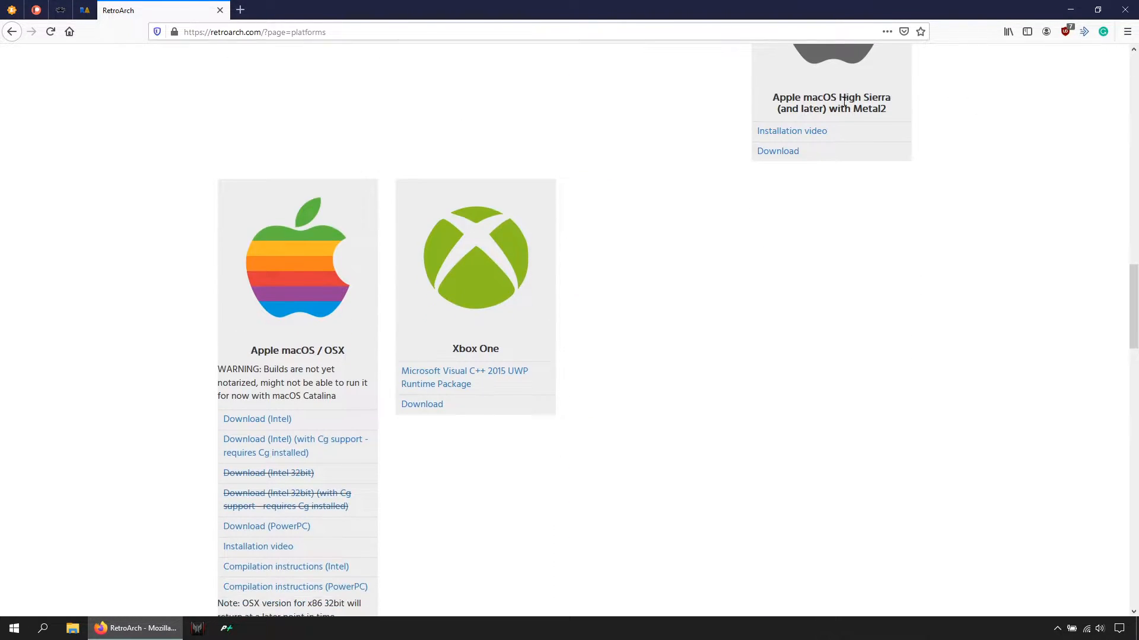
scroll("up", 3)
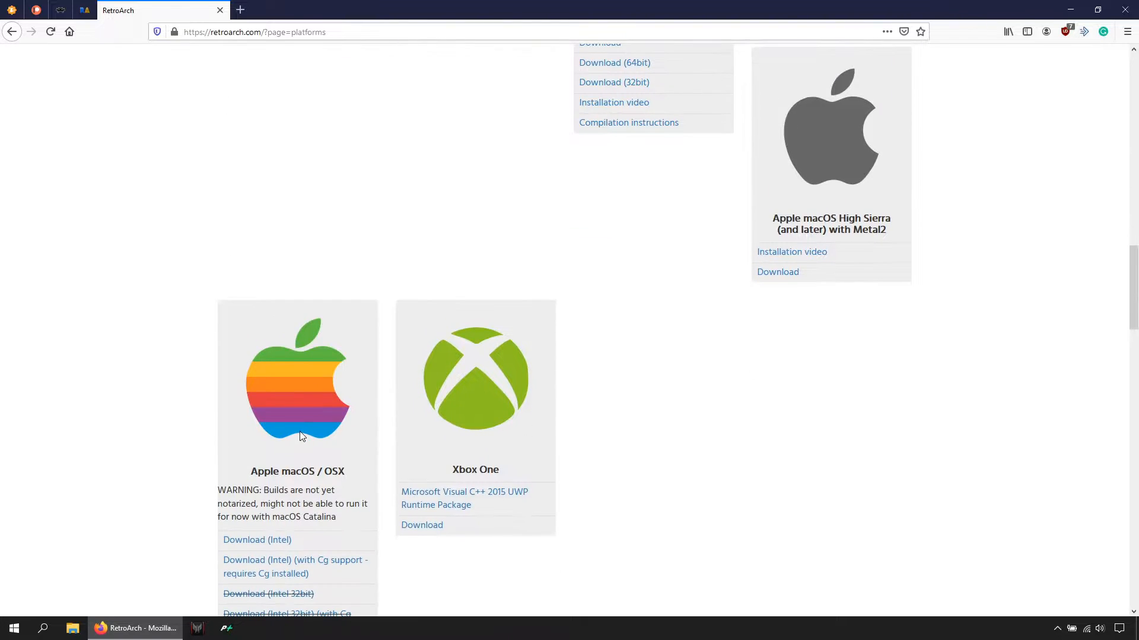
mouse_move(484, 436)
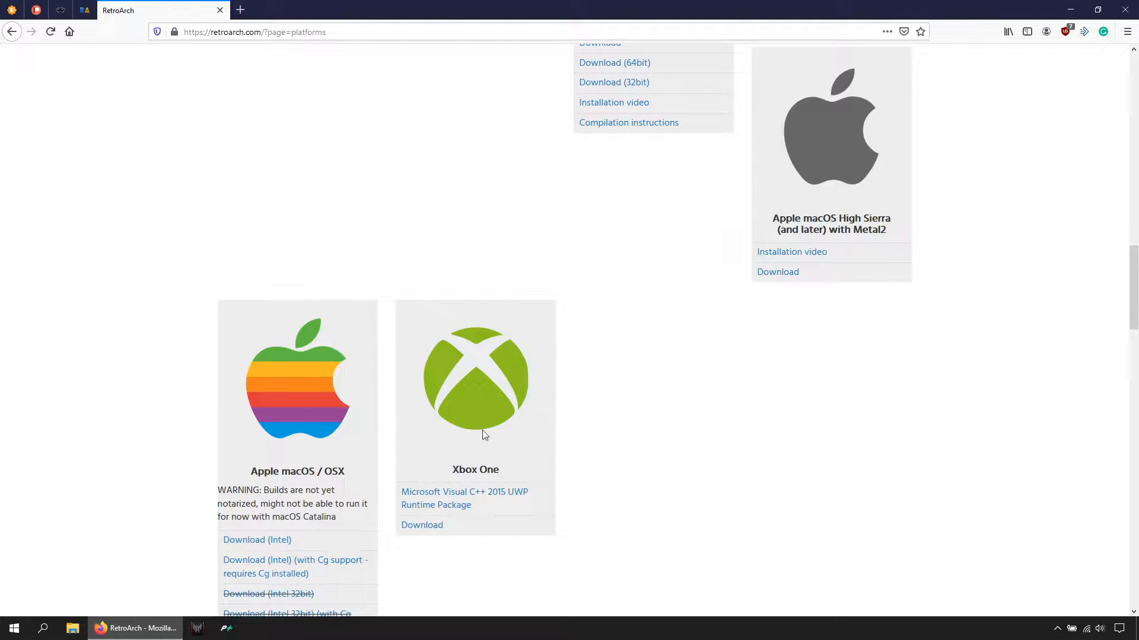
scroll("down", 3)
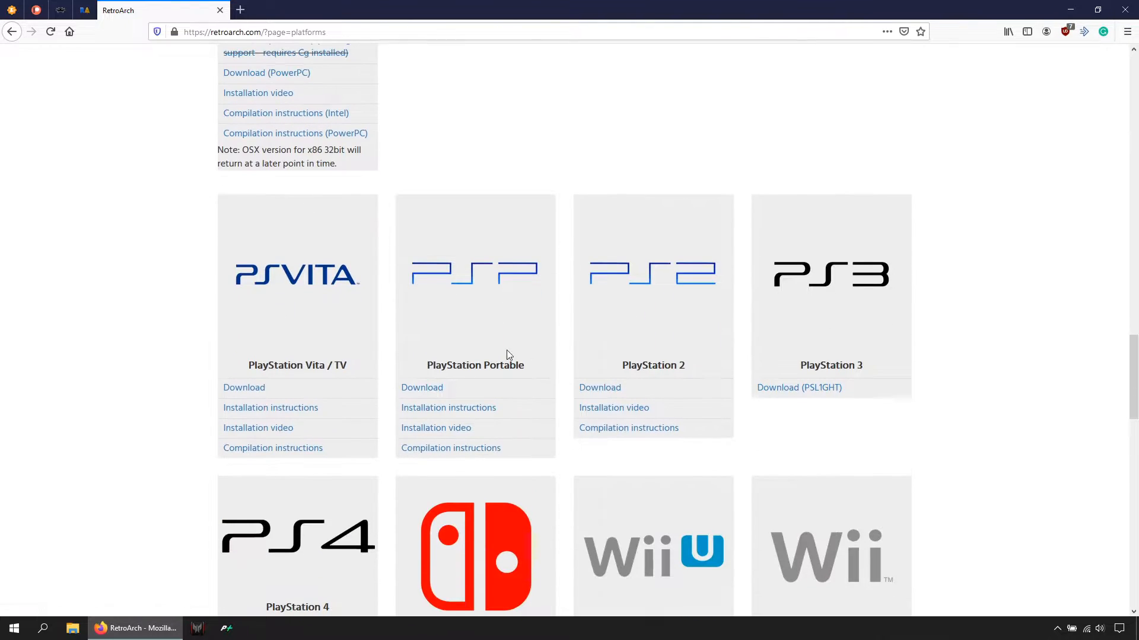
mouse_move(486, 292)
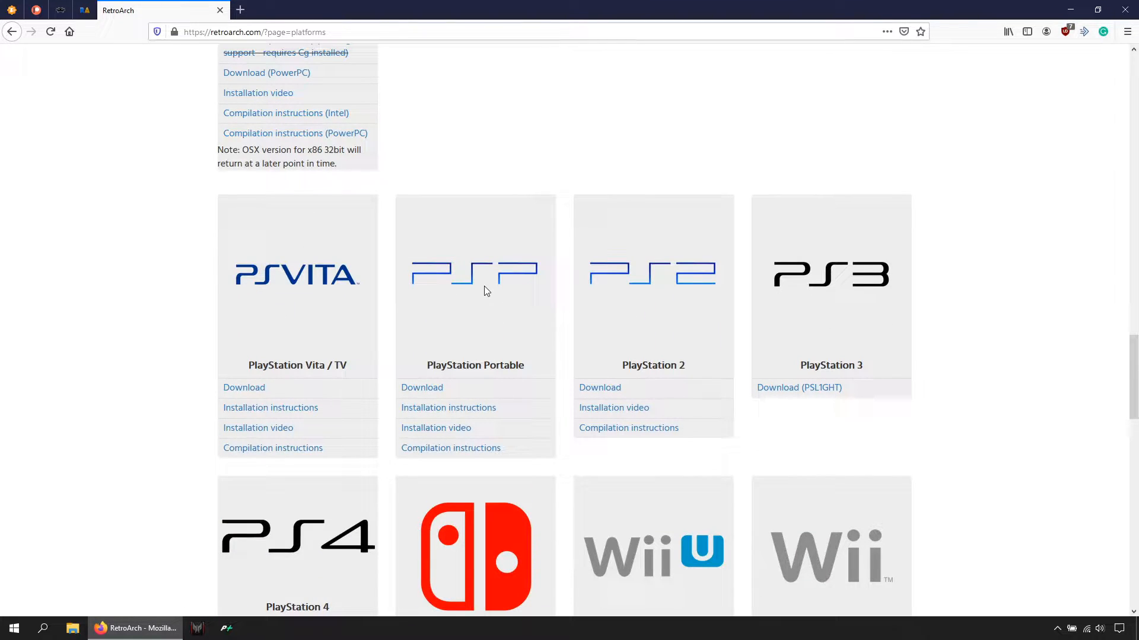
scroll("down", 3)
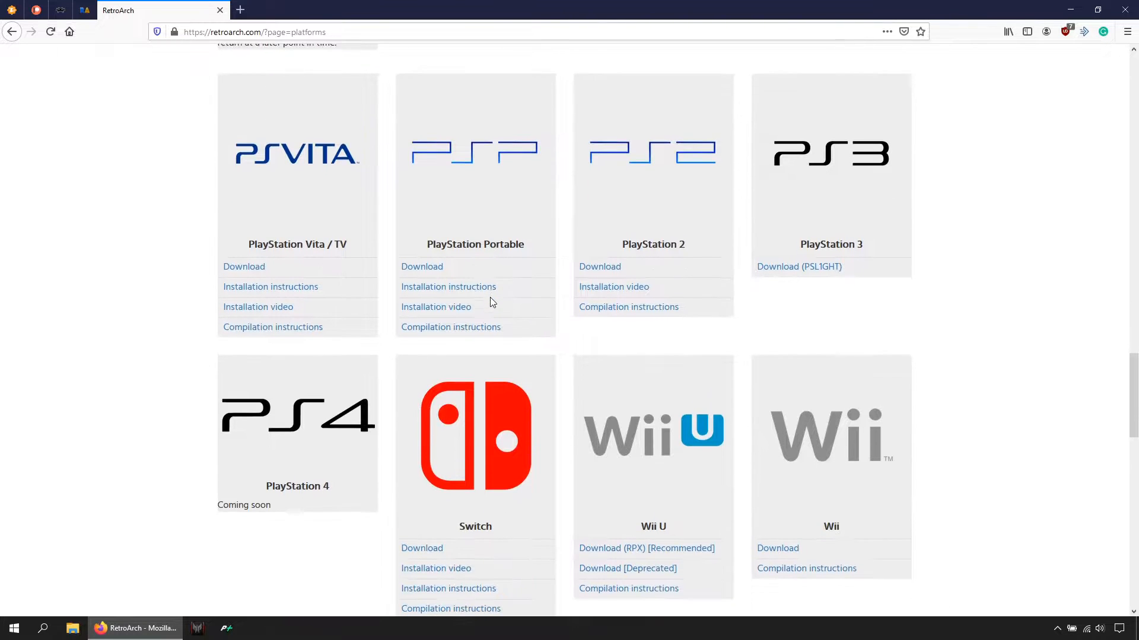
scroll("down", 3)
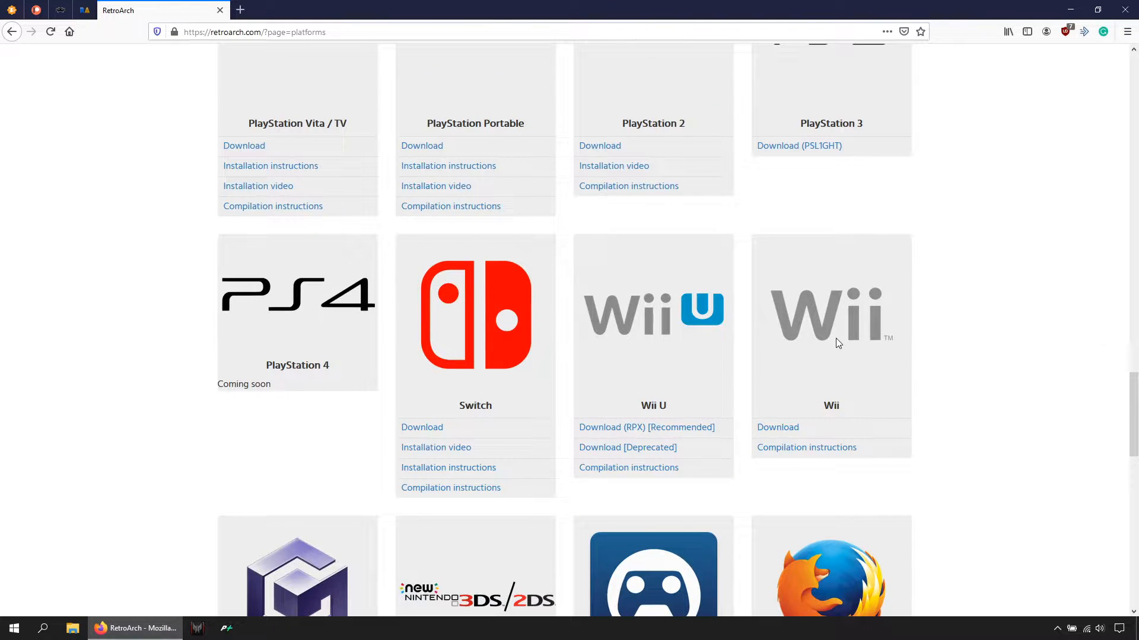
scroll("down", 3)
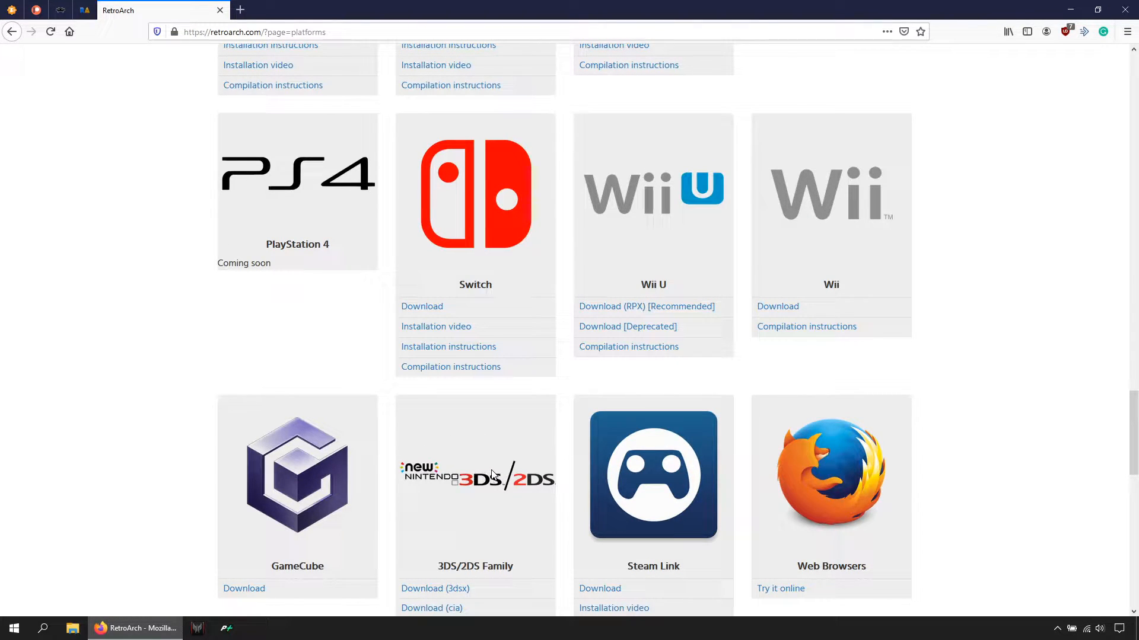
scroll("down", 3)
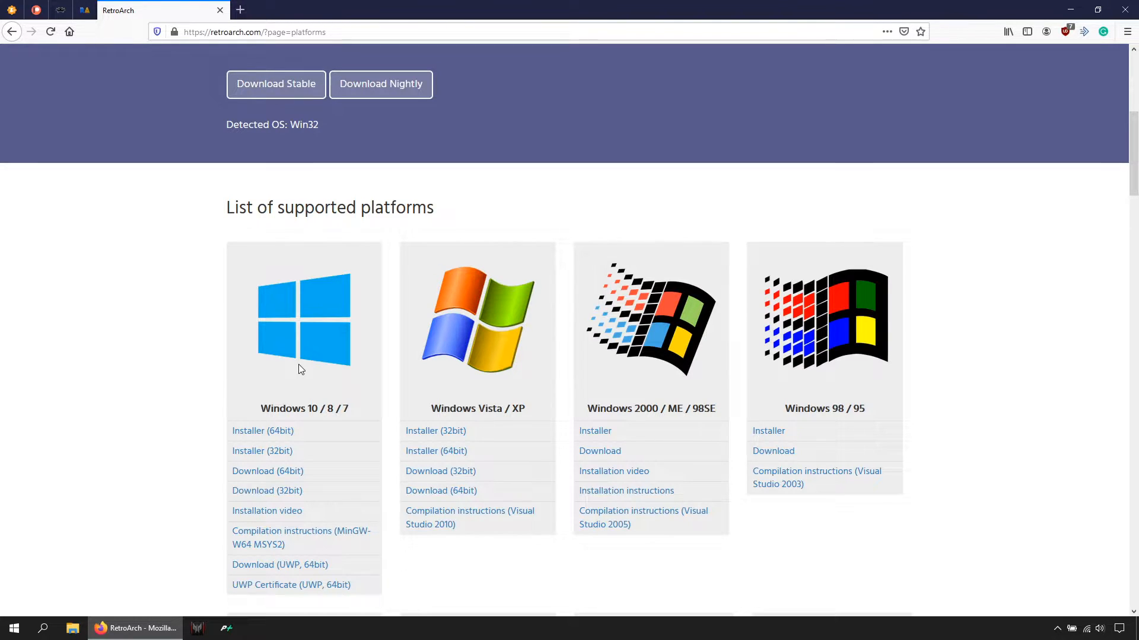
Scroll to Windows 10/8/7 and download the 64-bit RetroArch build.
scroll("down", 3)
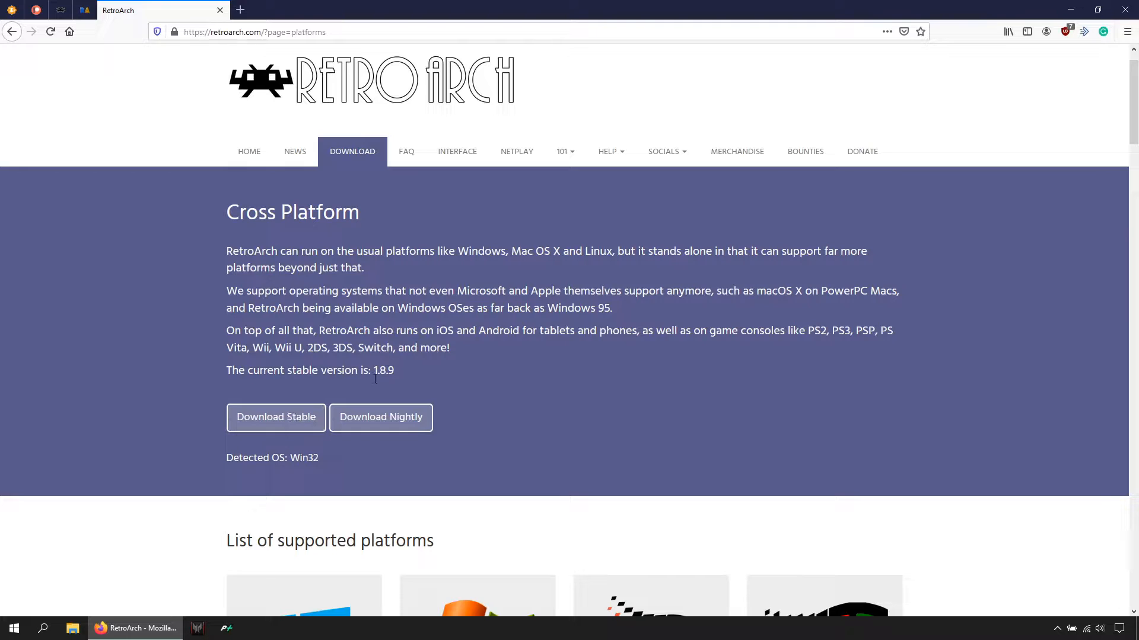
mouse_move(381, 417)
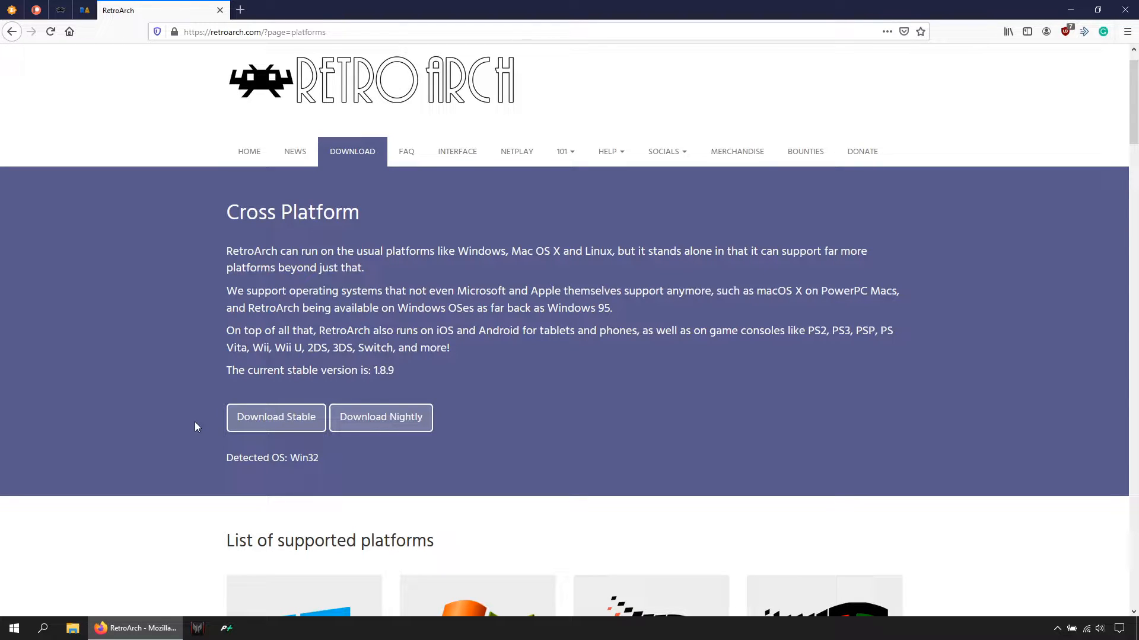
scroll("down", 3)
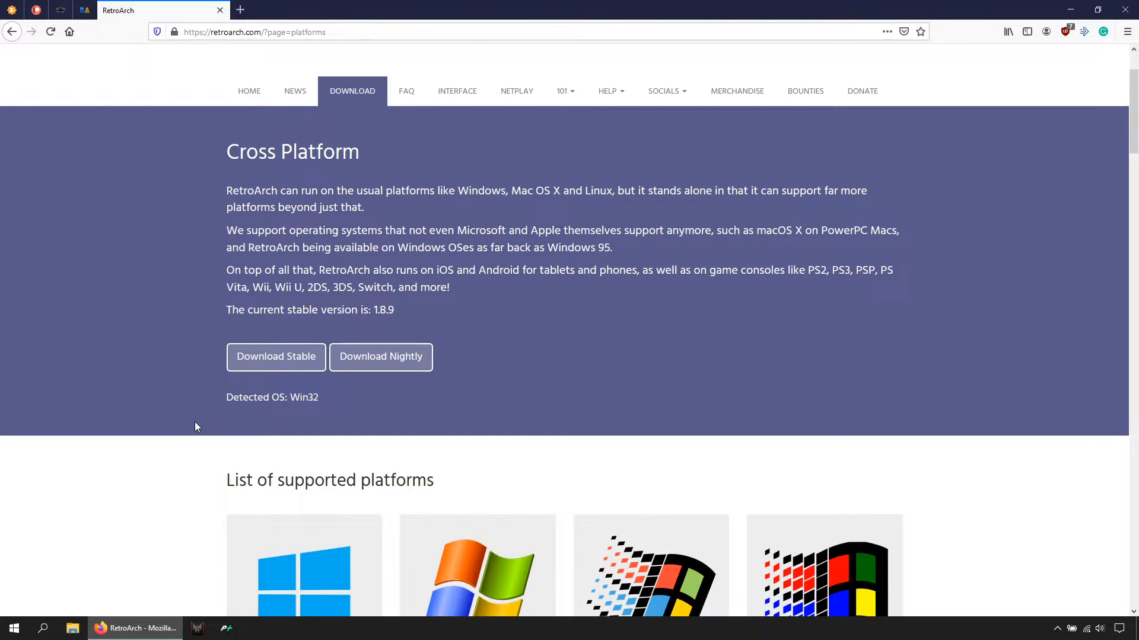
scroll("down", 3)
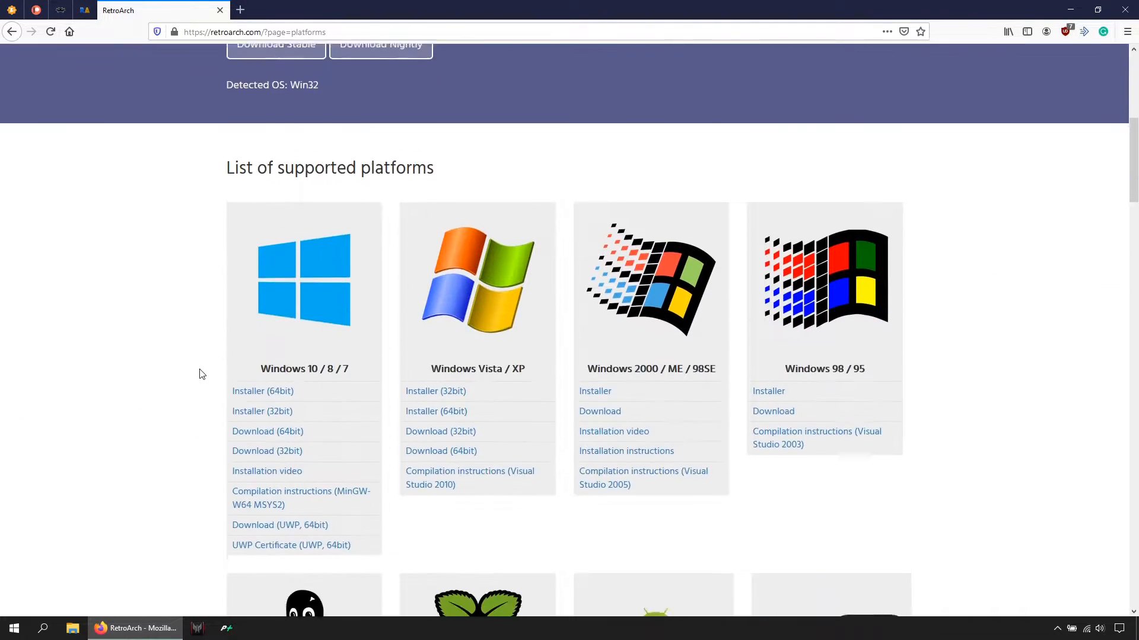
scroll("down", 3)
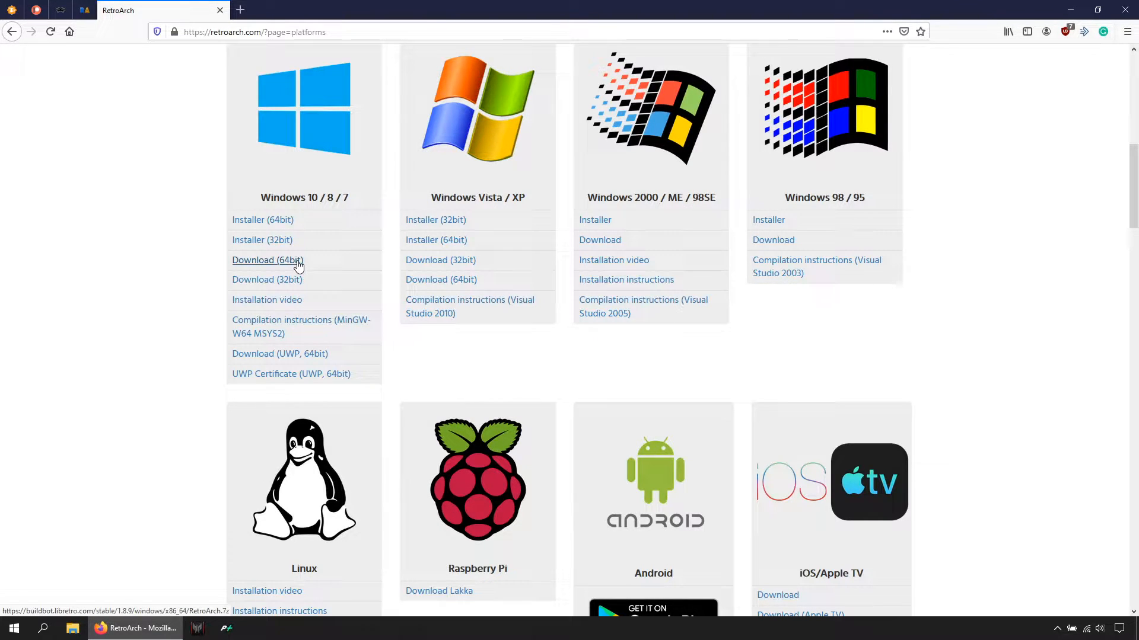
left_click(267, 260)
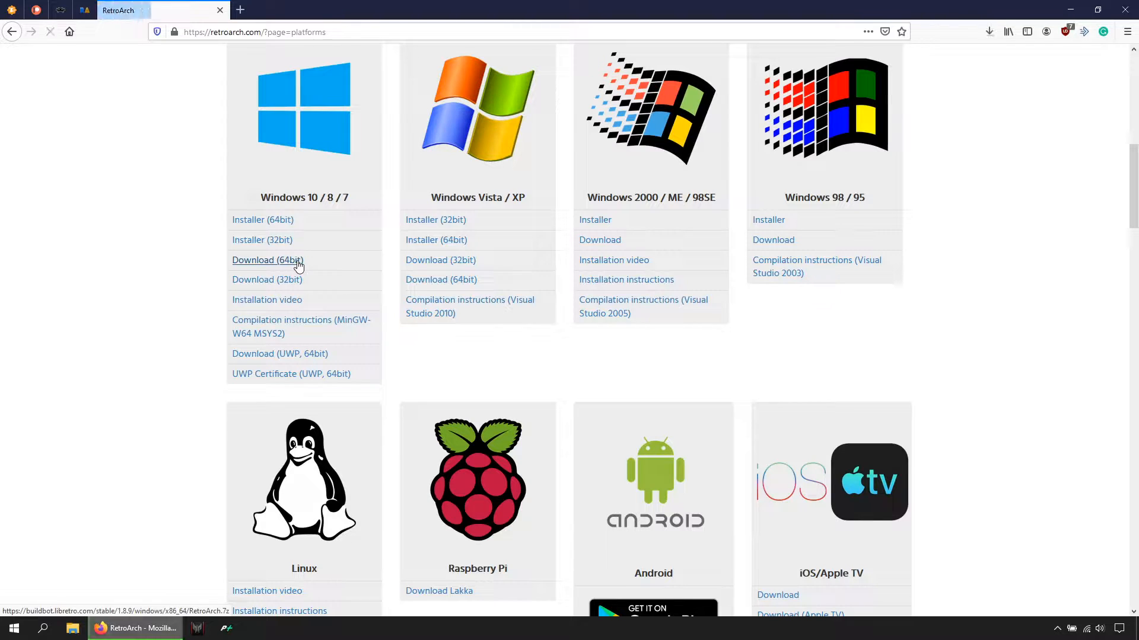
left_click(267, 260)
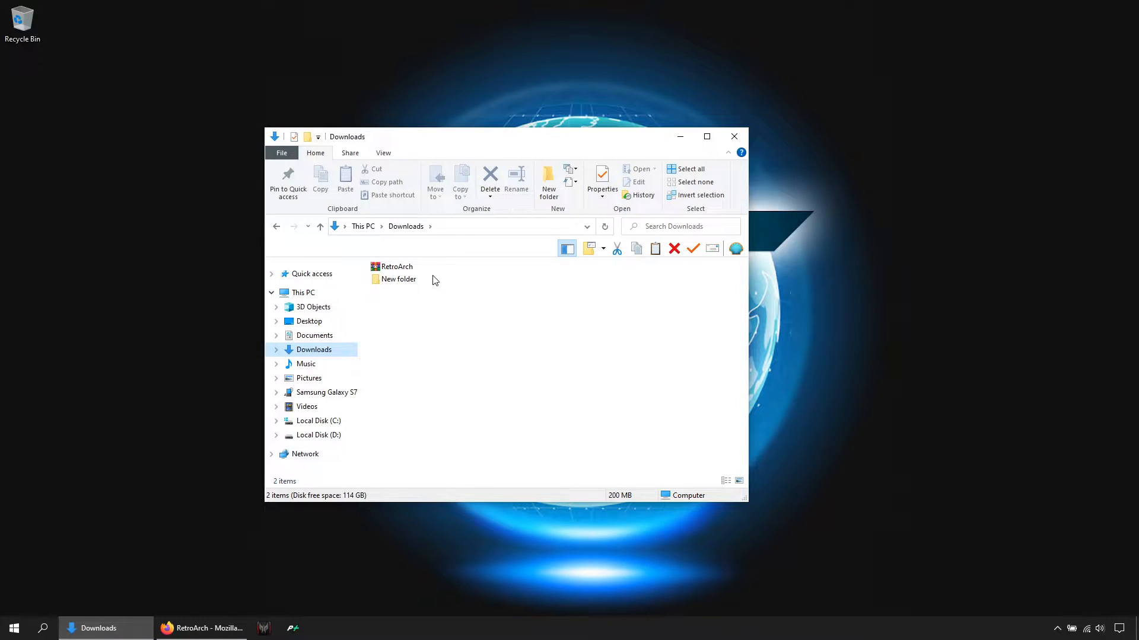
mouse_move(447, 274)
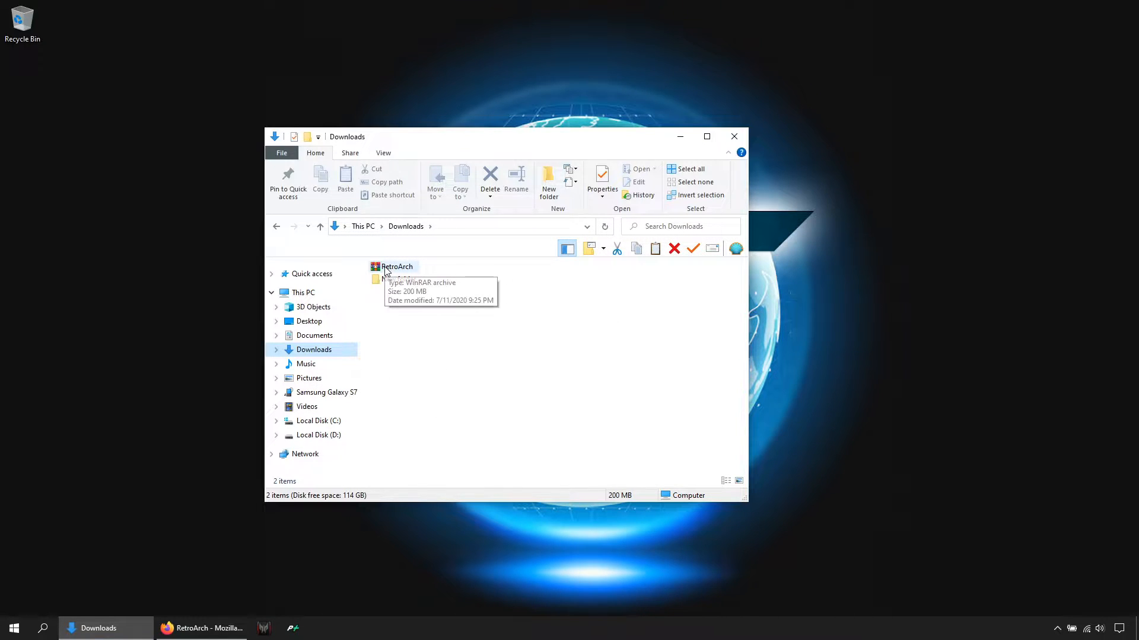
mouse_move(513, 318)
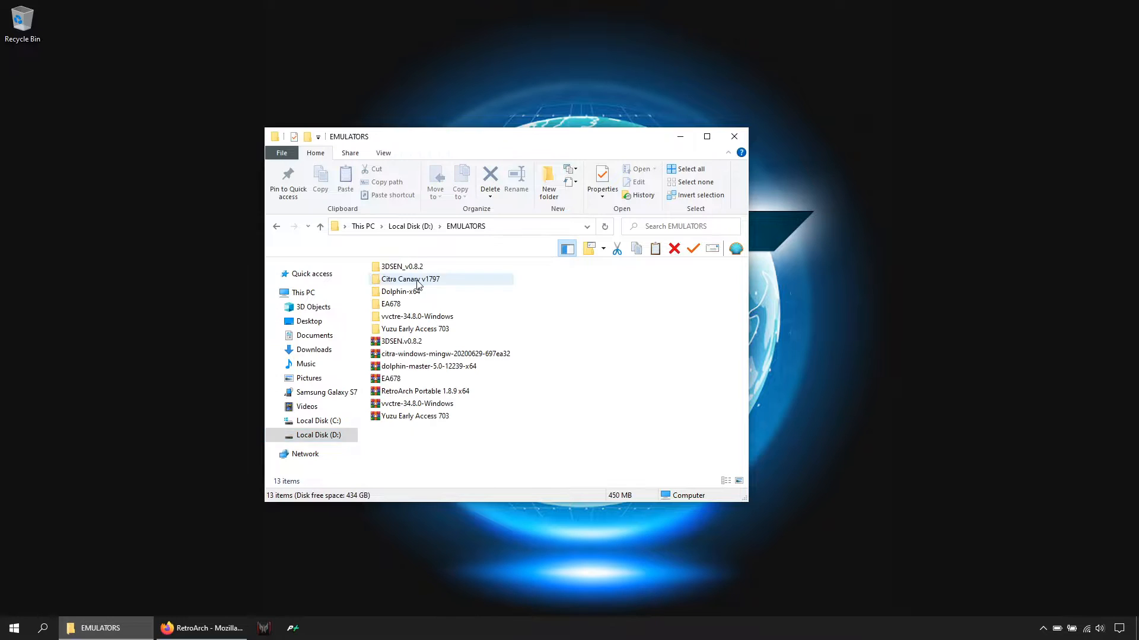
Extract RetroArch Portable 1.8.9 x64 into its own folder in D:\EMULATORS and enter it.
left_click(424, 390)
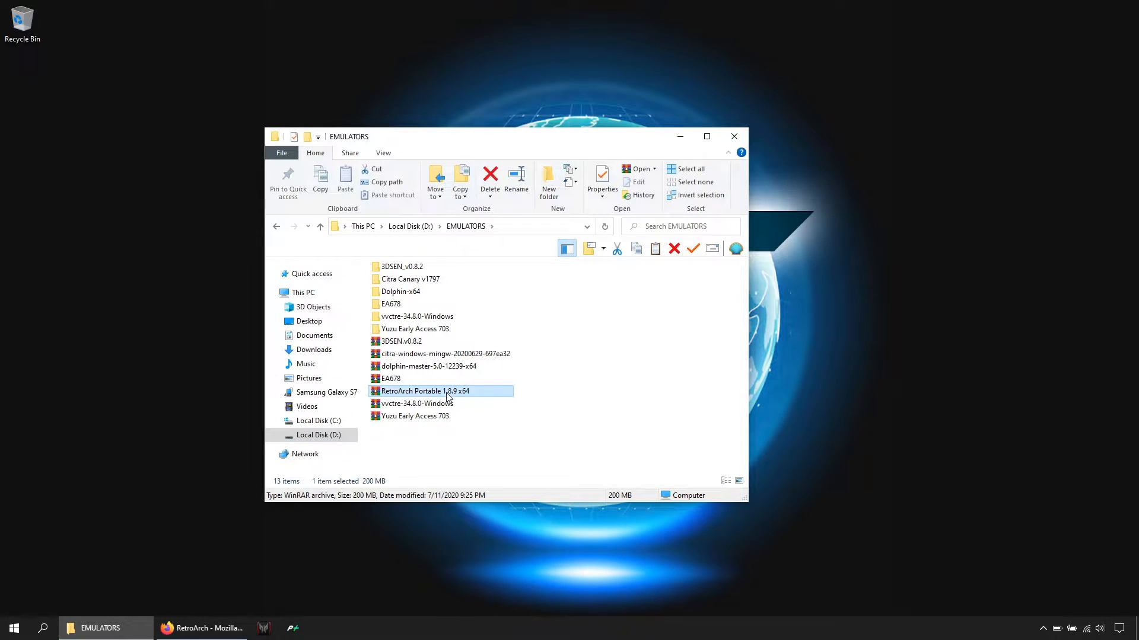
right_click(421, 391)
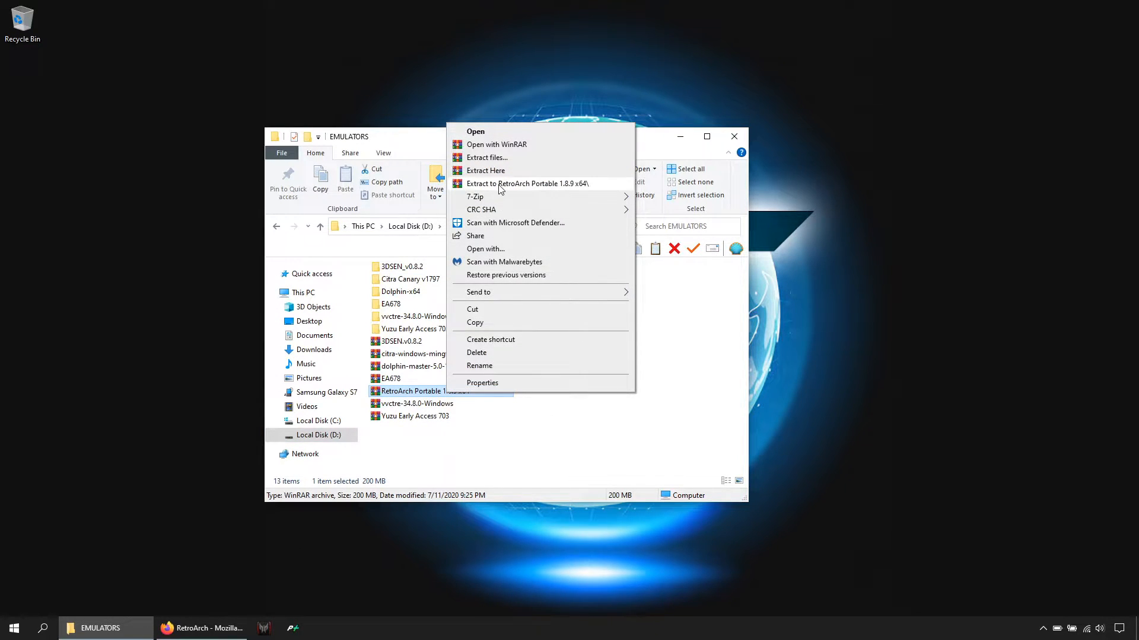
left_click(526, 183)
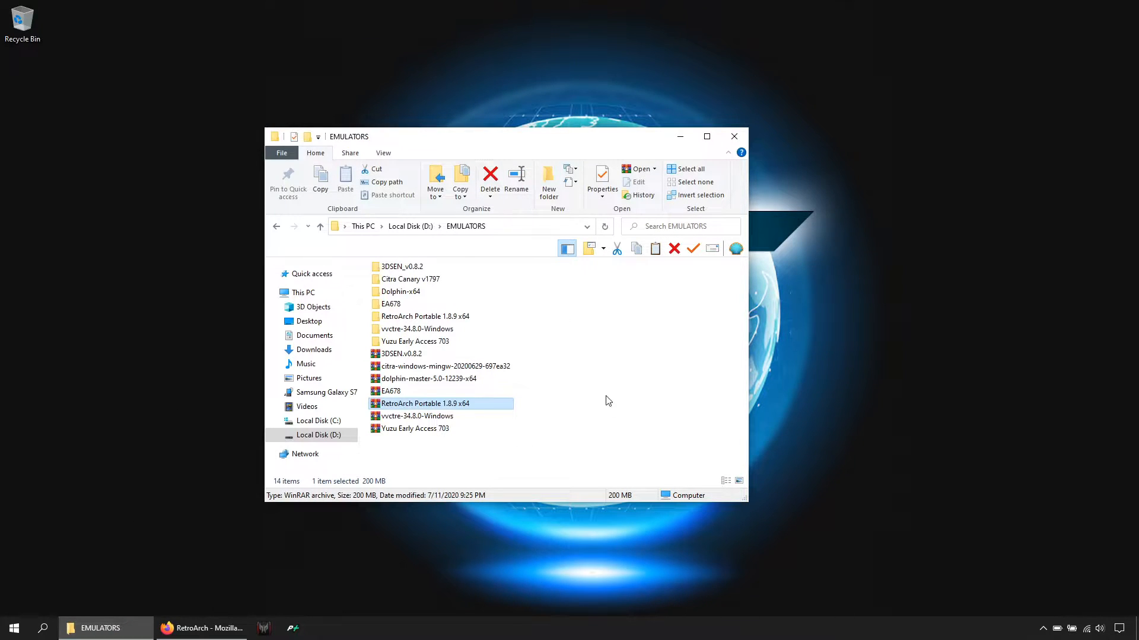
double_click(424, 404)
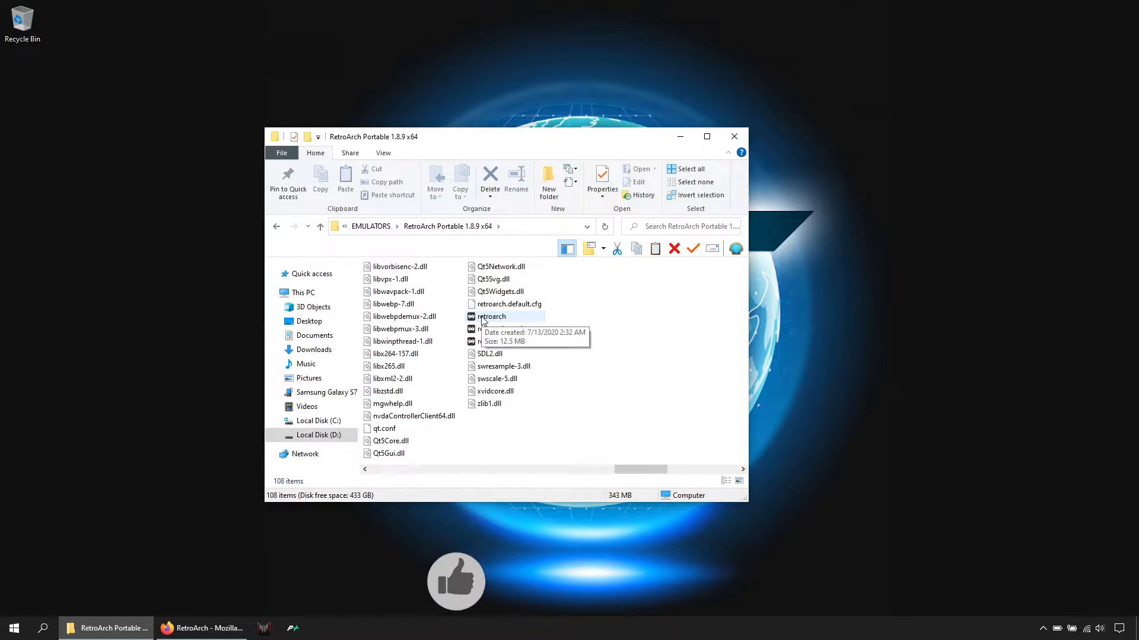
Launch retroarch.exe from the portable folder, creating retroarch.cfg beside it.
left_click(491, 315)
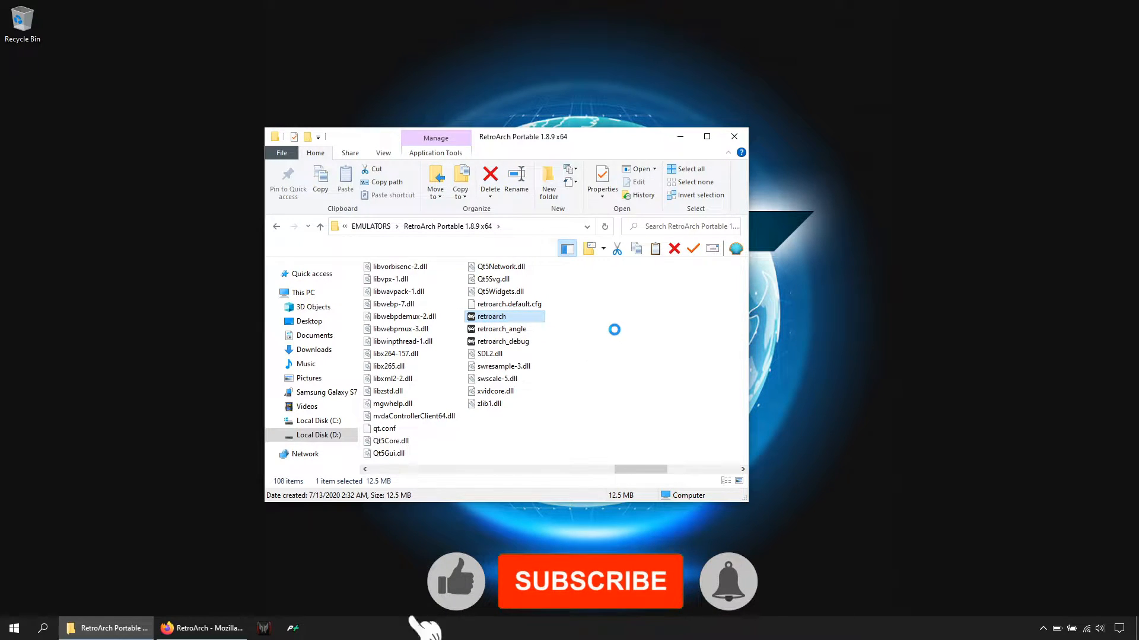
double_click(491, 316)
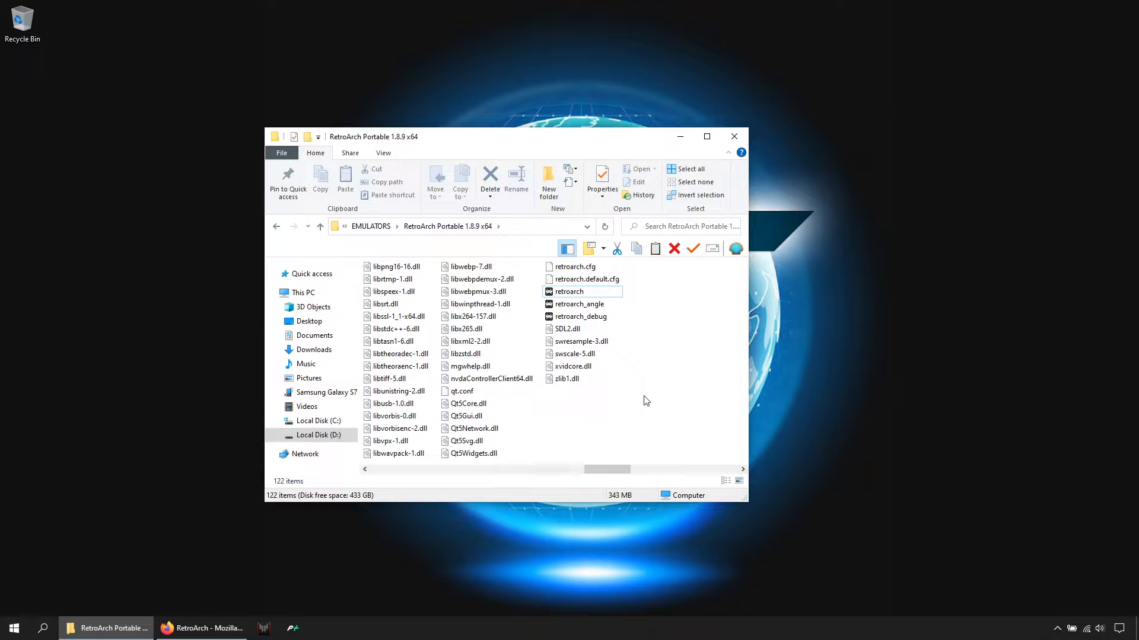
left_click(574, 267)
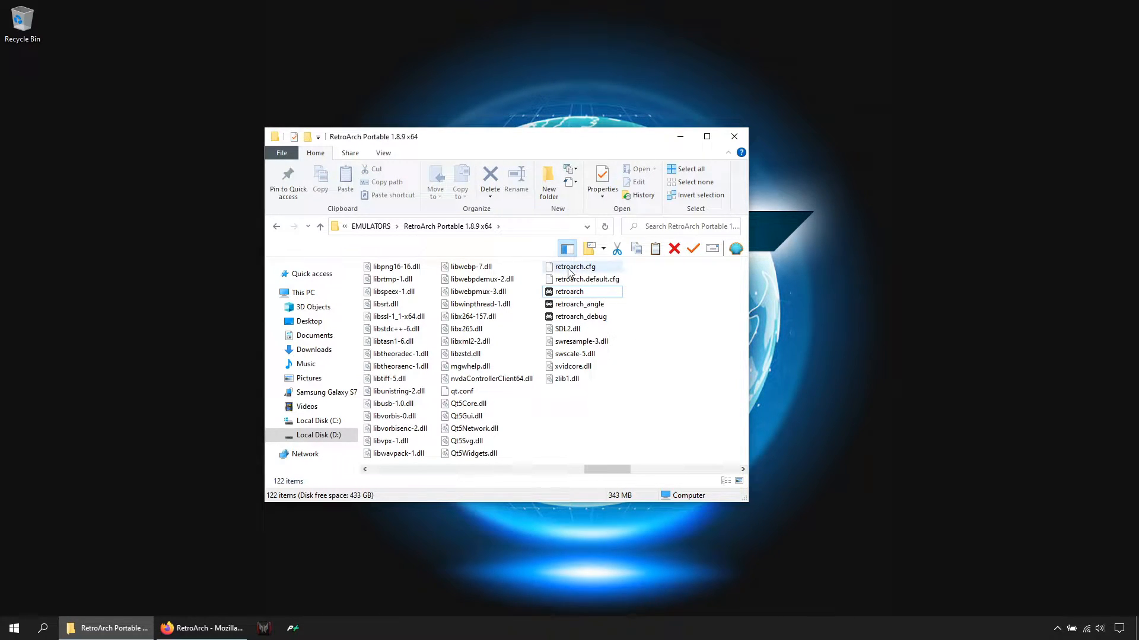
mouse_move(573, 270)
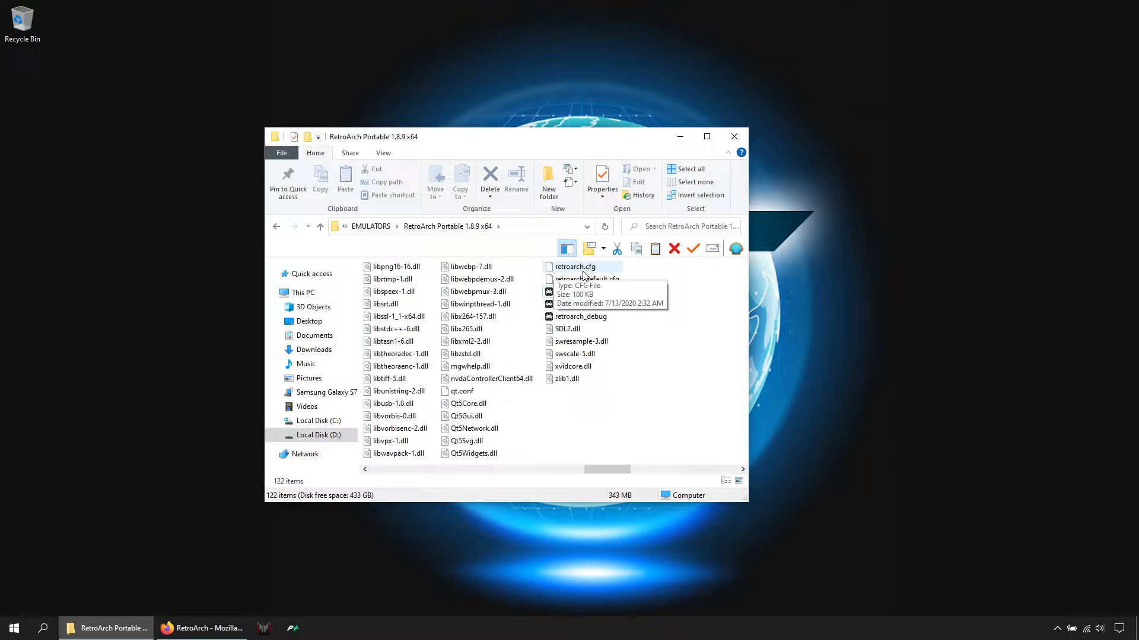
mouse_move(594, 272)
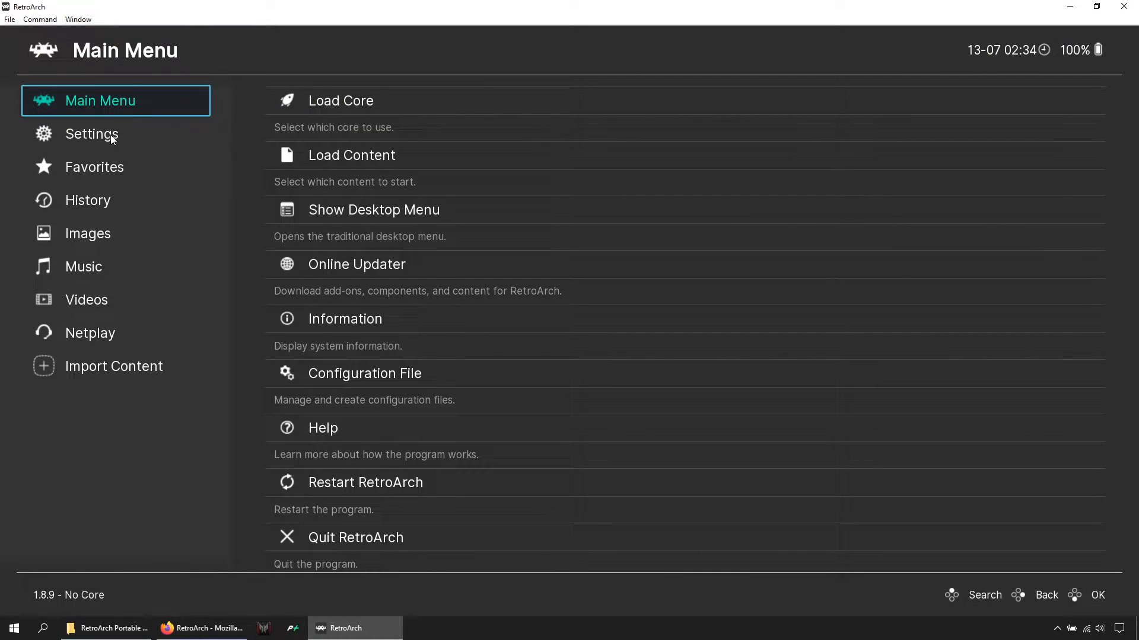
In Settings > Drivers, switch the video driver from gl to vulkan.
left_click(91, 134)
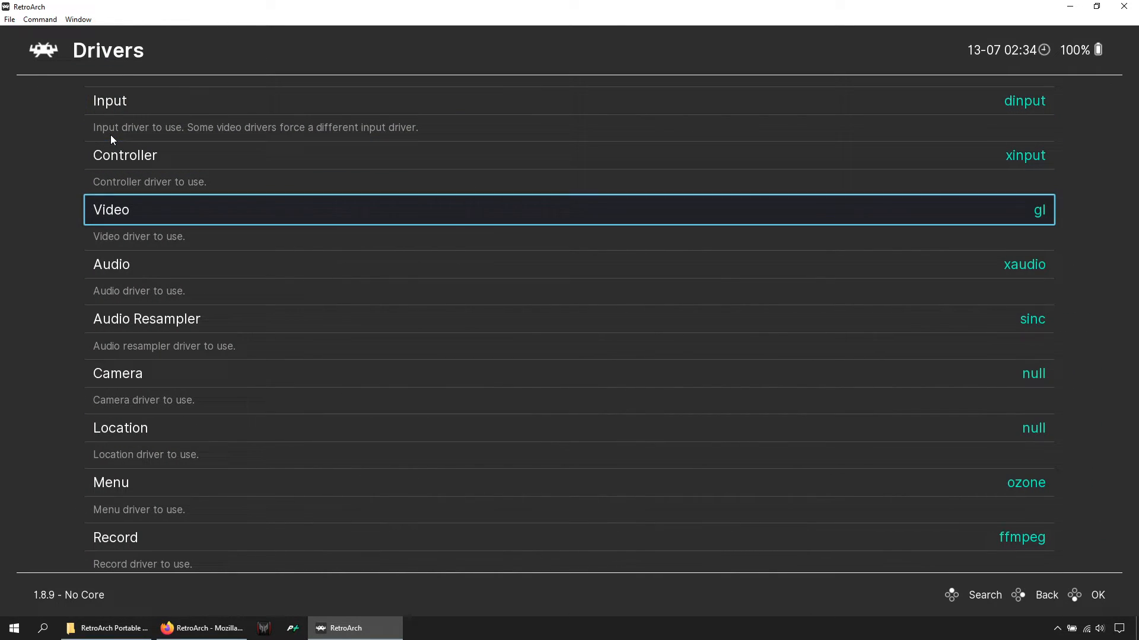
left_click(567, 210)
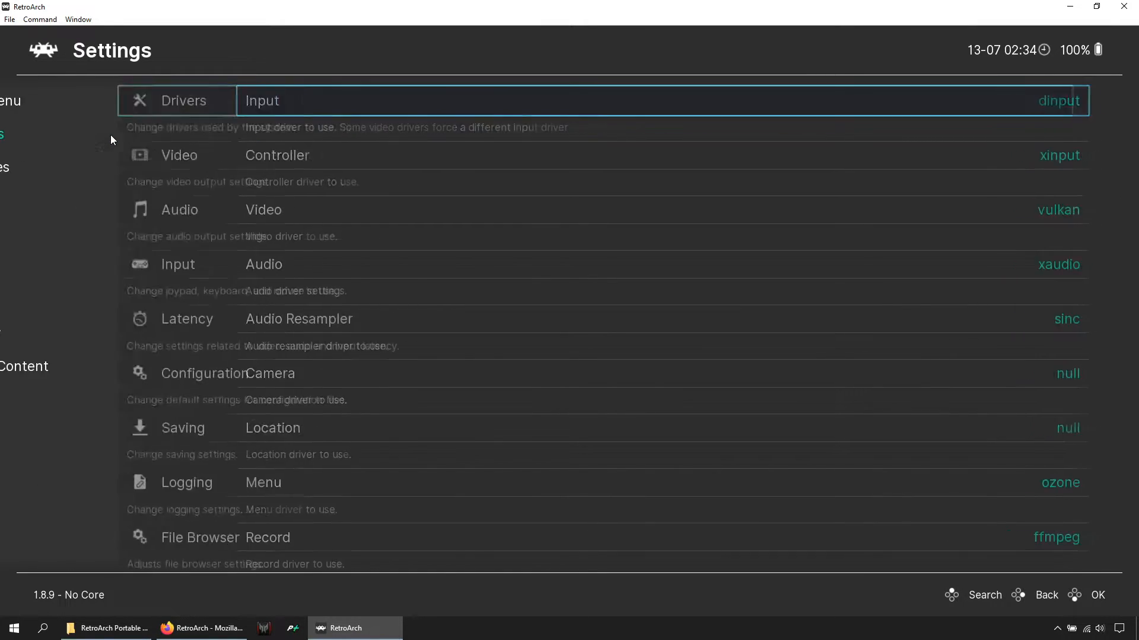
left_click(179, 155)
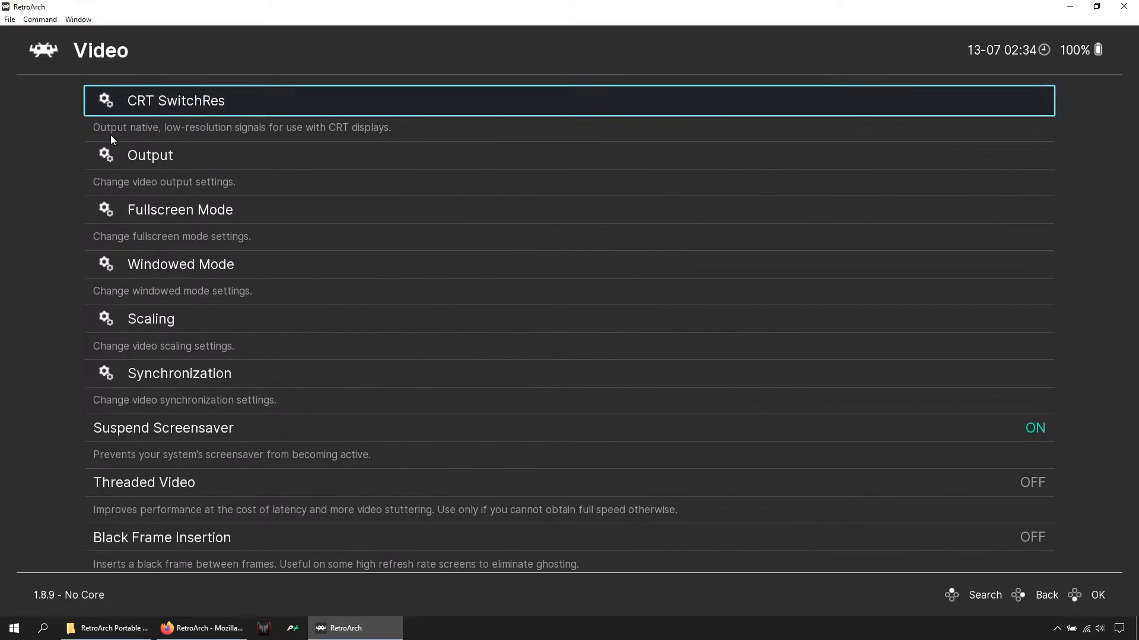
Review the Fullscreen Mode and general video options, then return to Settings.
left_click(179, 210)
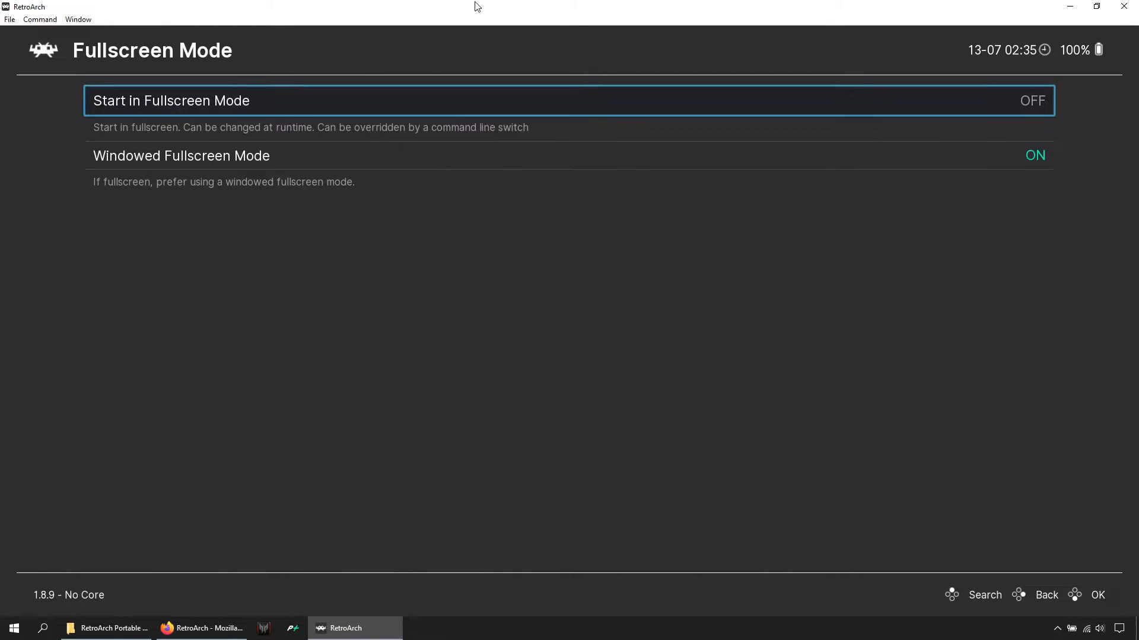
mouse_move(414, 51)
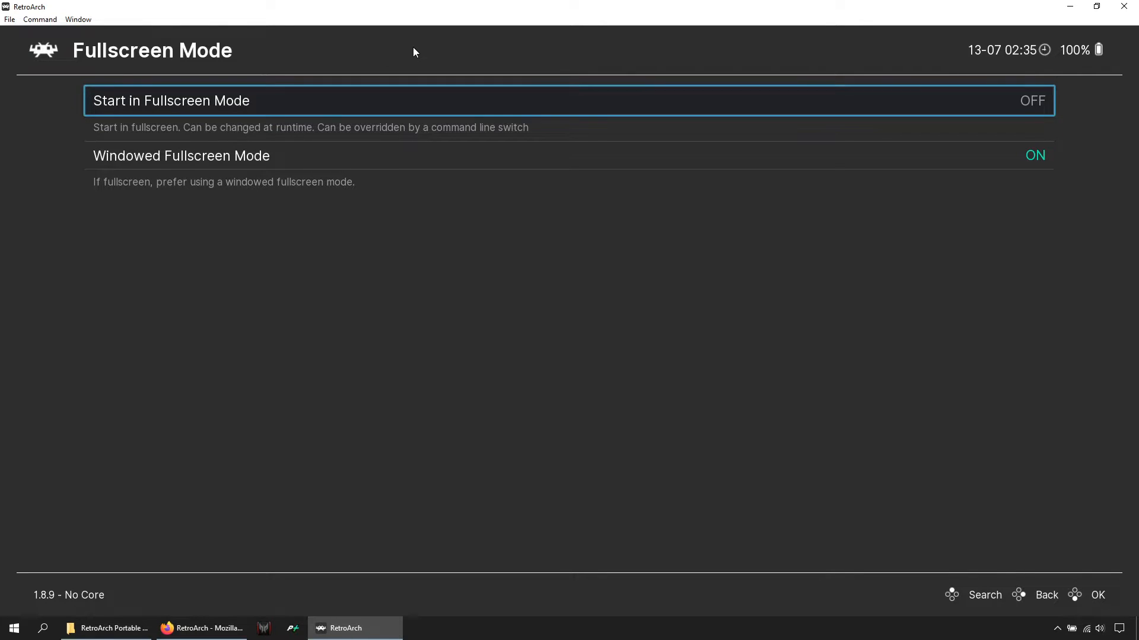
left_click(1046, 594)
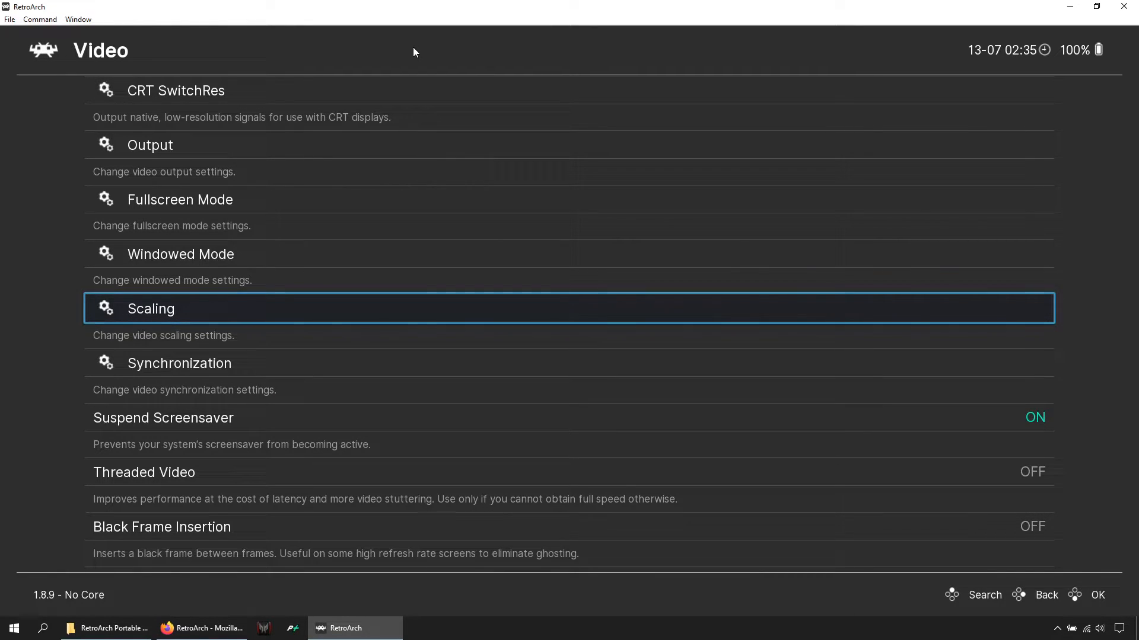
scroll("down", 3)
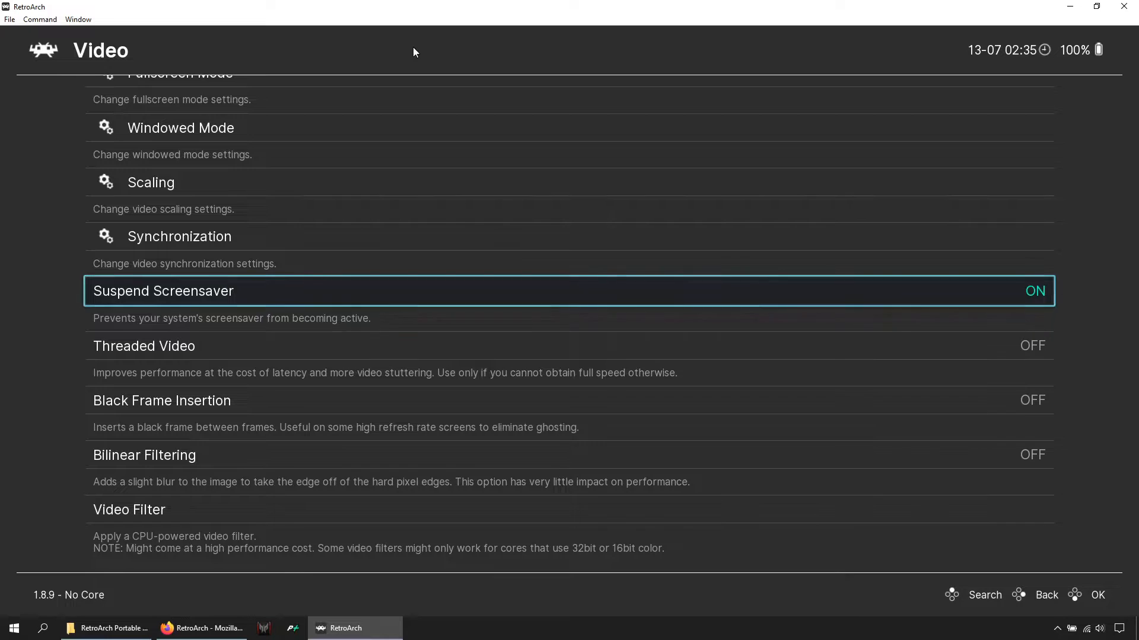
key("down")
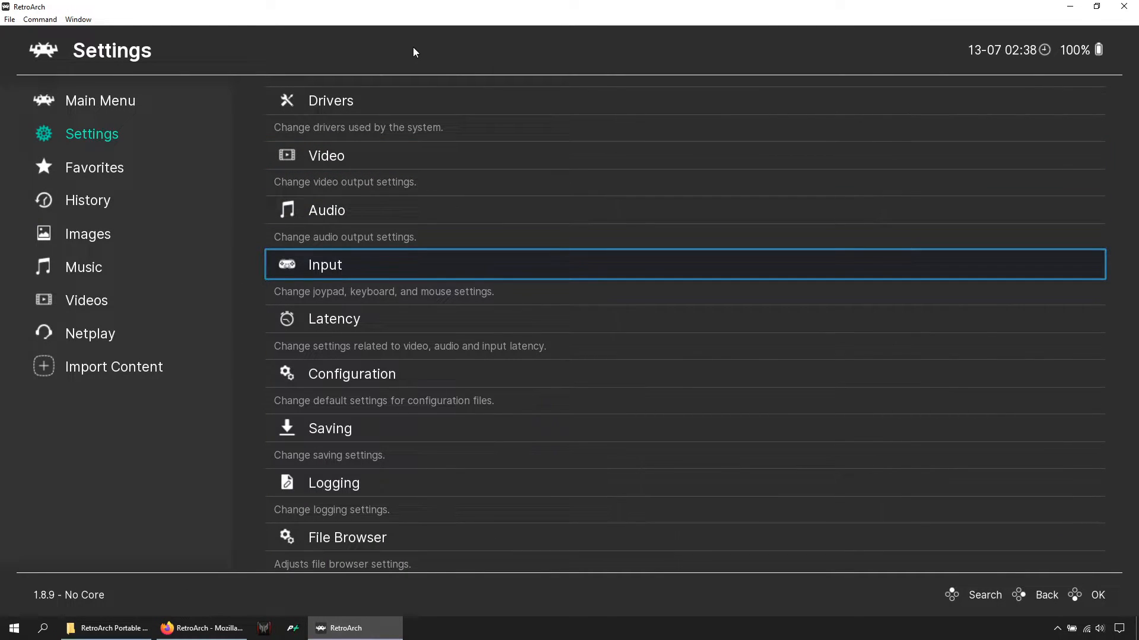
View the Input settings and Port 1 Controls, then bring up the Hotkeys list.
left_click(325, 265)
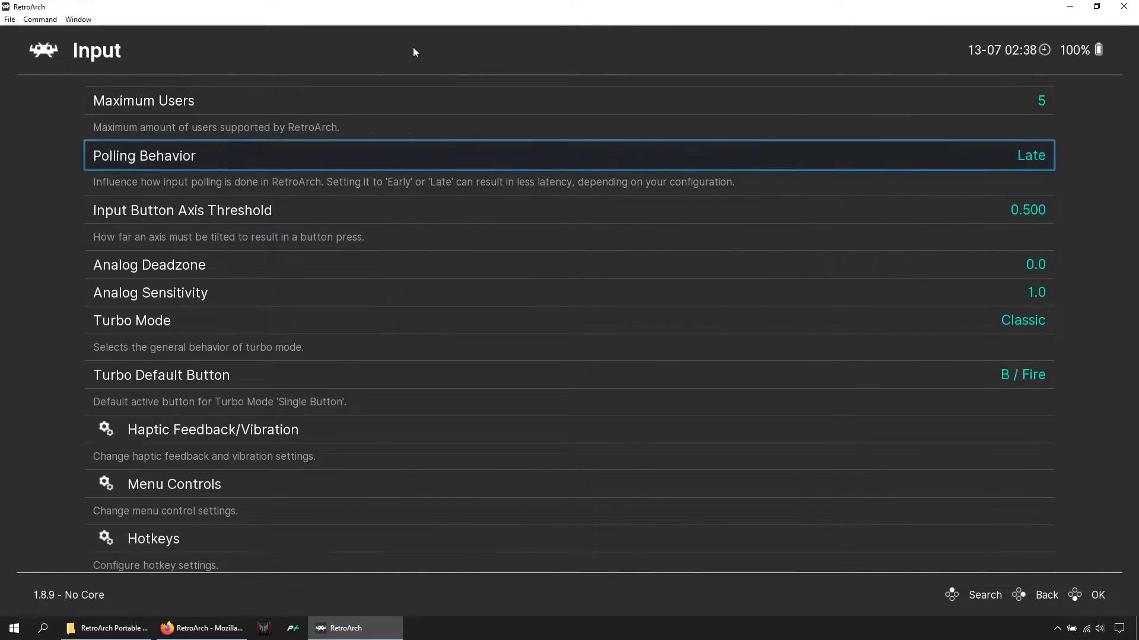
scroll("down", 3)
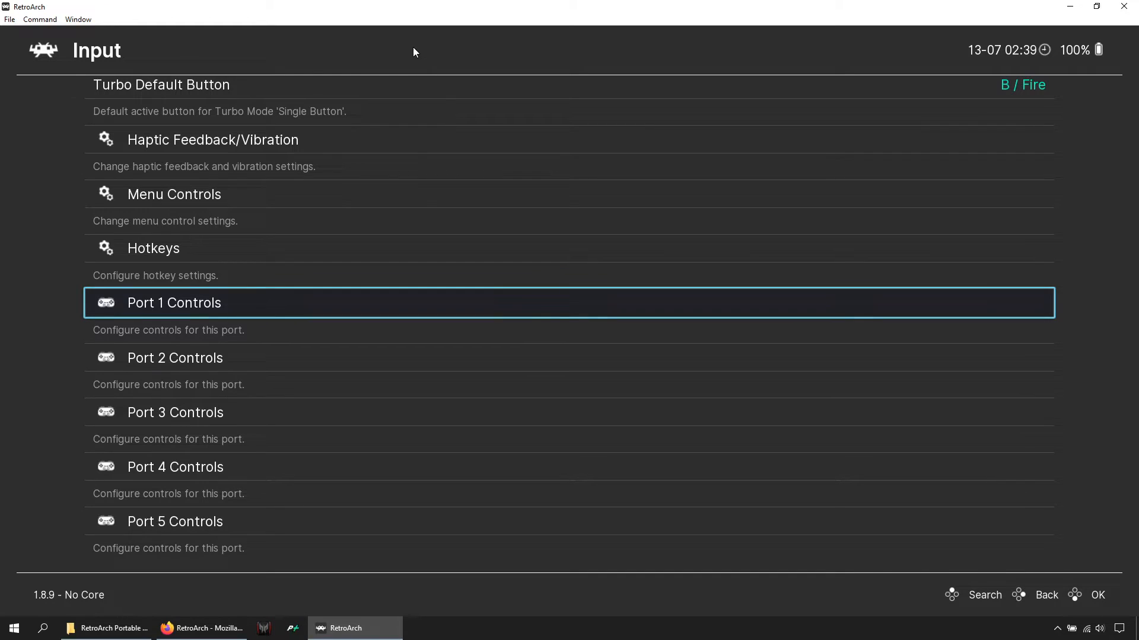
left_click(174, 302)
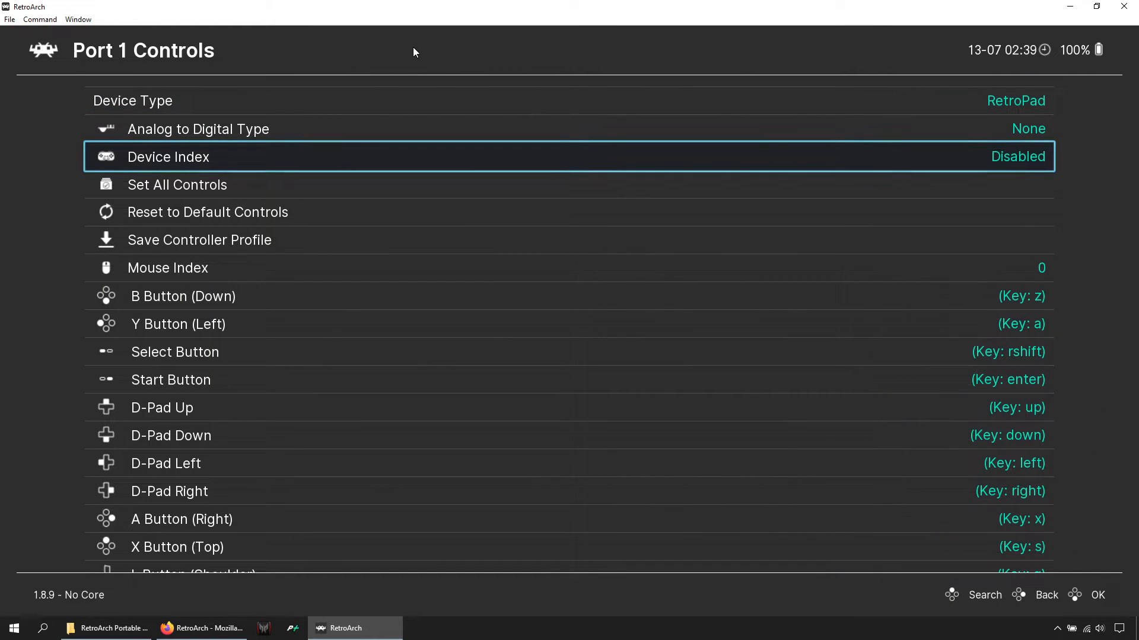
left_click(1017, 157)
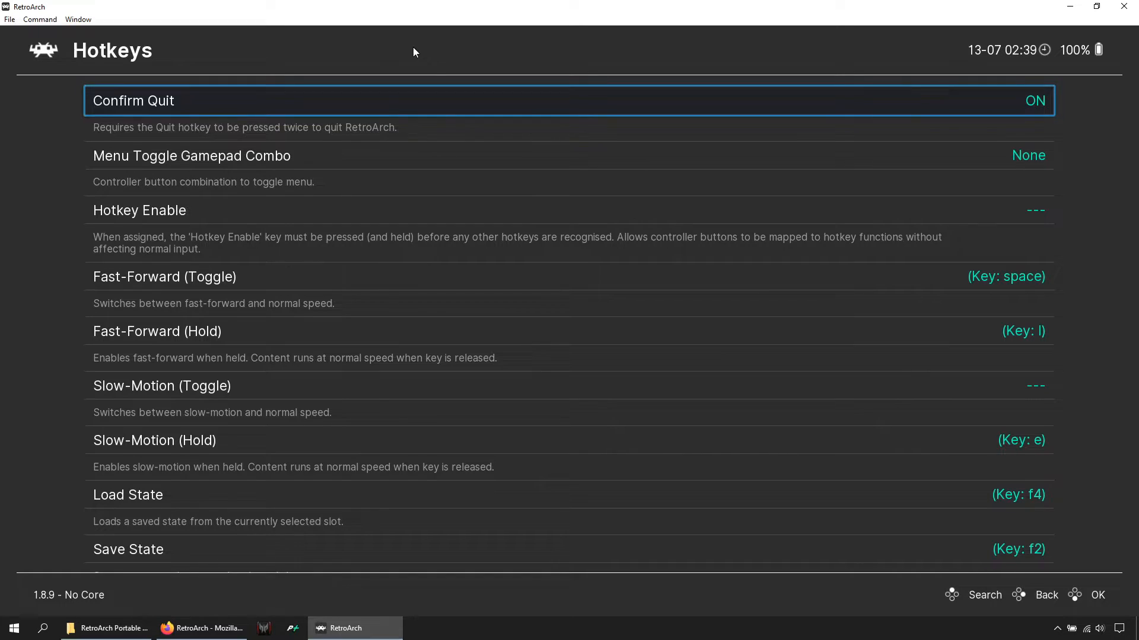
Set Menu Toggle Gamepad Combo to Hold Select (2 seconds).
key("Down")
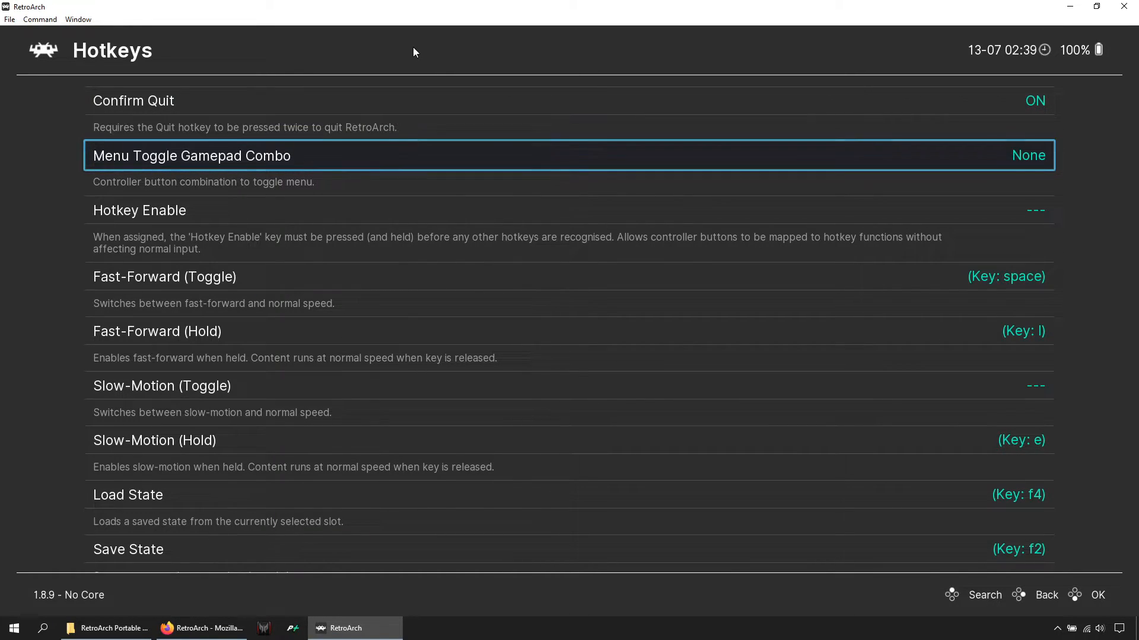
left_click(191, 155)
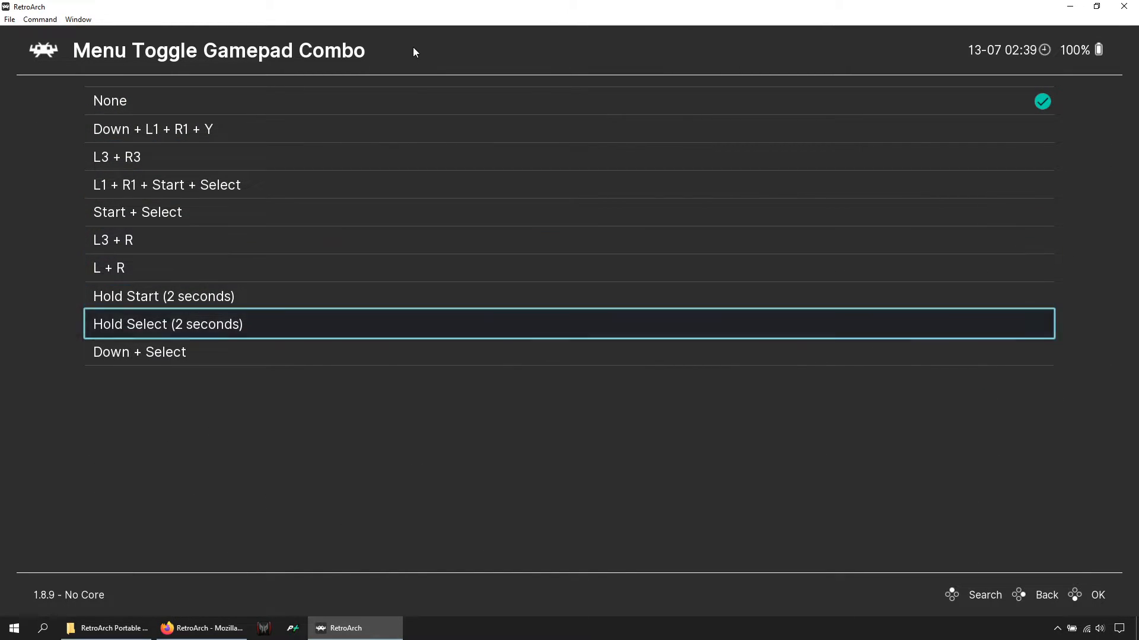
key("Down")
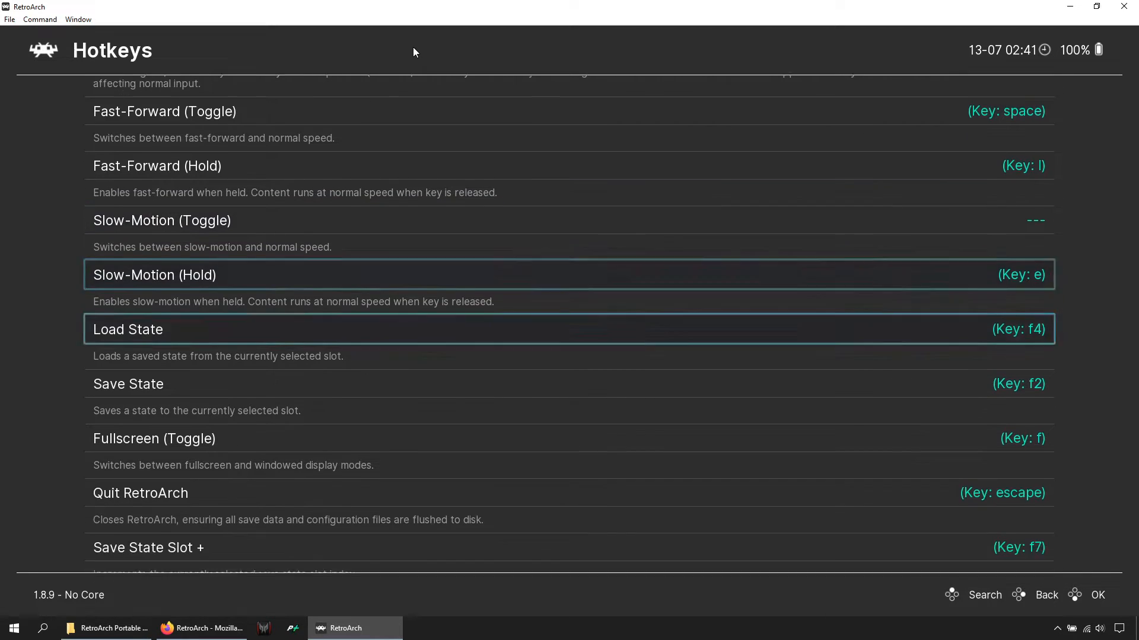
Scroll through the remaining hotkey bindings and return to the settings categories.
scroll("down", 3)
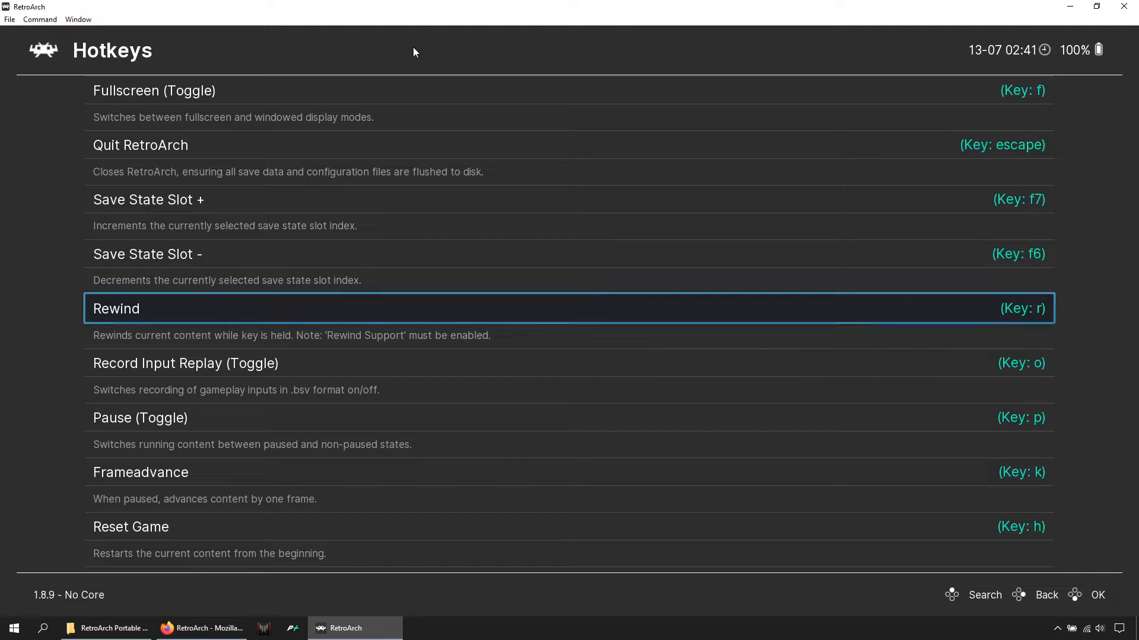
scroll("down", 3)
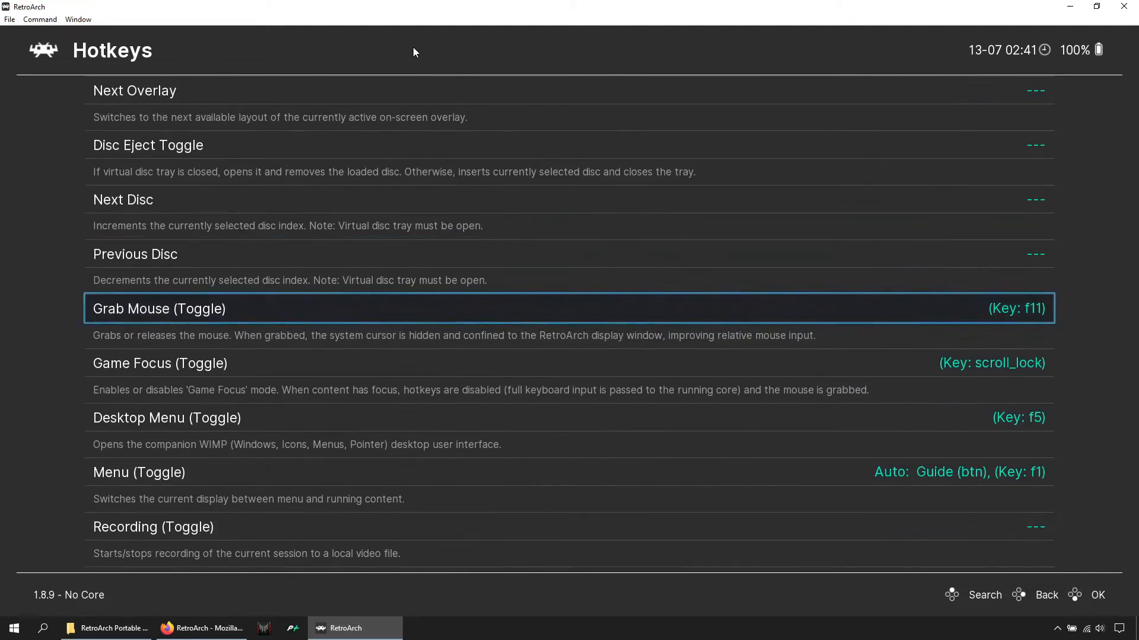
scroll("down", 3)
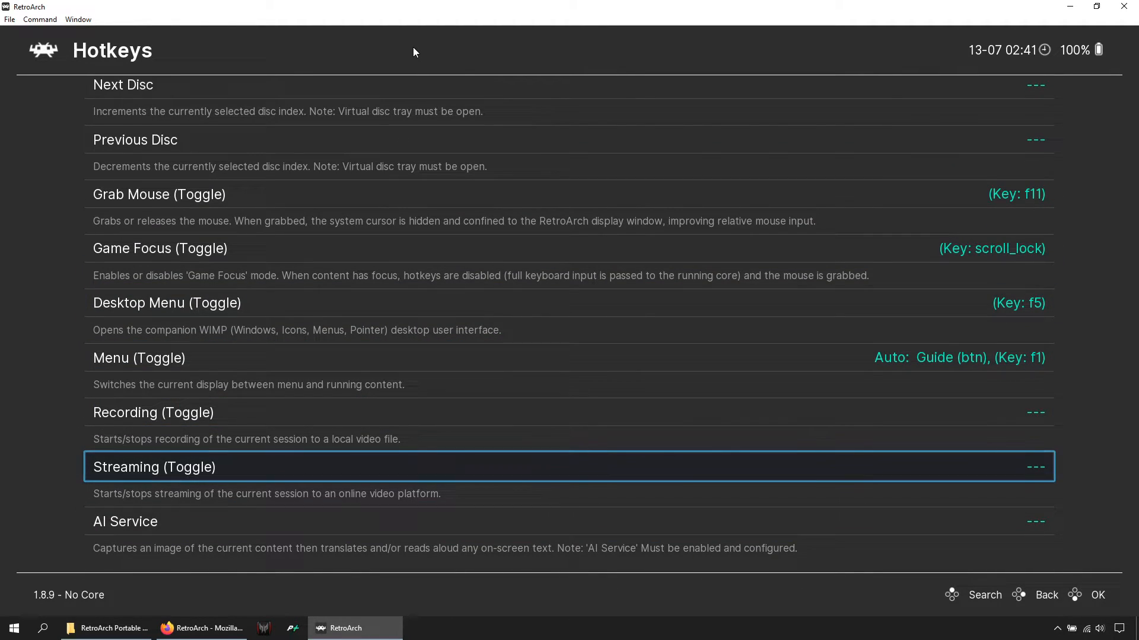
key("Down")
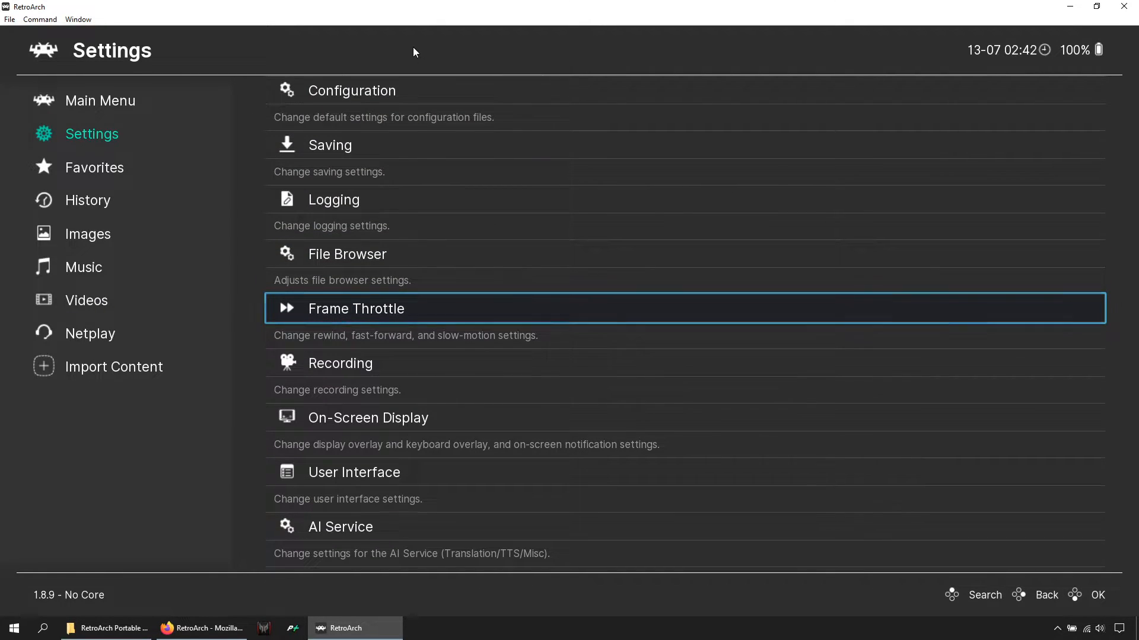
left_click(356, 308)
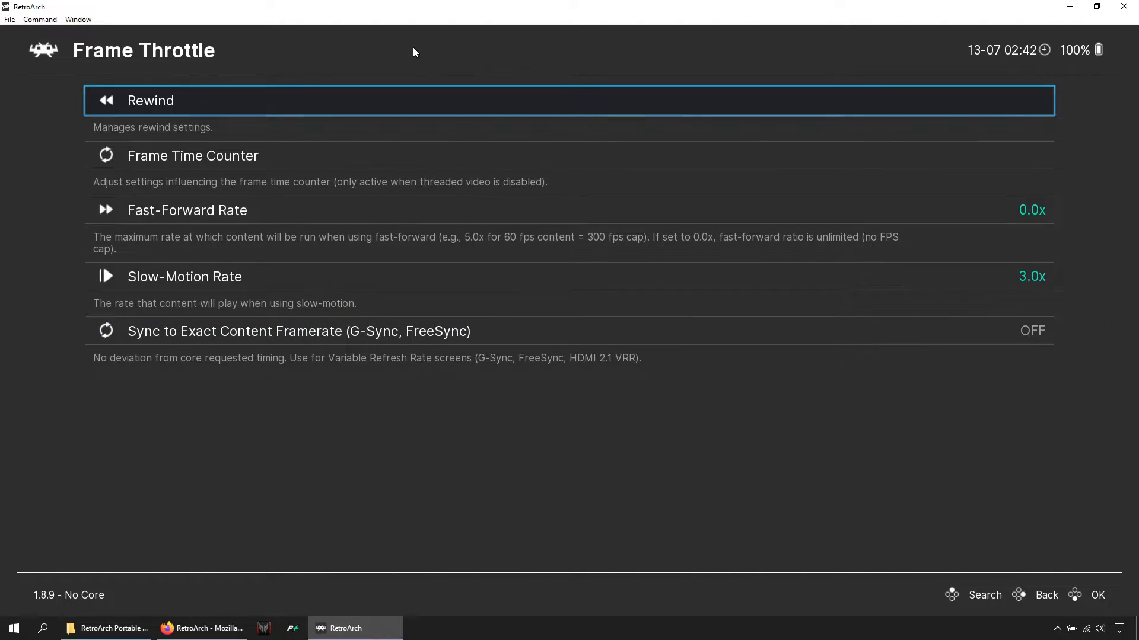
left_click(151, 100)
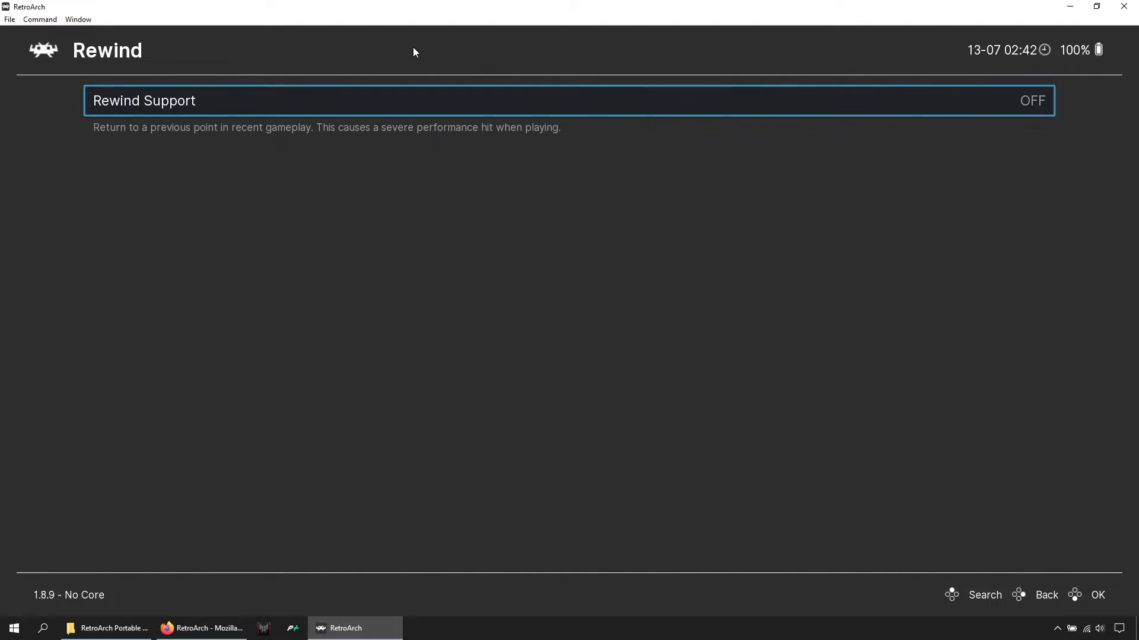
left_click(1032, 100)
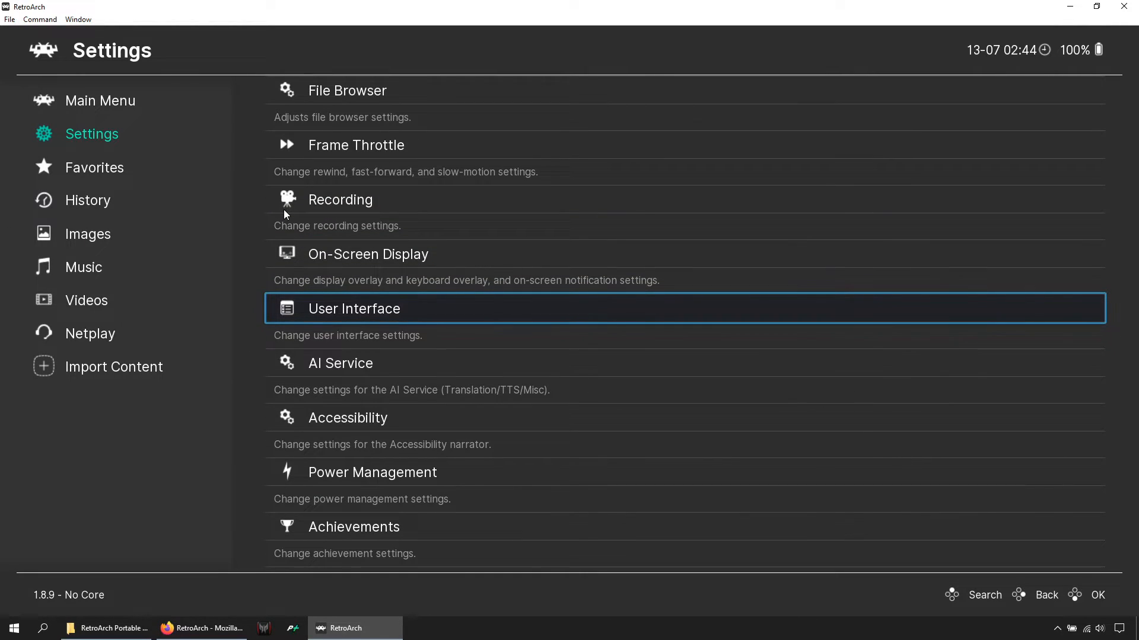
Enter the User Interface settings and look at the Kiosk Mode area.
left_click(353, 309)
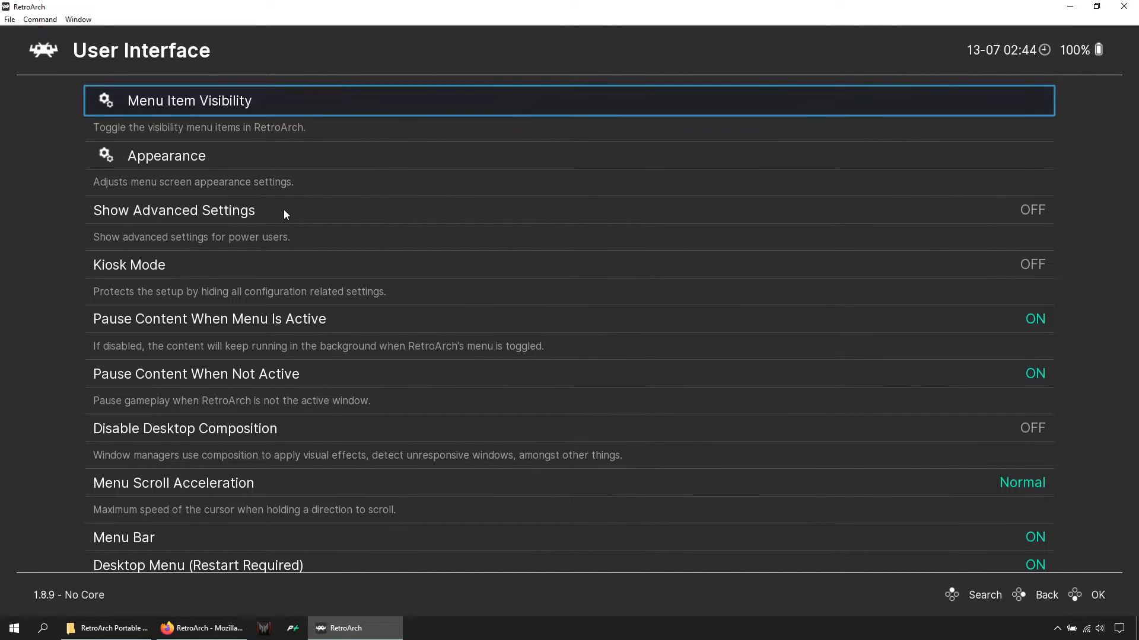
key("Down")
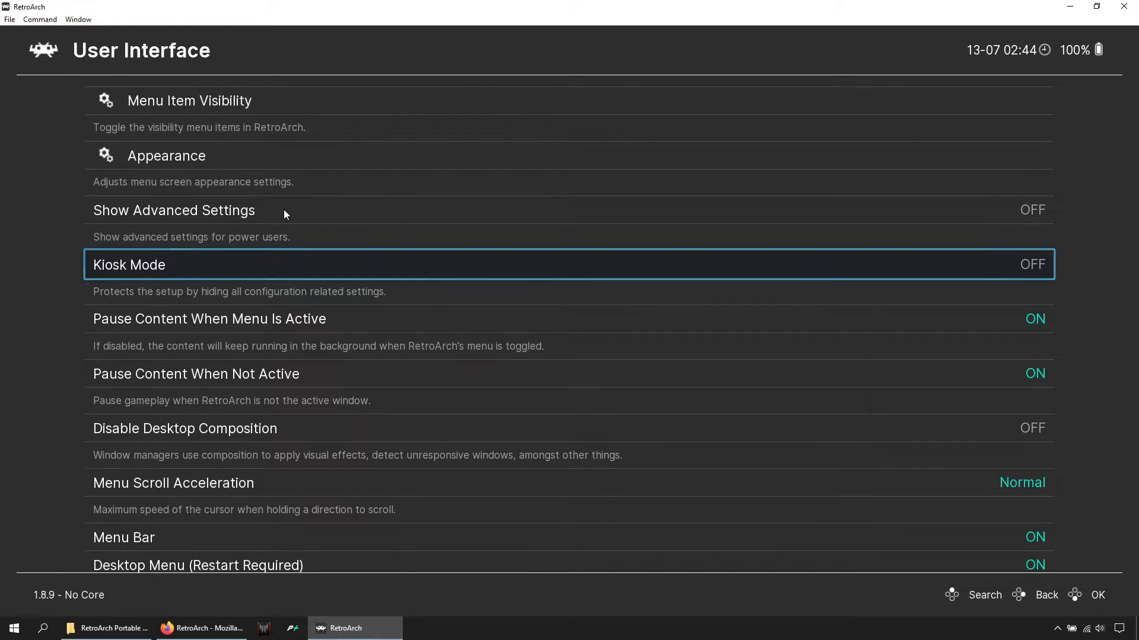
left_click(567, 263)
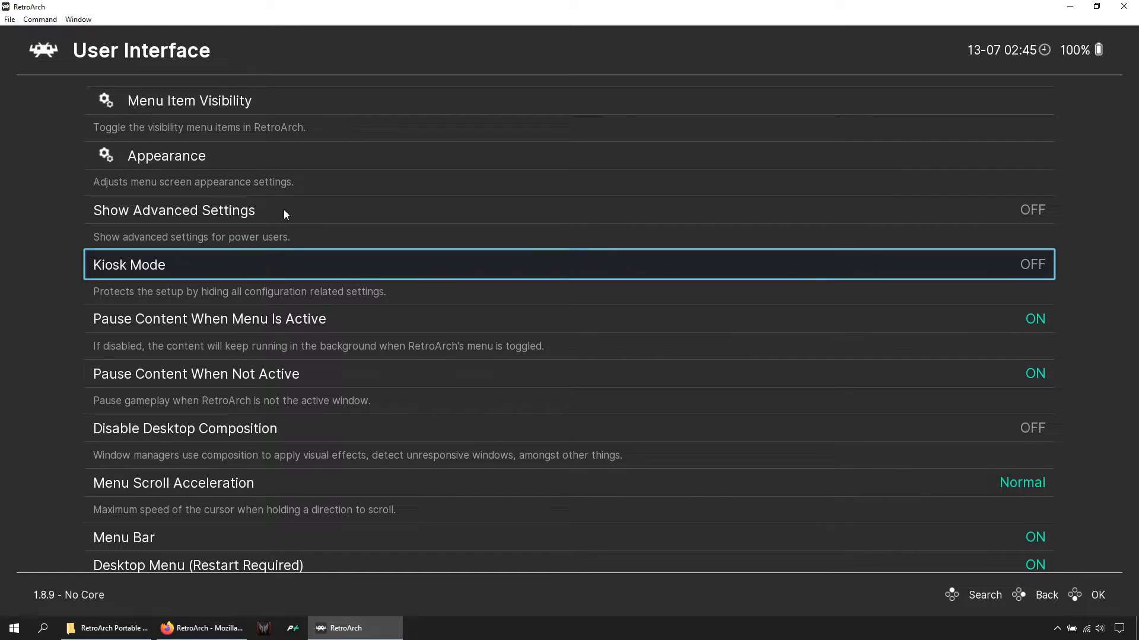
In Menu Item Visibility, turn Show Date and Time OFF.
key("up")
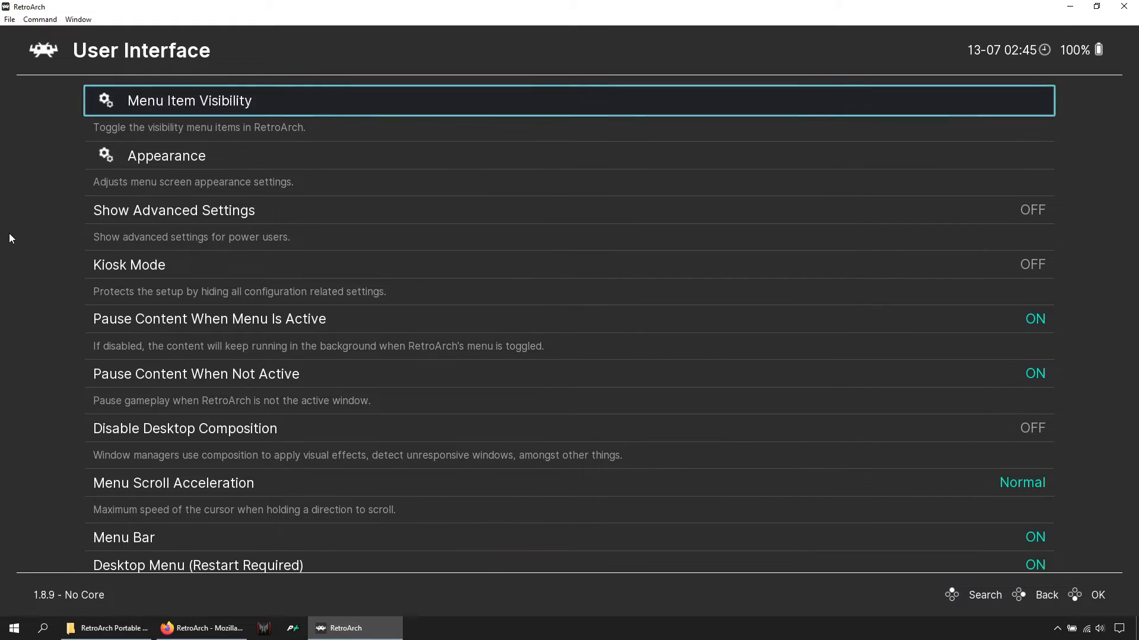
key("Down")
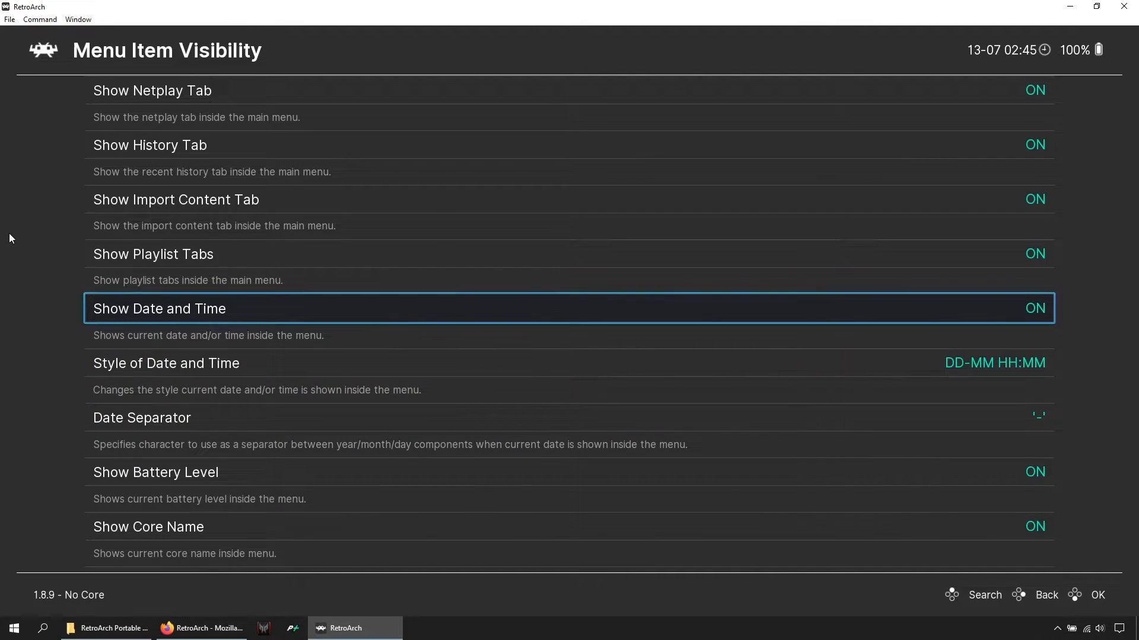
left_click(1032, 309)
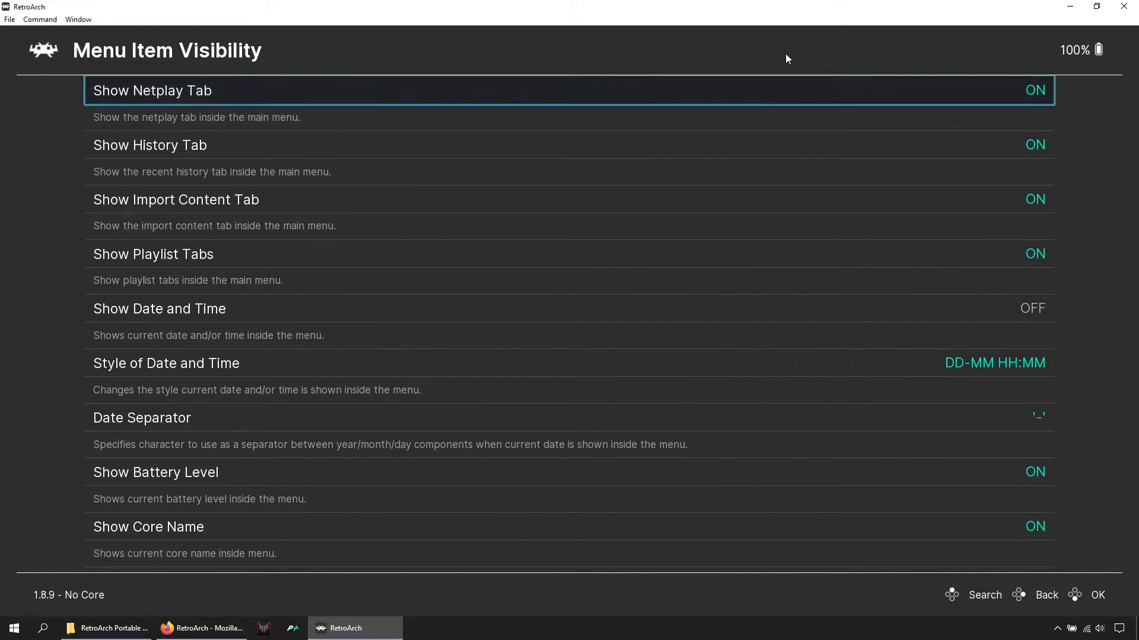
mouse_move(251, 99)
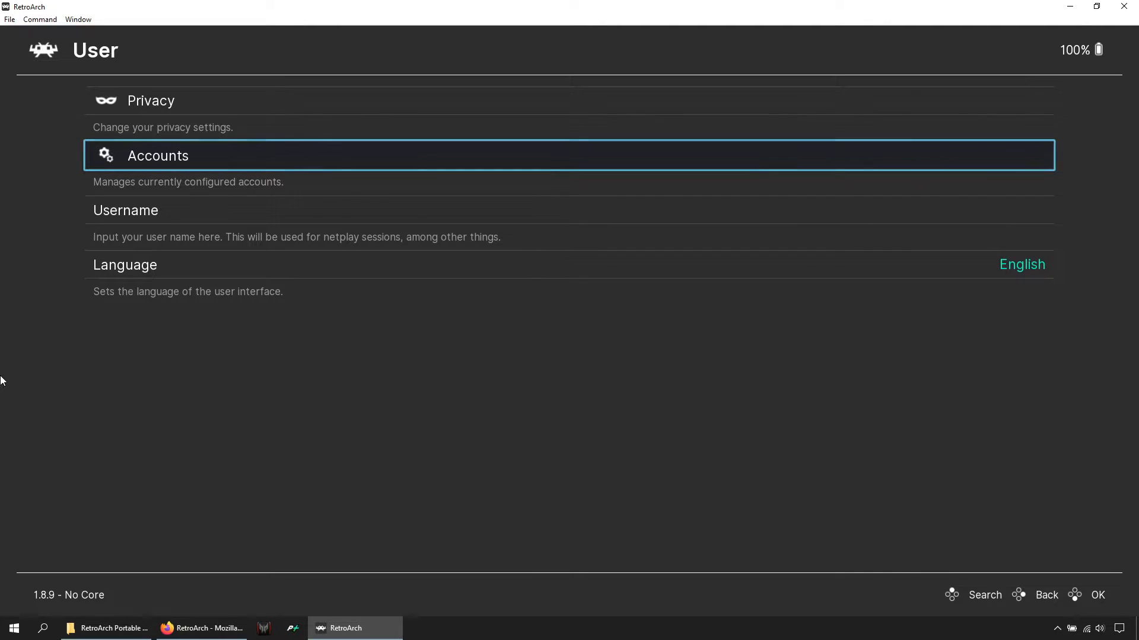
Look over the Accounts list, including RetroAchievements and Twitch, then leave it.
left_click(158, 154)
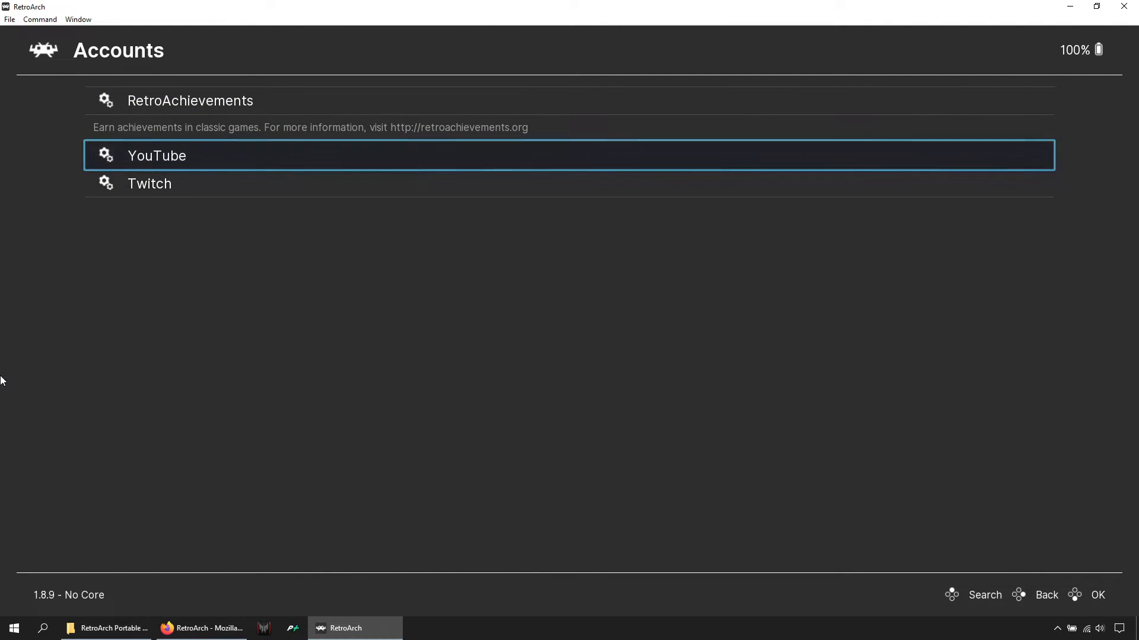
key("Down")
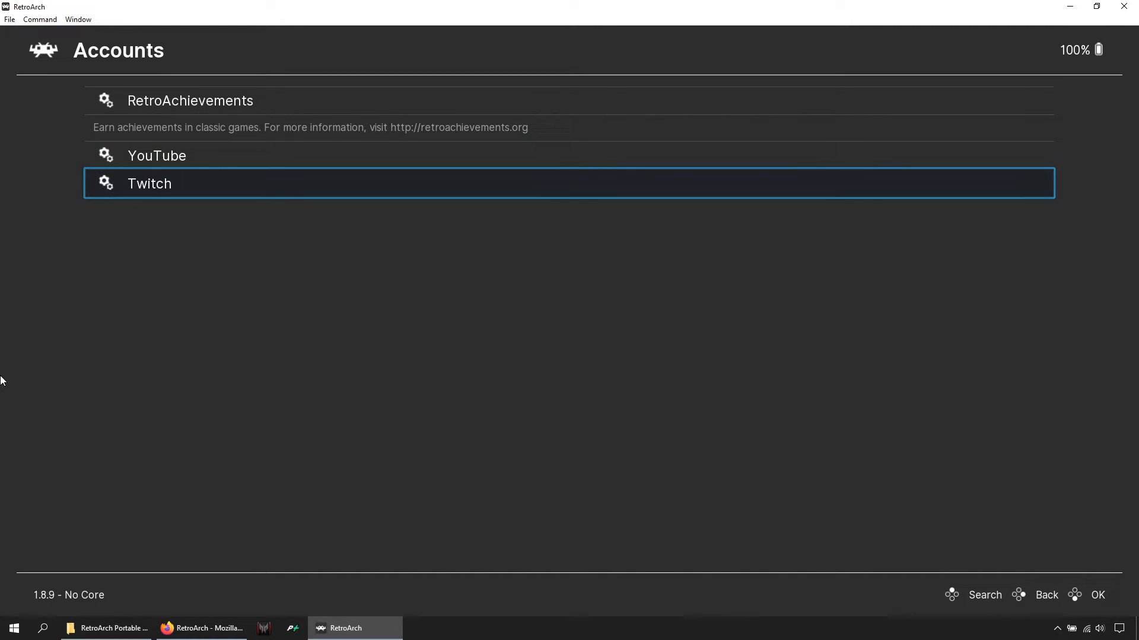
key("Up")
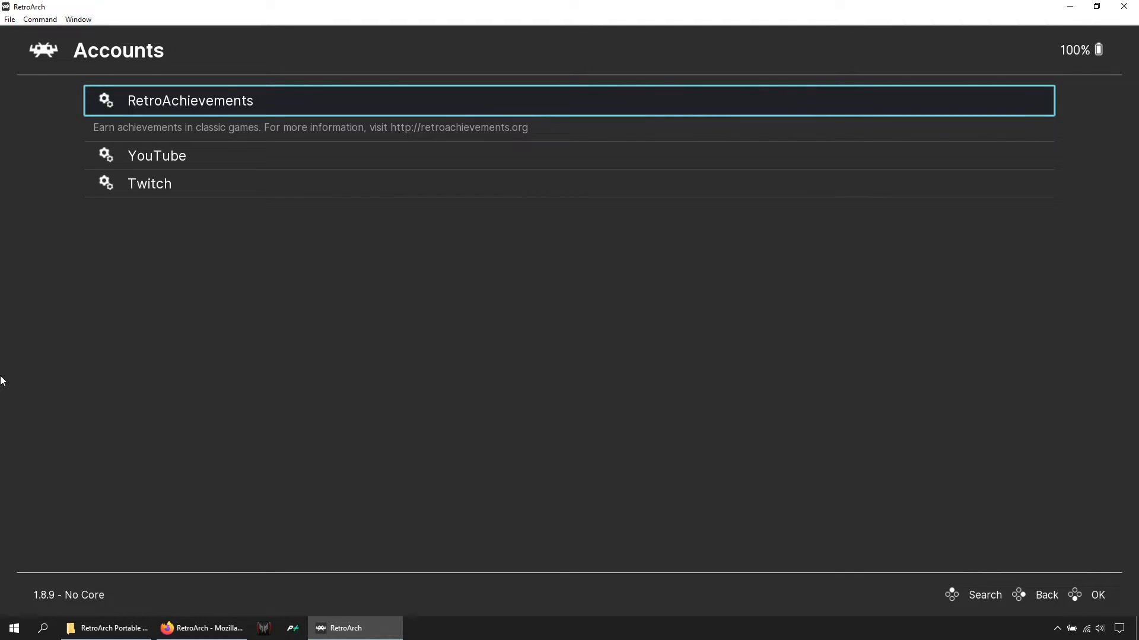
left_click(1046, 594)
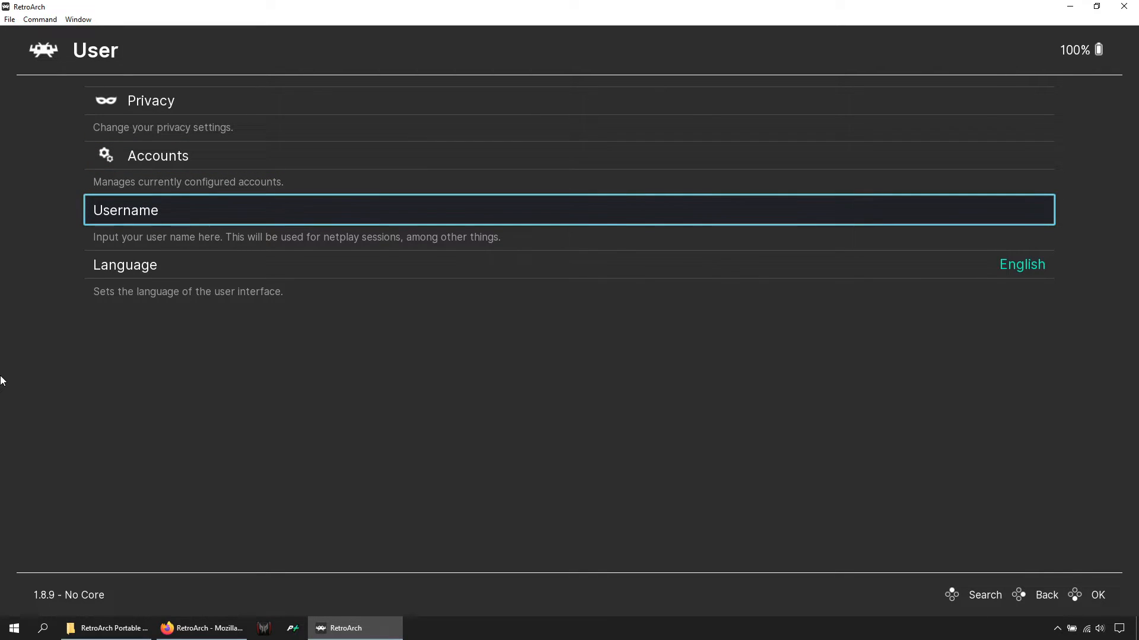
Set the netplay username to 'Ku' and return to the overall settings list.
left_click(568, 210)
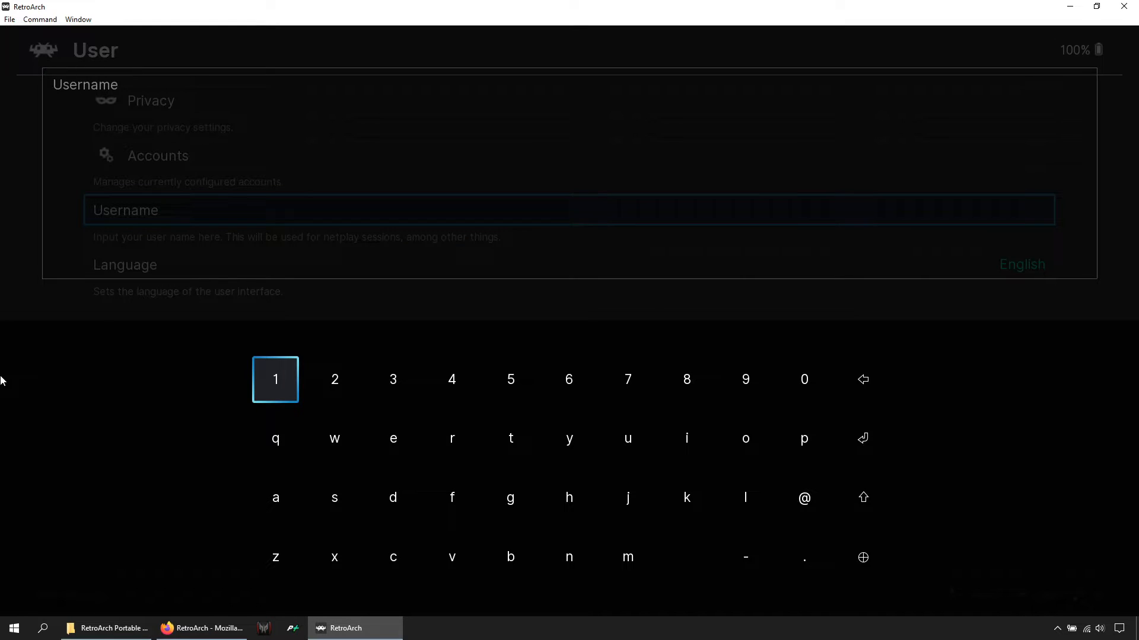
type("Kusen")
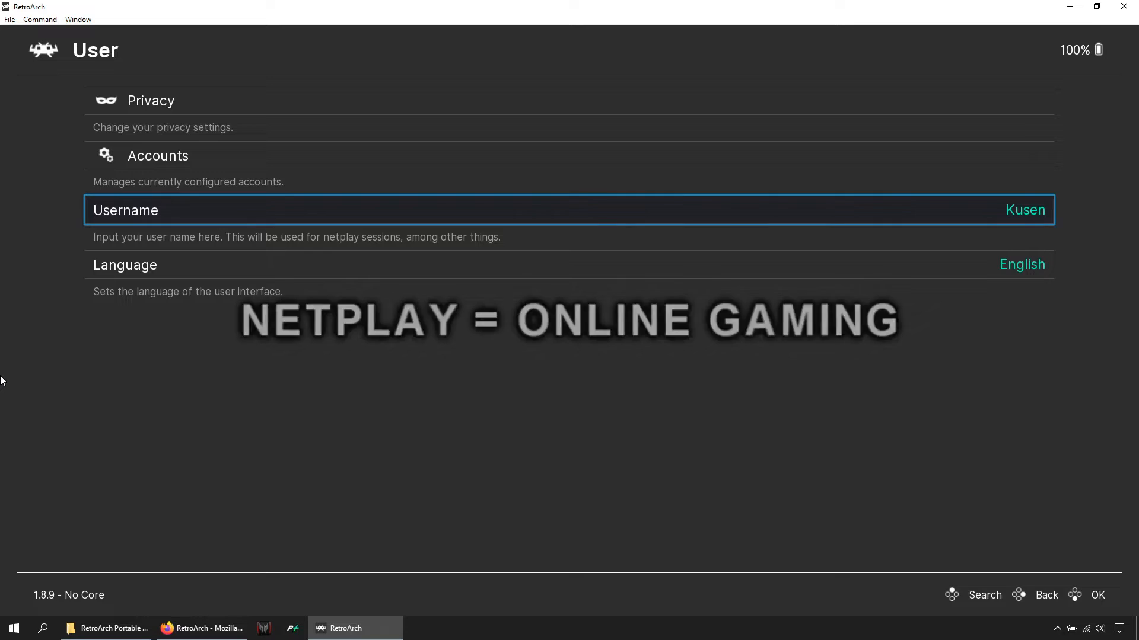
key("Down")
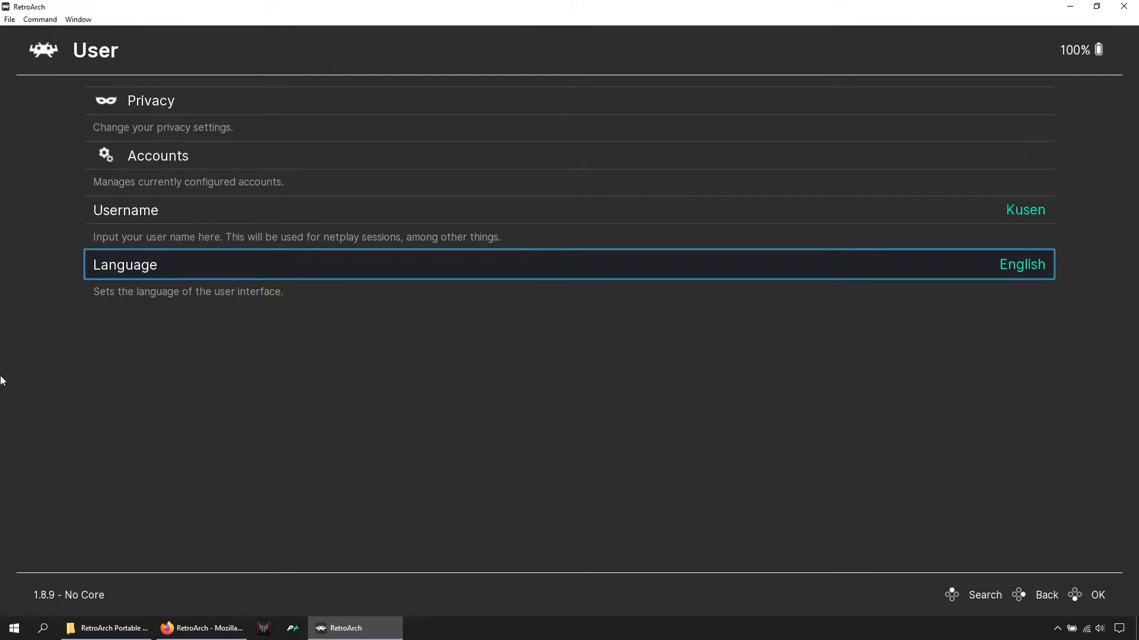
key("Up")
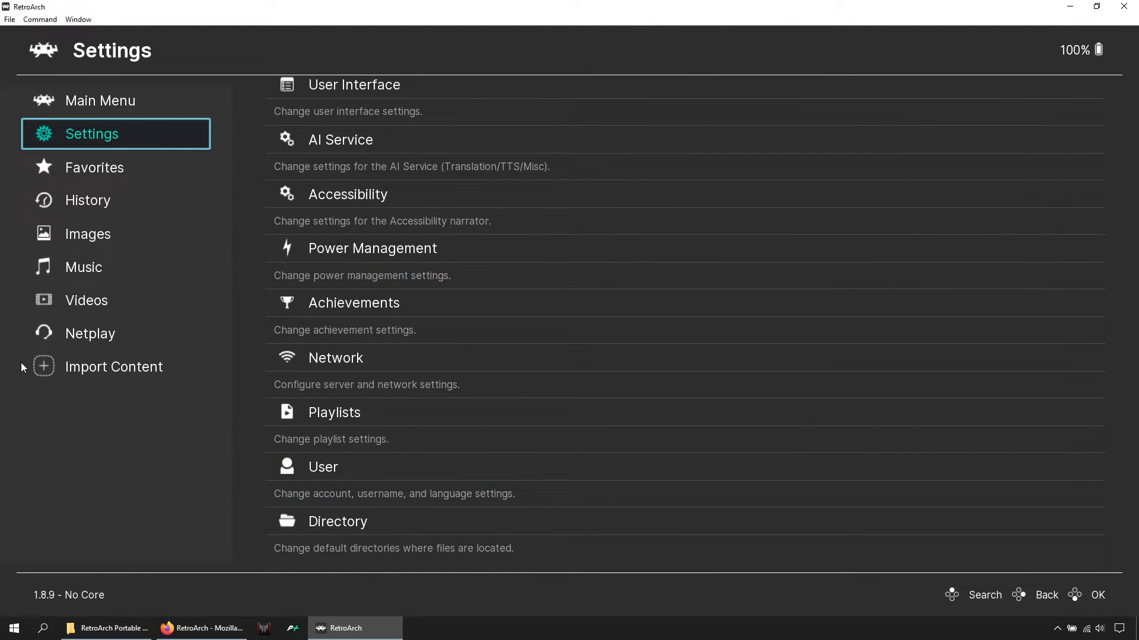
From Online Updater, fetch the Core Downloader list of available cores.
left_click(100, 100)
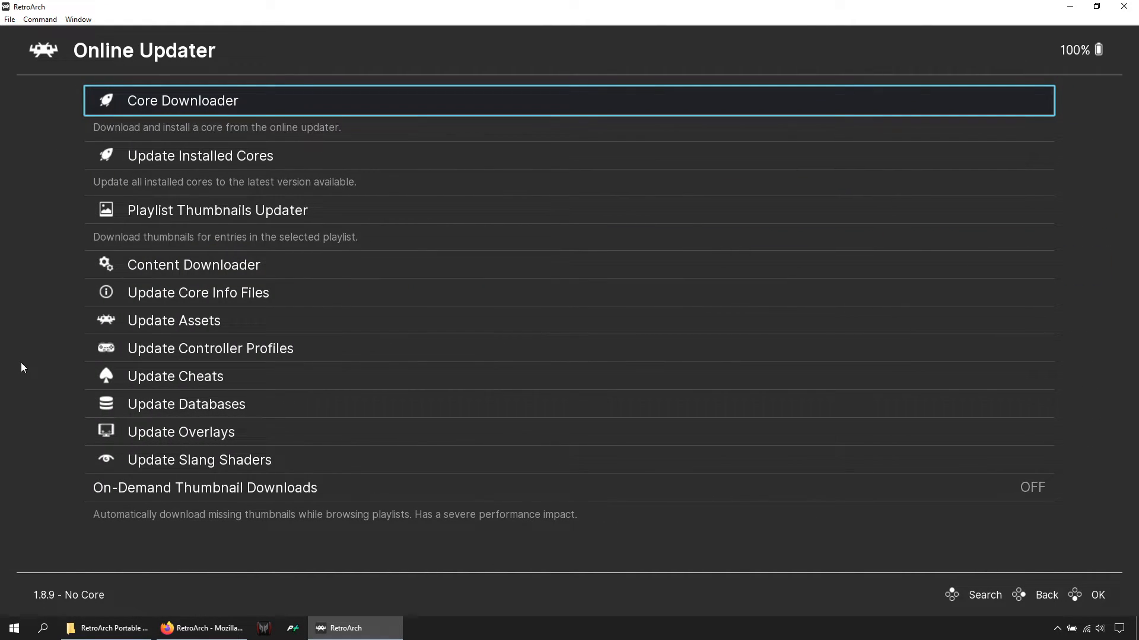
left_click(182, 100)
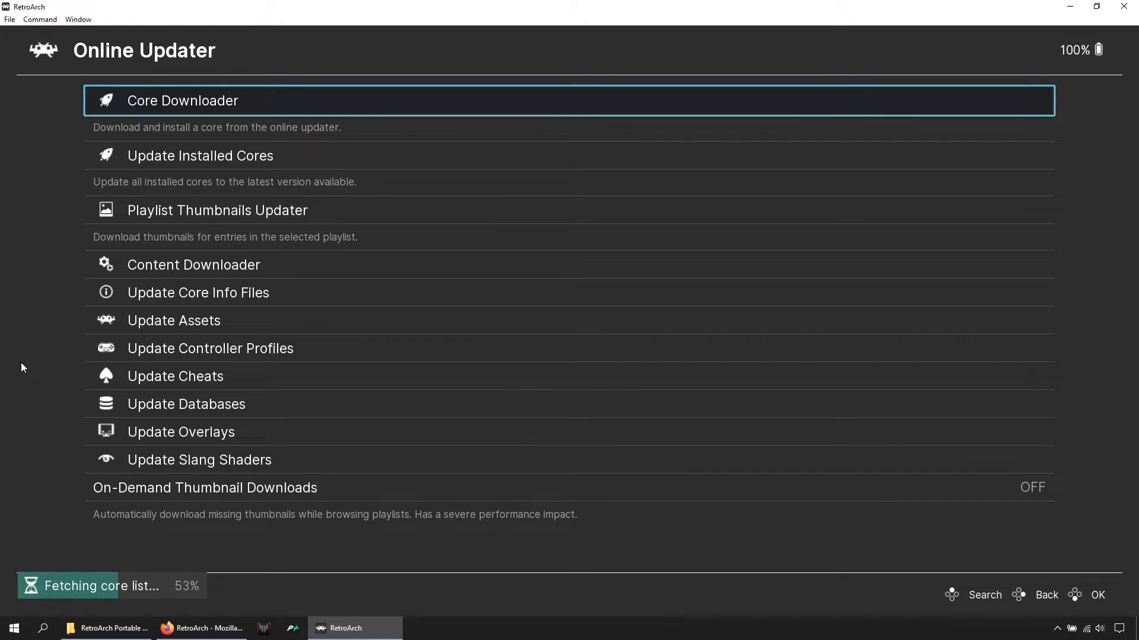
left_click(182, 100)
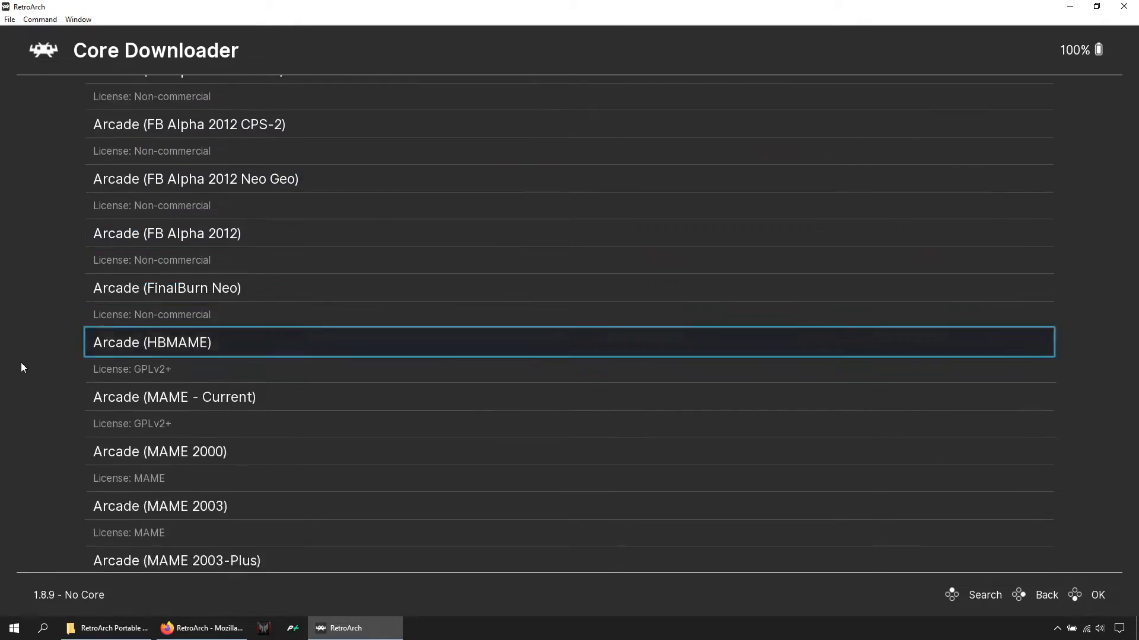
Install the mGBA Game Boy Advance and Mesen NES cores from the Core Downloader.
scroll("down", 3)
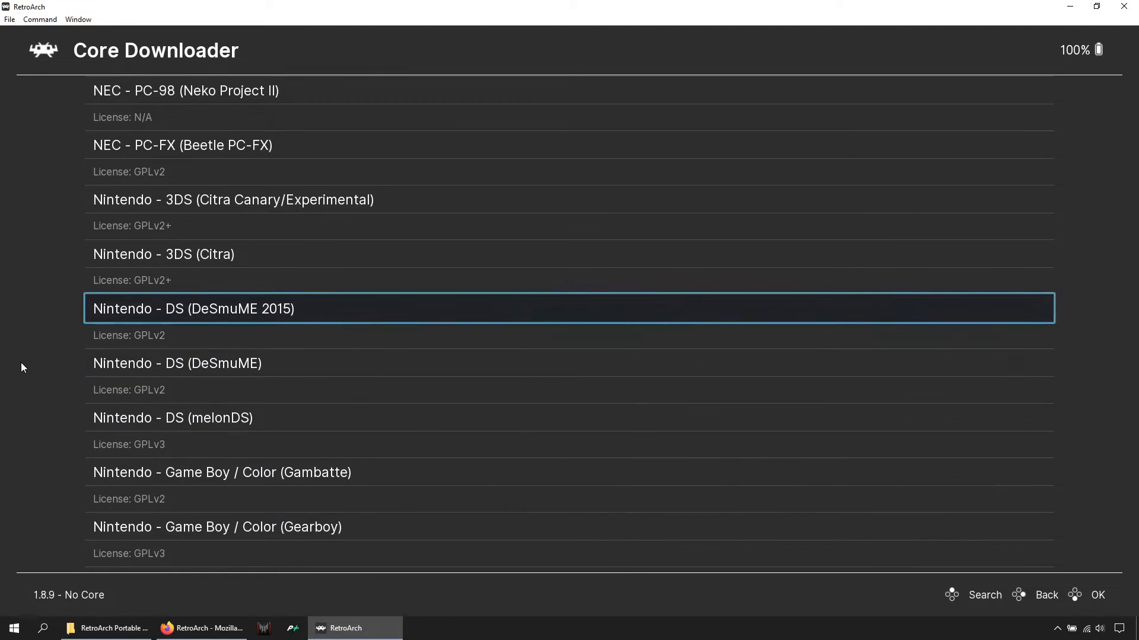
scroll("down", 3)
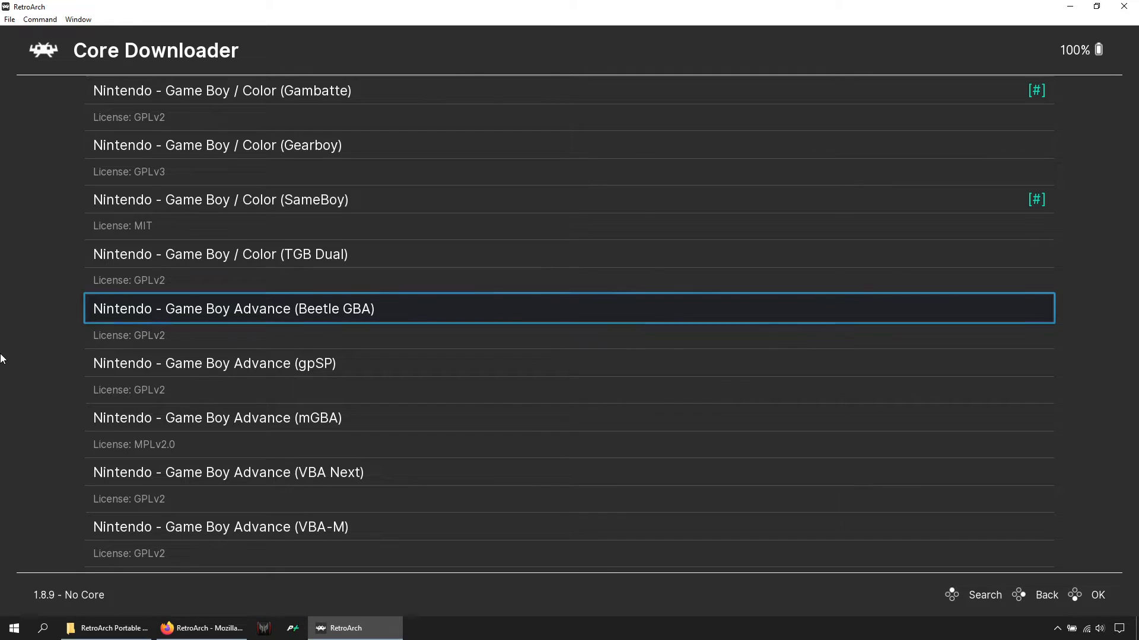
left_click(216, 418)
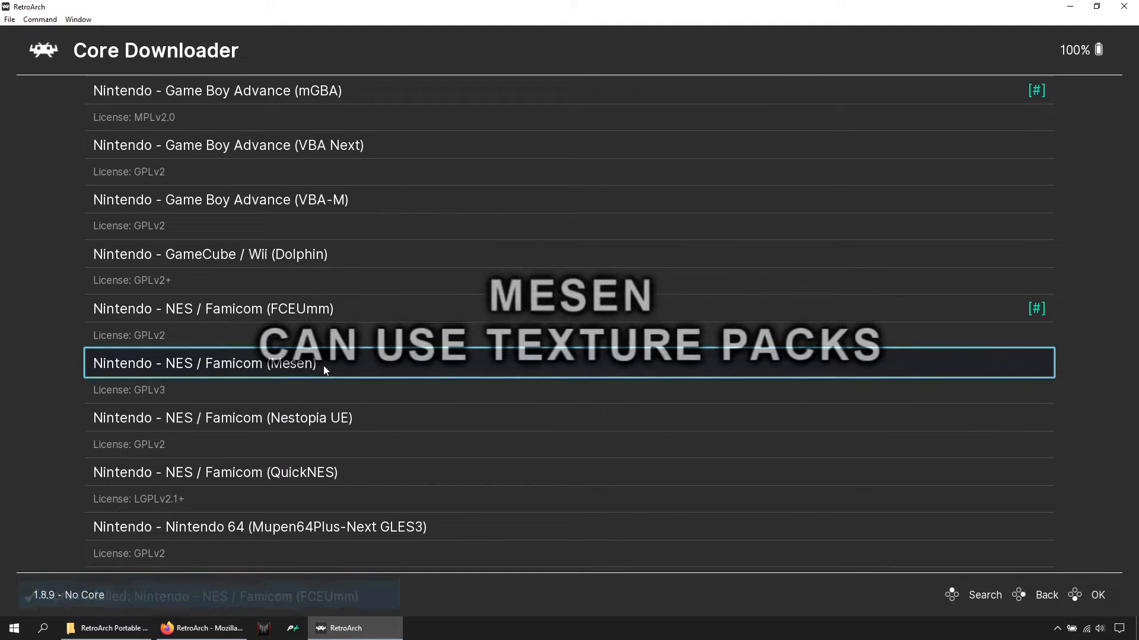
left_click(203, 363)
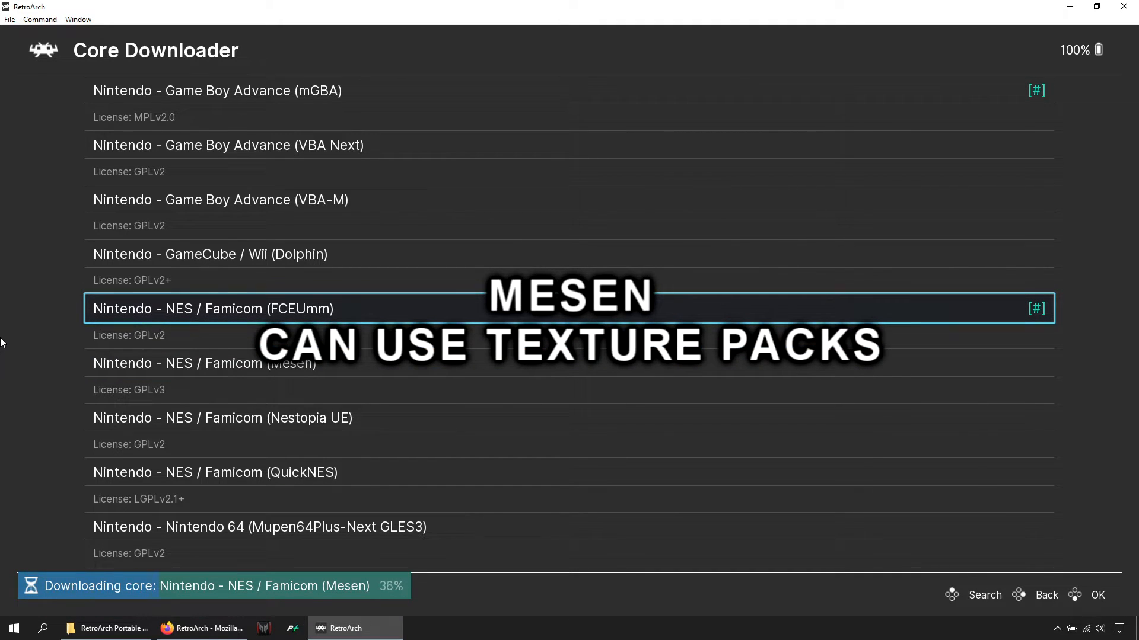
Install the bsnes-mercury Balanced SNES core and the Nintendo 64 cores.
scroll("down", 3)
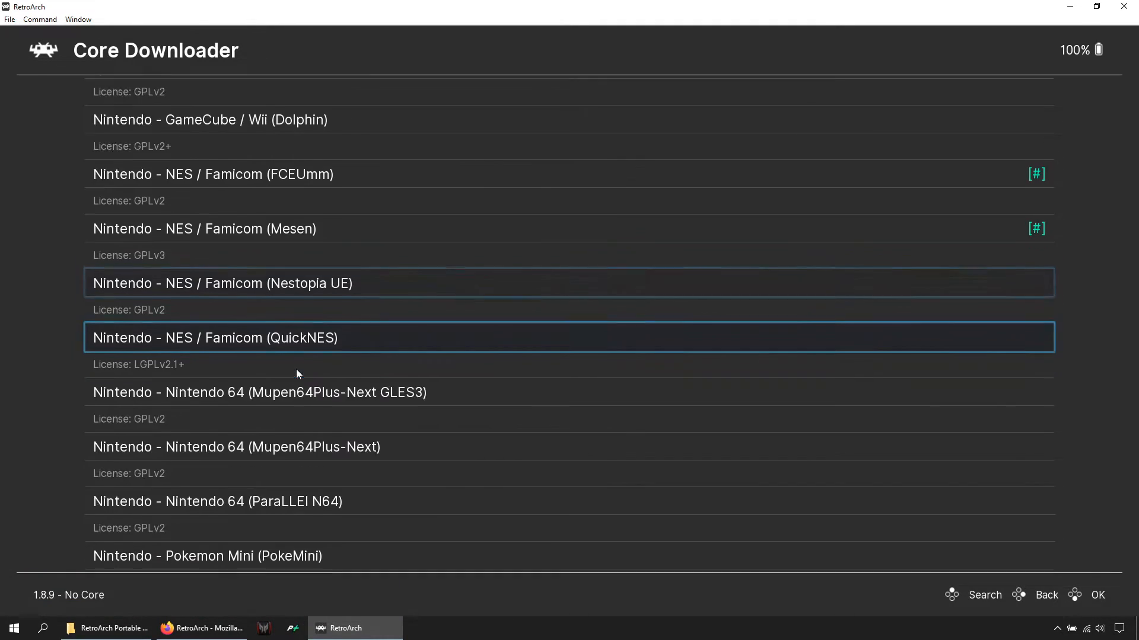
scroll("down", 3)
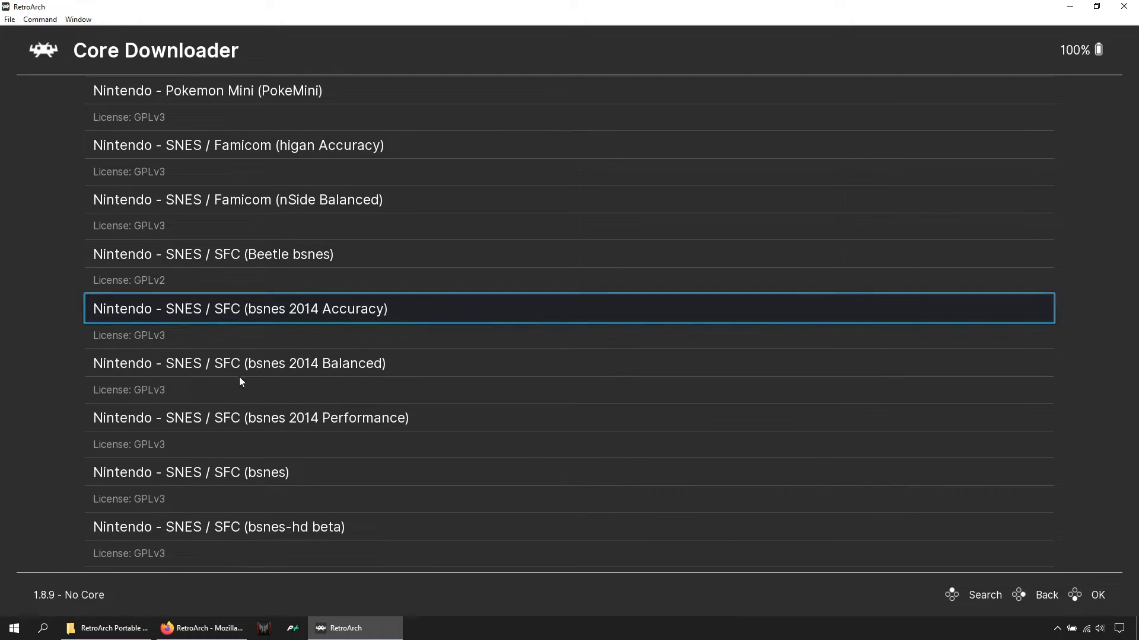
scroll("down", 3)
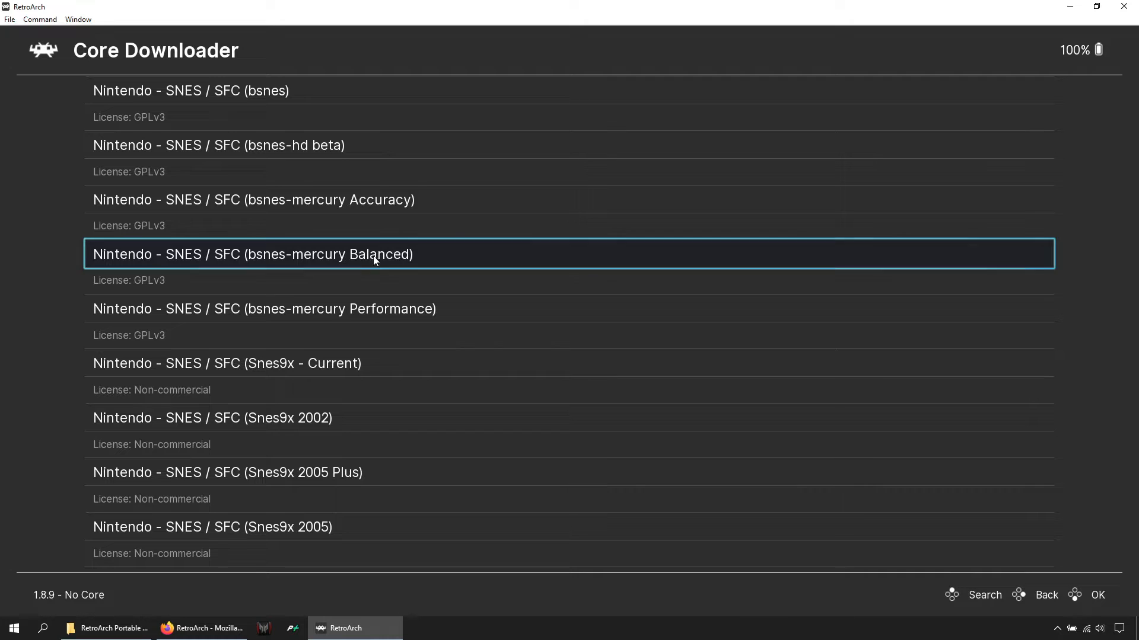
left_click(252, 254)
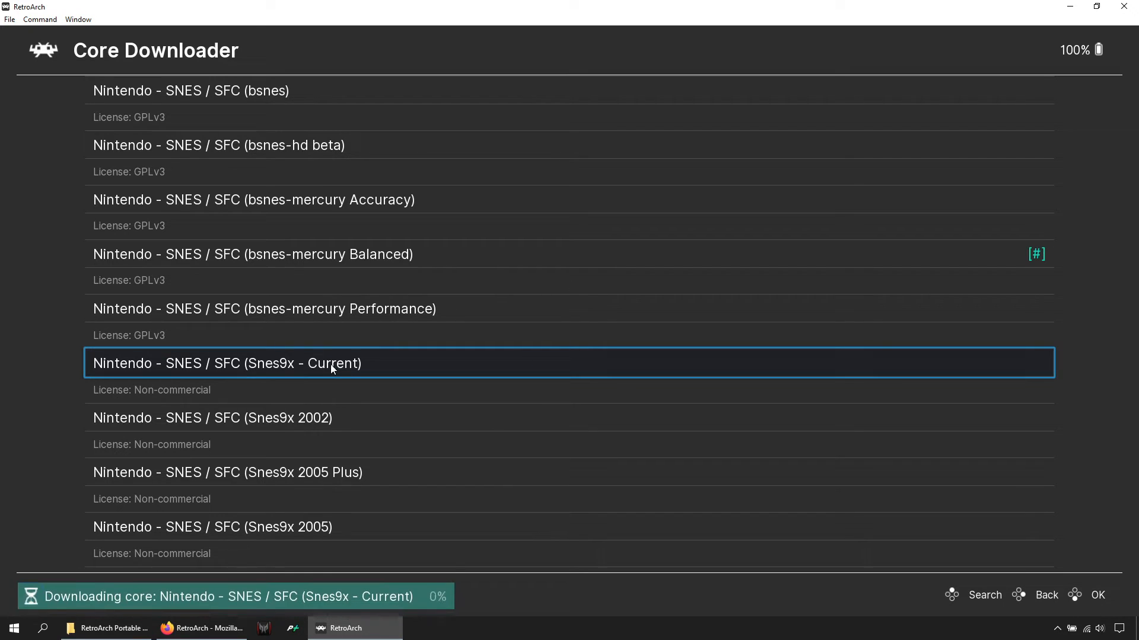
key("Up")
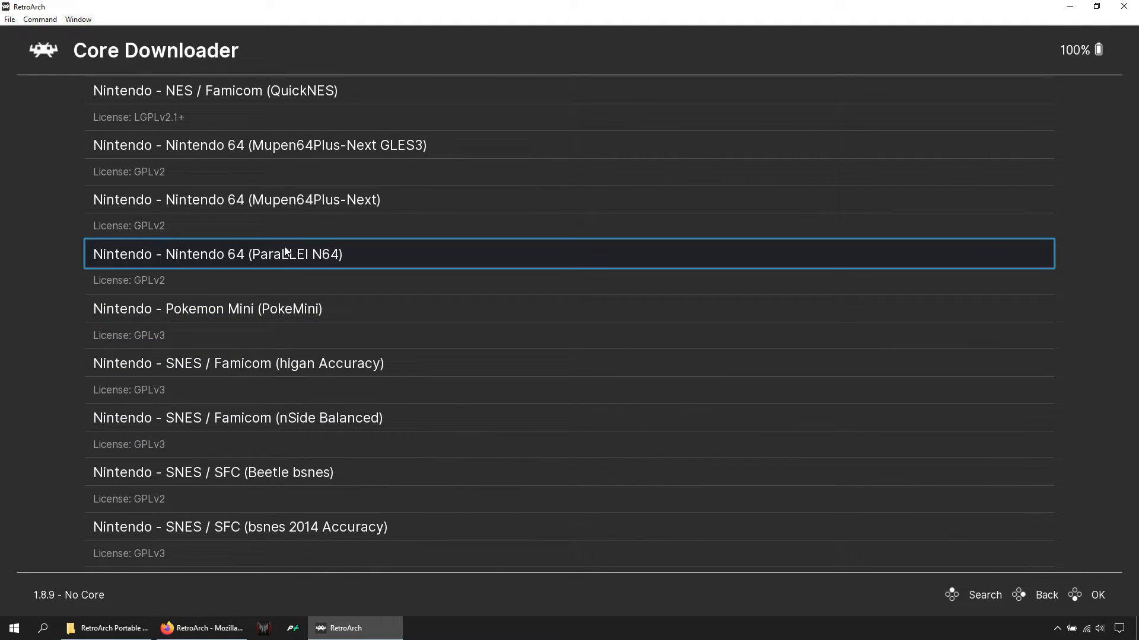
mouse_move(273, 265)
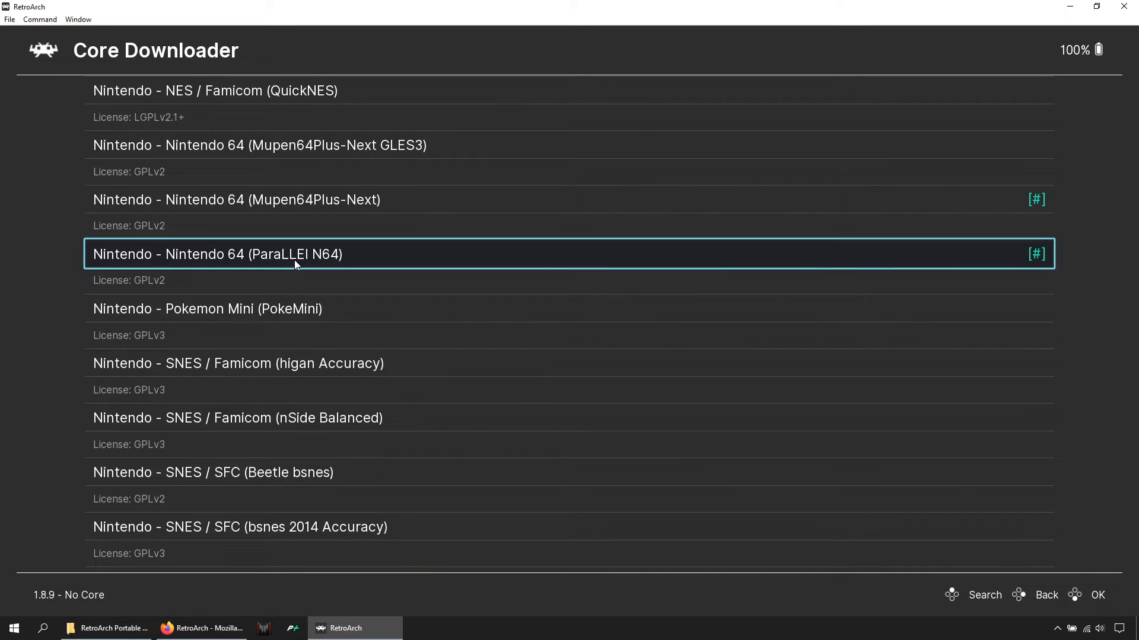
Install the Genesis Plus GX and Beetle PSX HW cores, then return to the main menu.
scroll("down", 3)
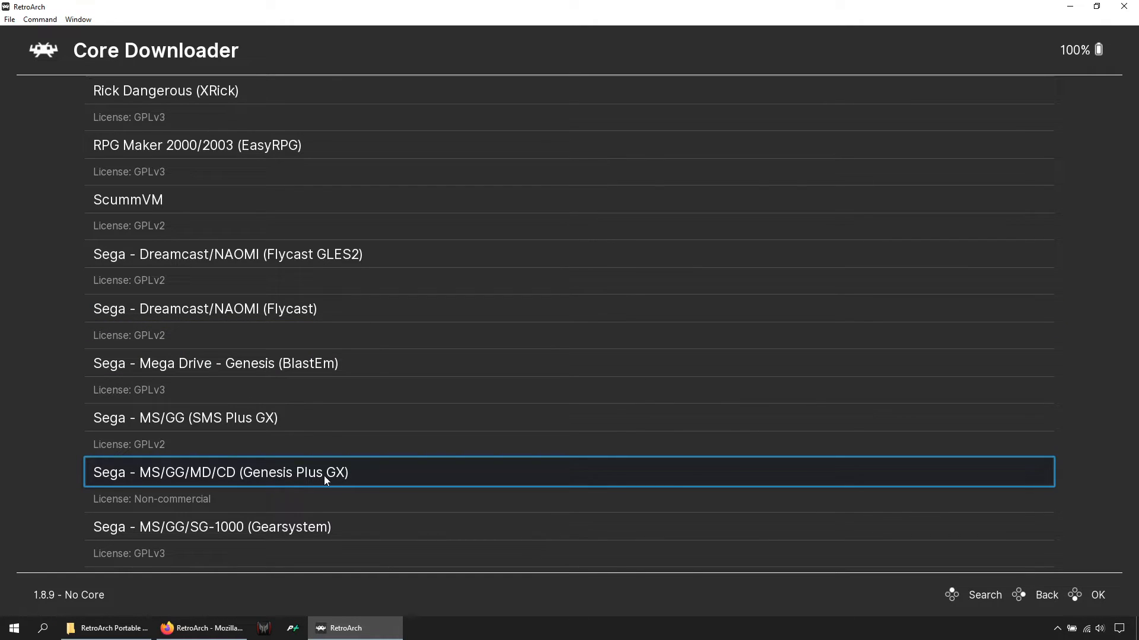
left_click(220, 472)
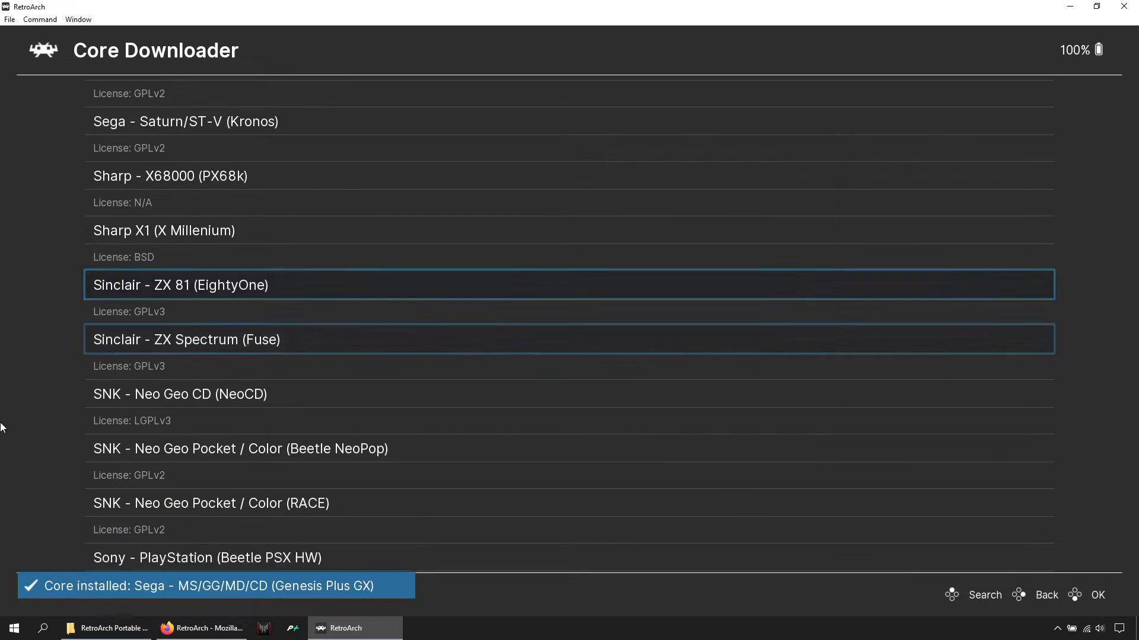
scroll("down", 3)
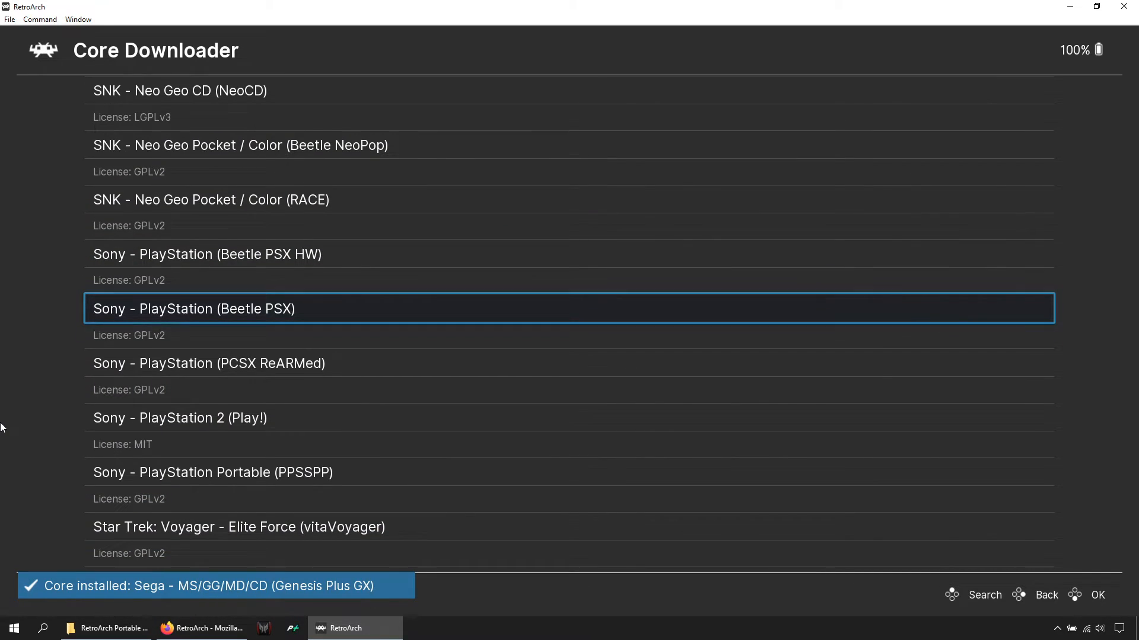
key("Up")
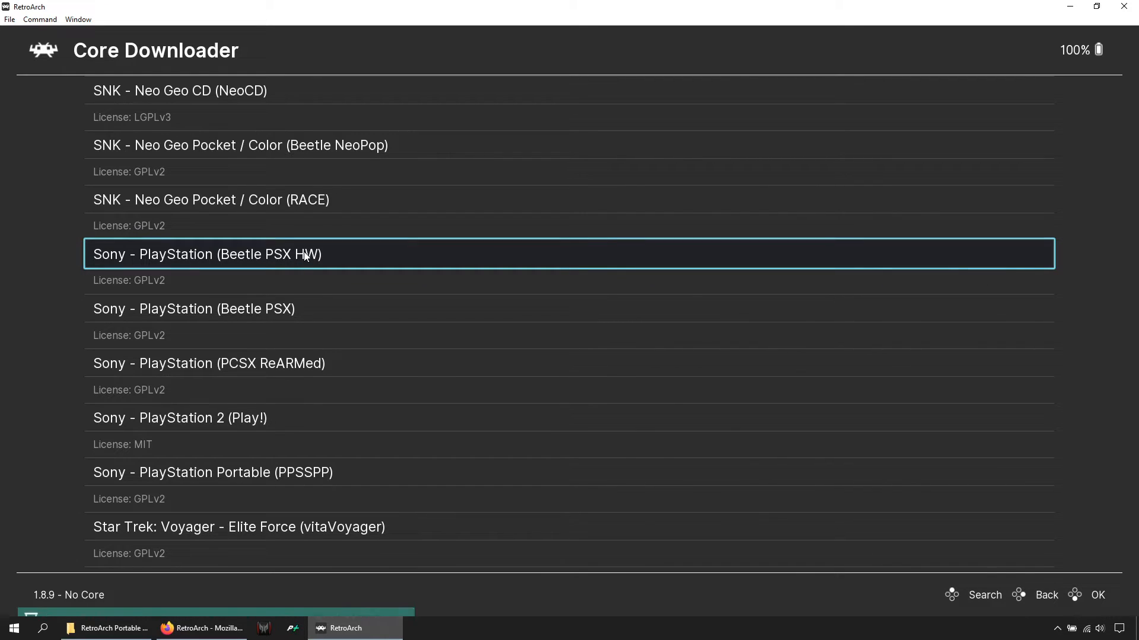
left_click(207, 253)
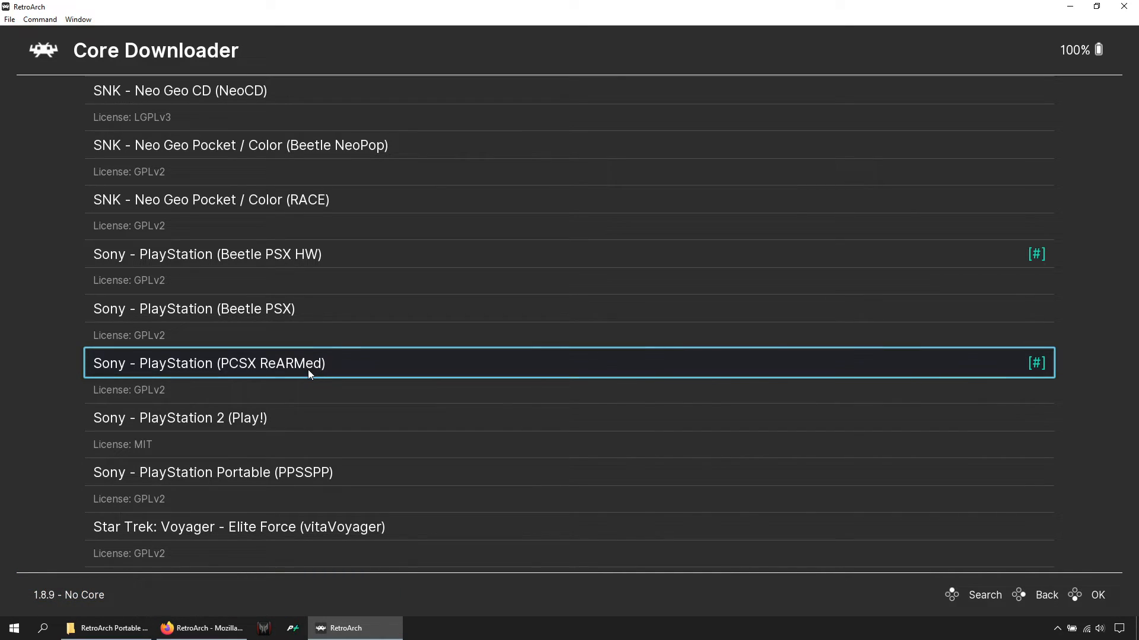
left_click(1045, 594)
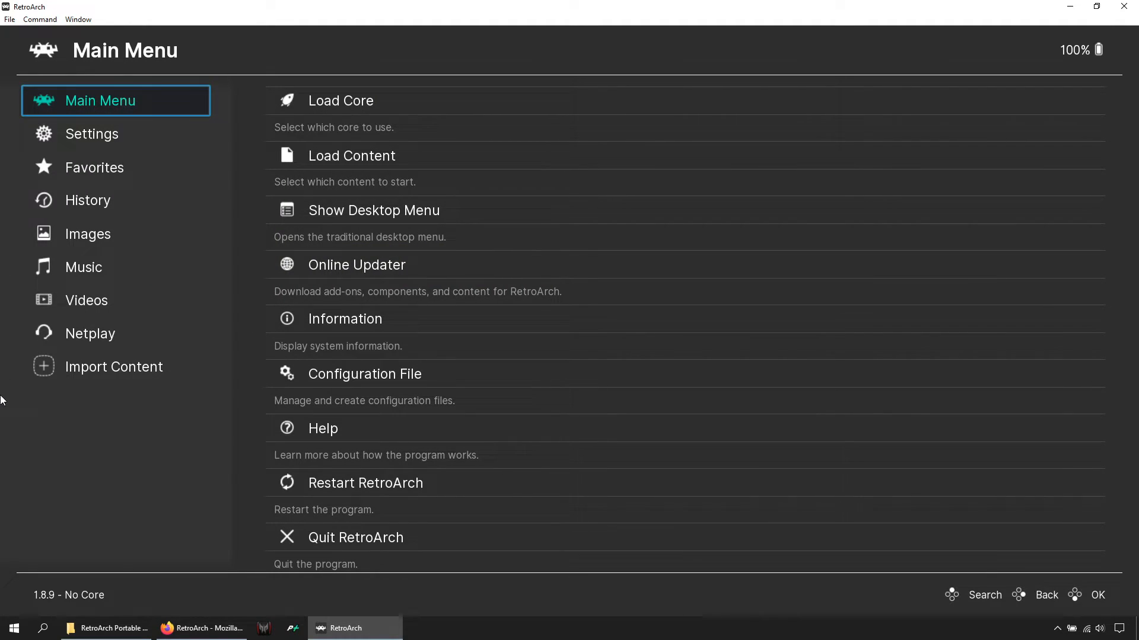
Scan the D:\GAMES\NES folder via Import Content > Scan Directory.
left_click(114, 366)
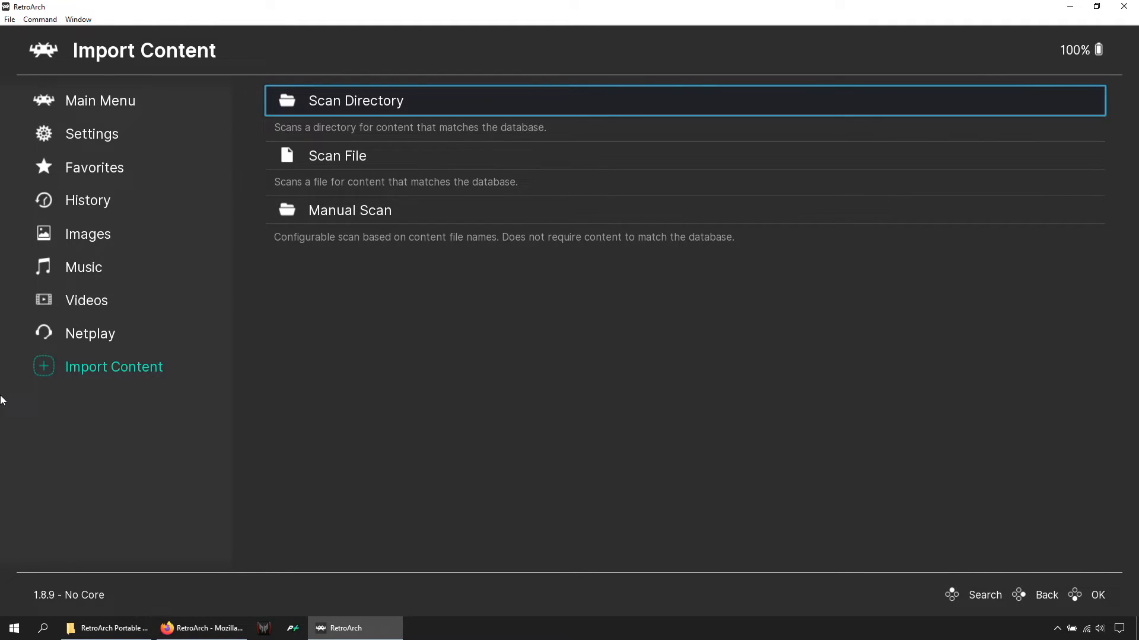
left_click(356, 99)
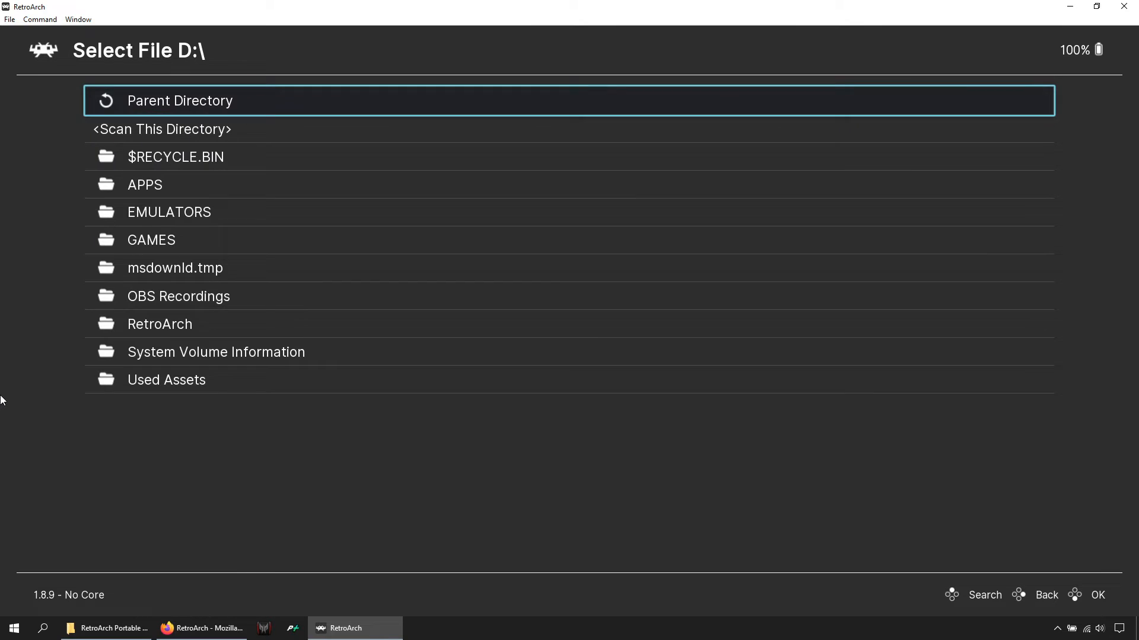
left_click(151, 240)
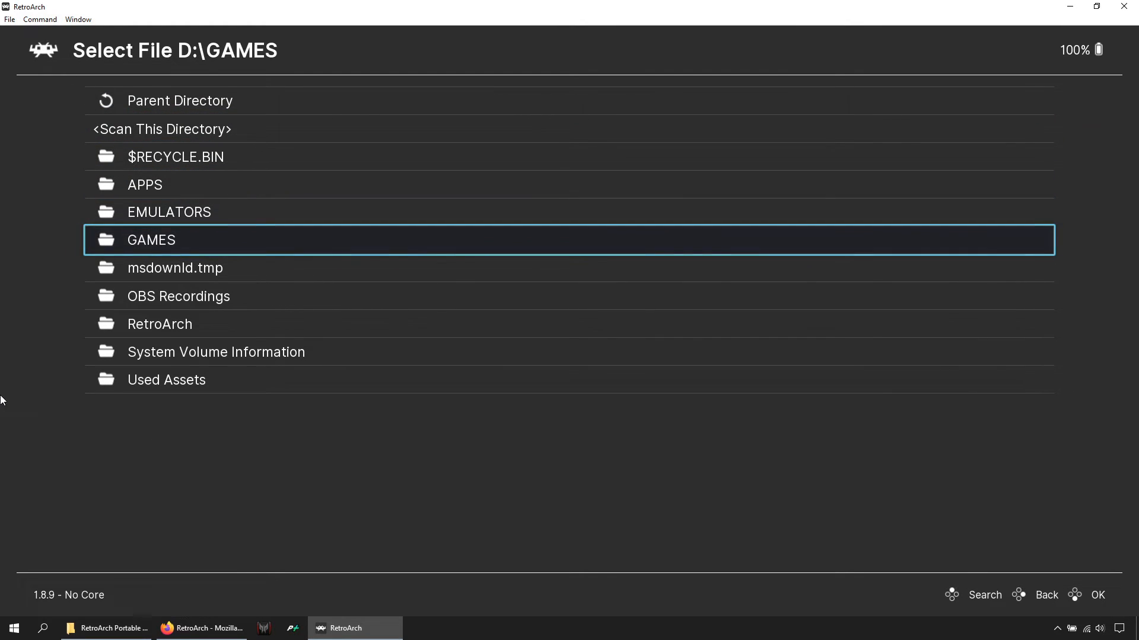
double_click(151, 239)
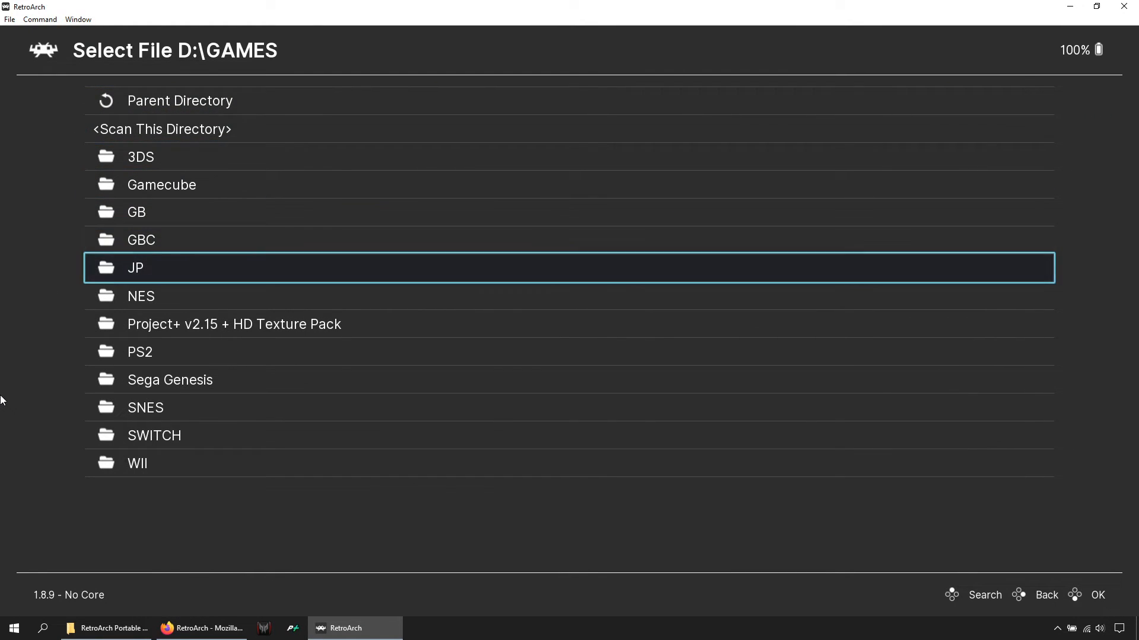
double_click(141, 296)
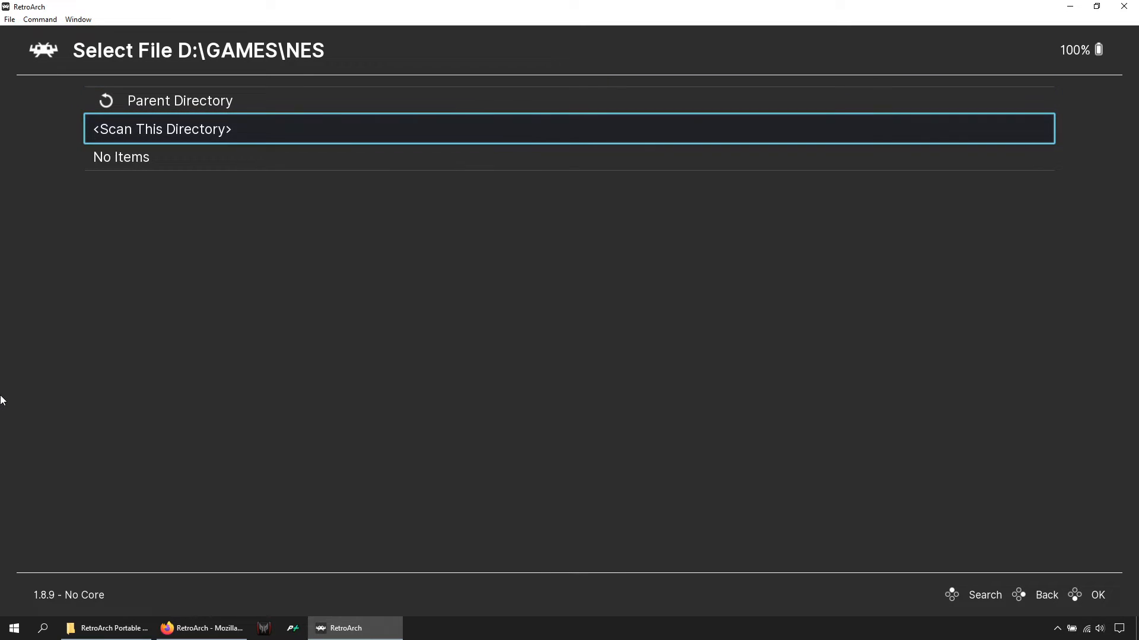
left_click(161, 128)
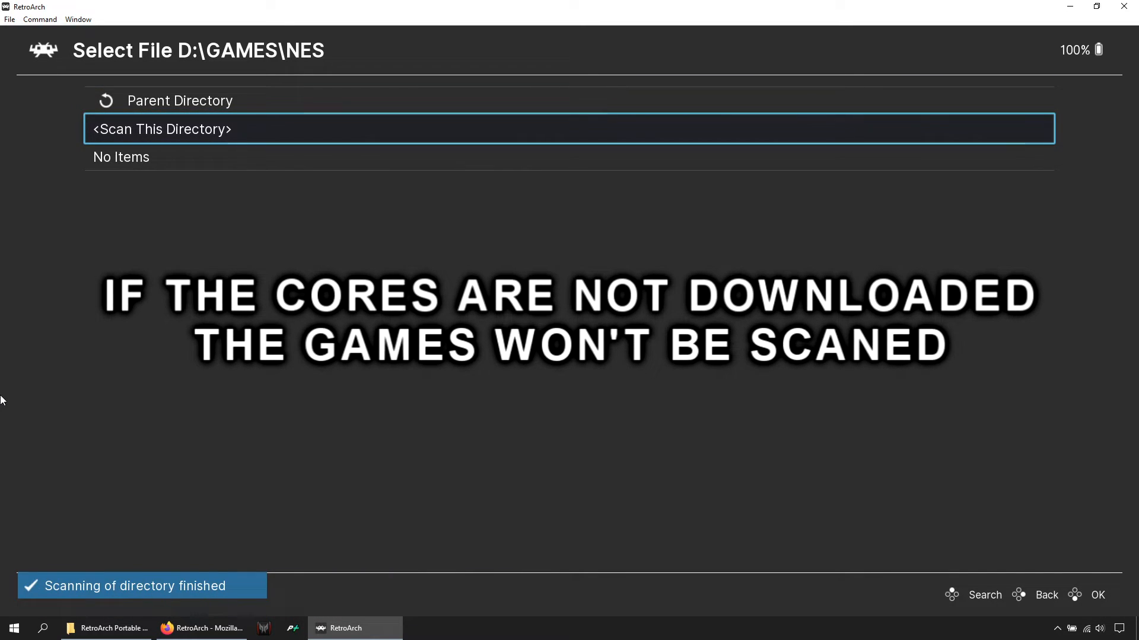
View the newly created Nintendo Entertainment System playlist.
left_click(1046, 595)
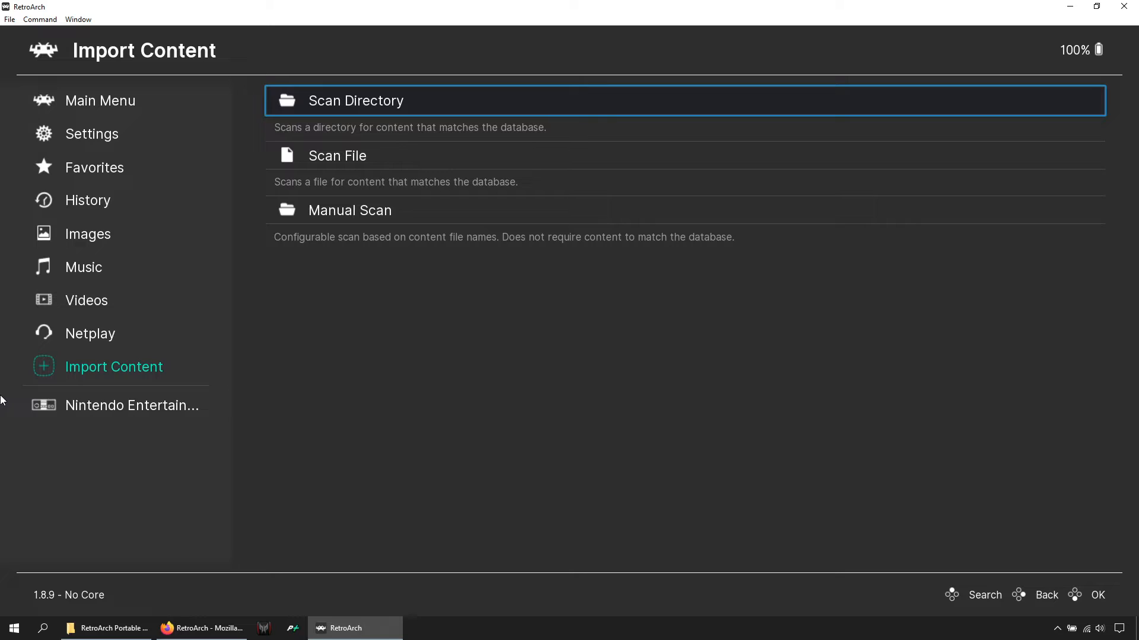
left_click(132, 405)
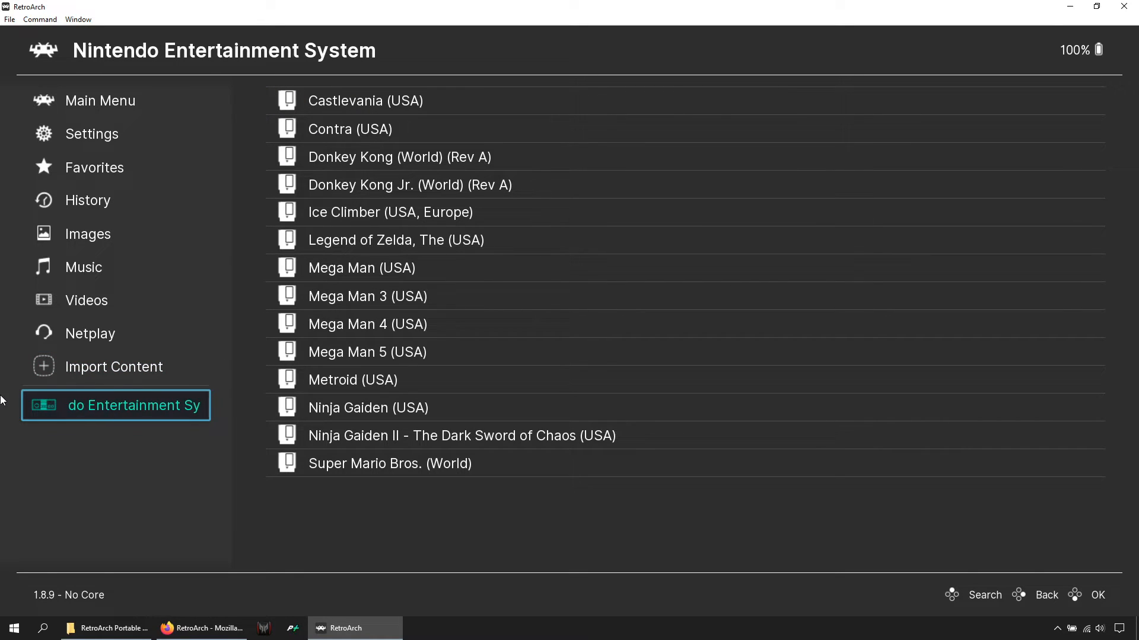
left_click(113, 366)
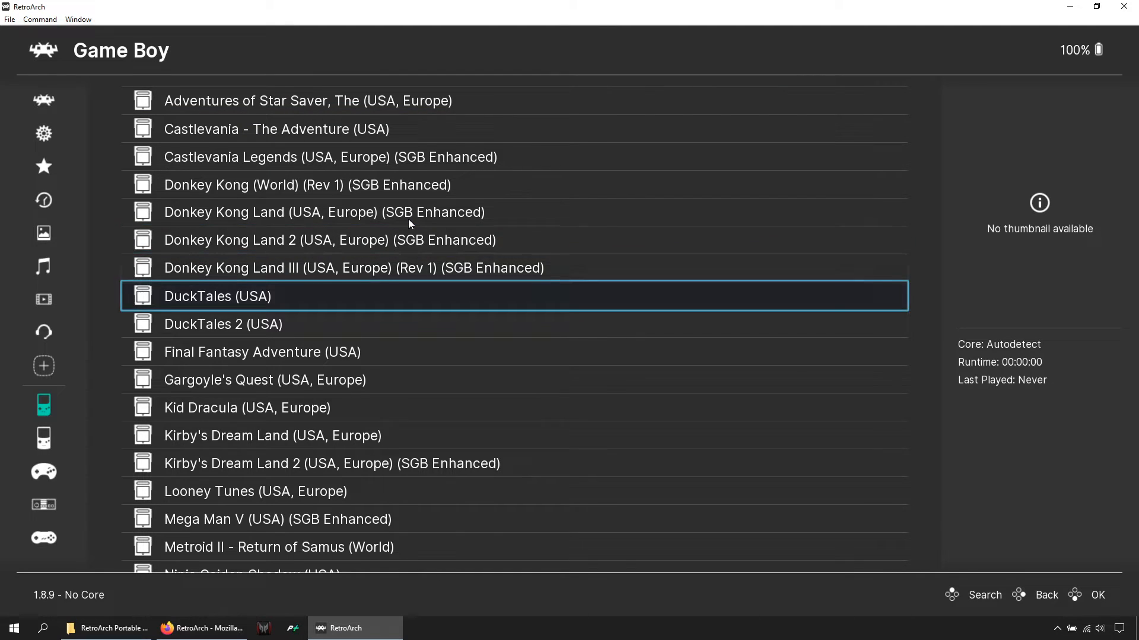
Browse the Game Boy and Super Nintendo playlists and step through their game entries.
scroll("down", 3)
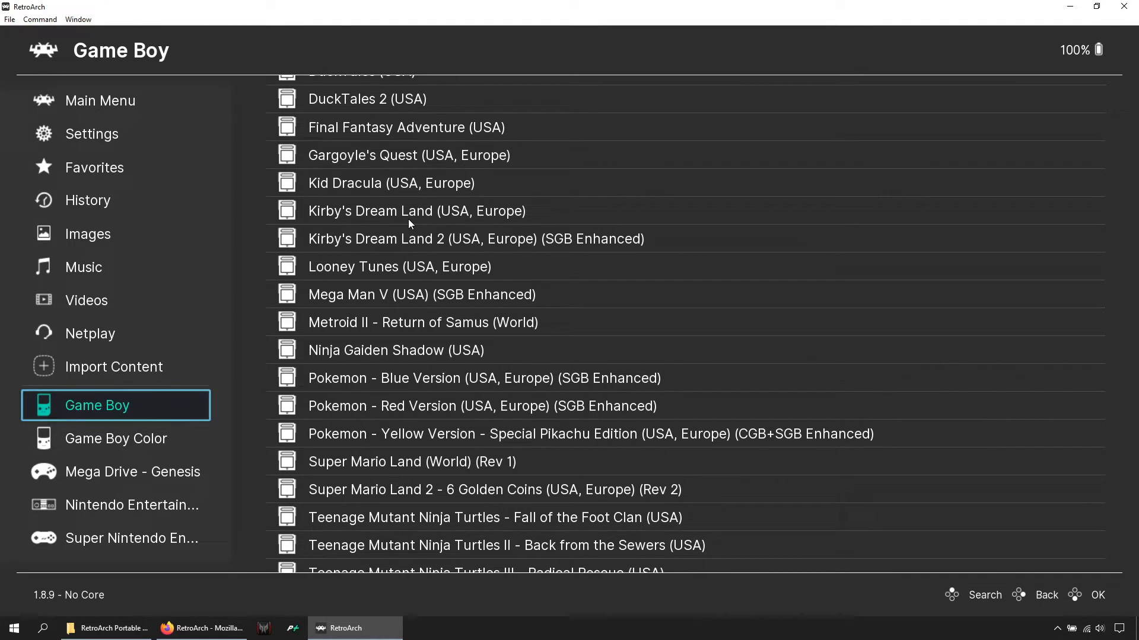
left_click(99, 100)
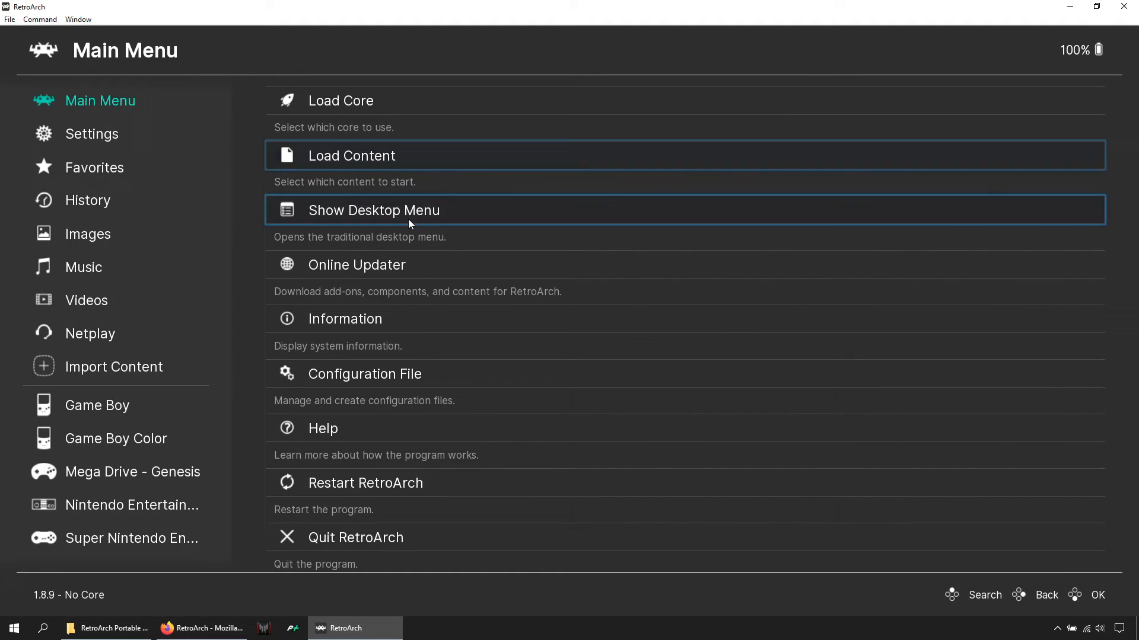
left_click(357, 264)
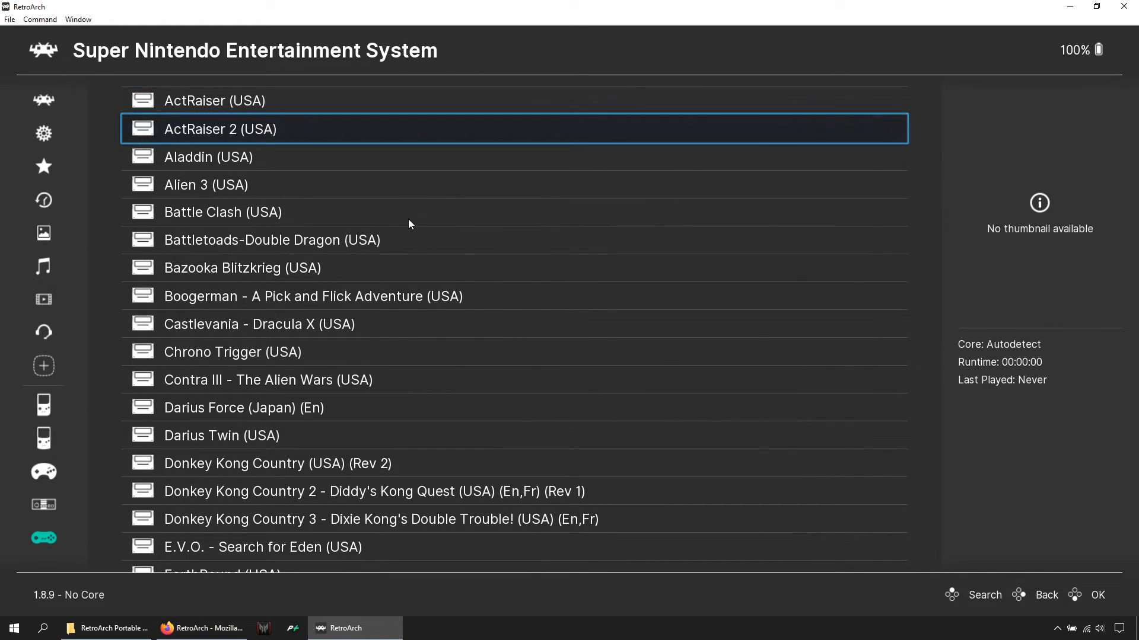
key("Down")
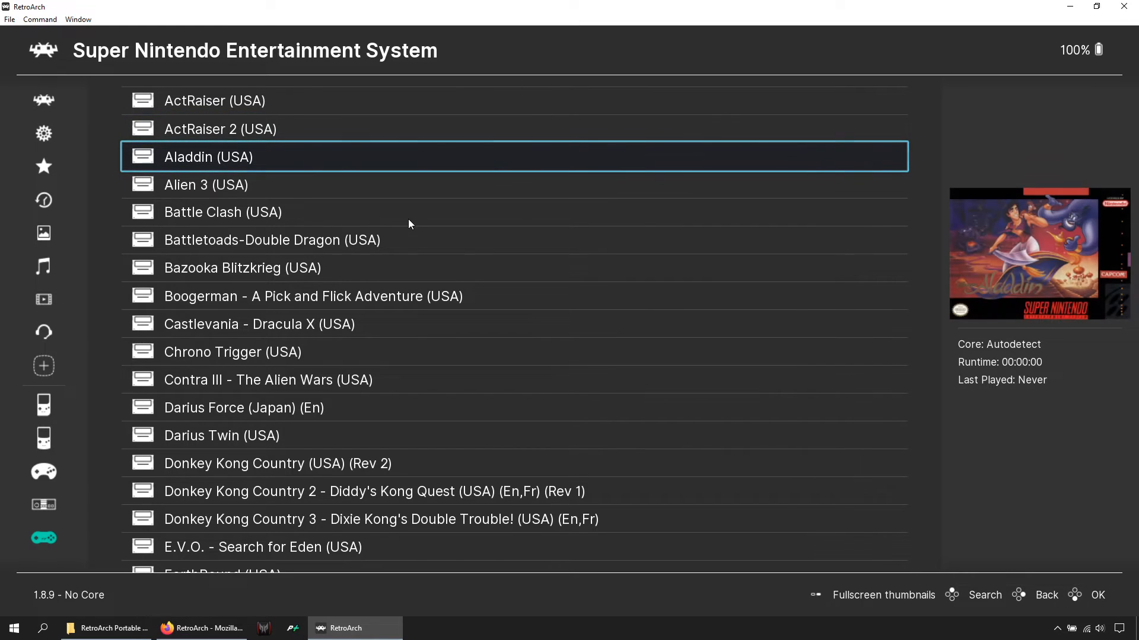
key("Down")
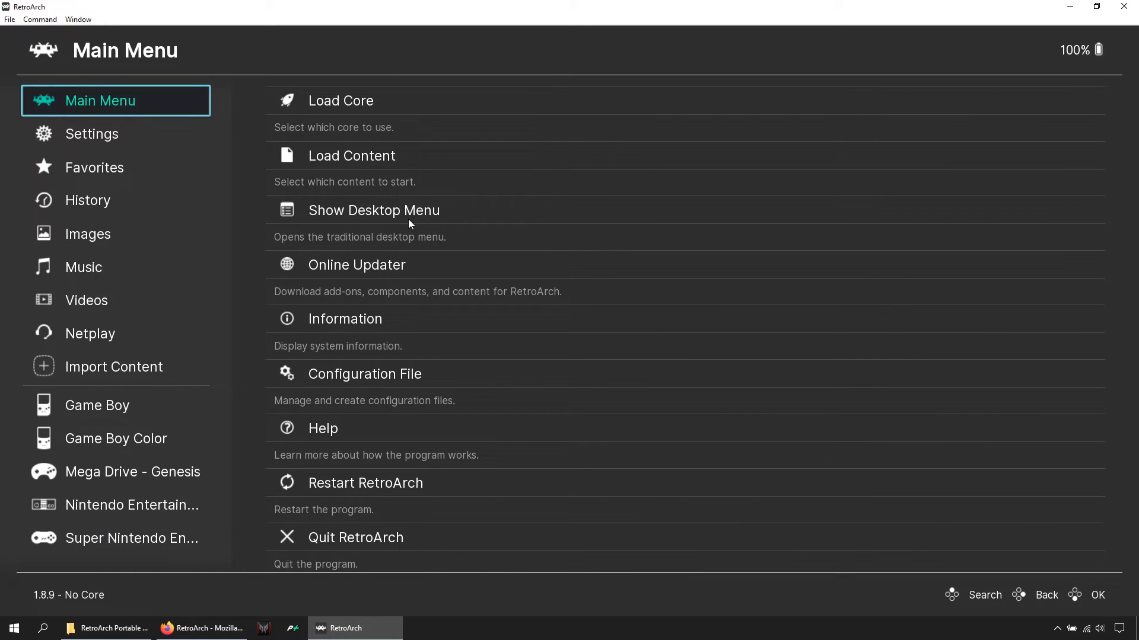
Go to the Online Updater from the main menu.
left_click(357, 265)
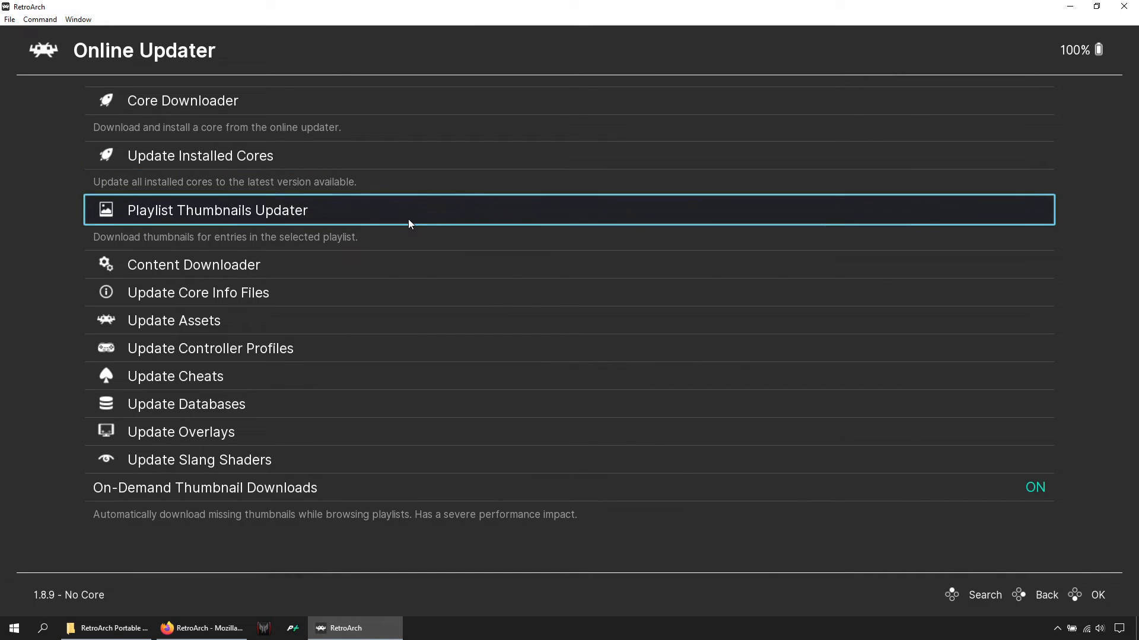
Download thumbnails for the Super Nintendo and other console playlists in Playlist Thumbnails Updater.
left_click(217, 209)
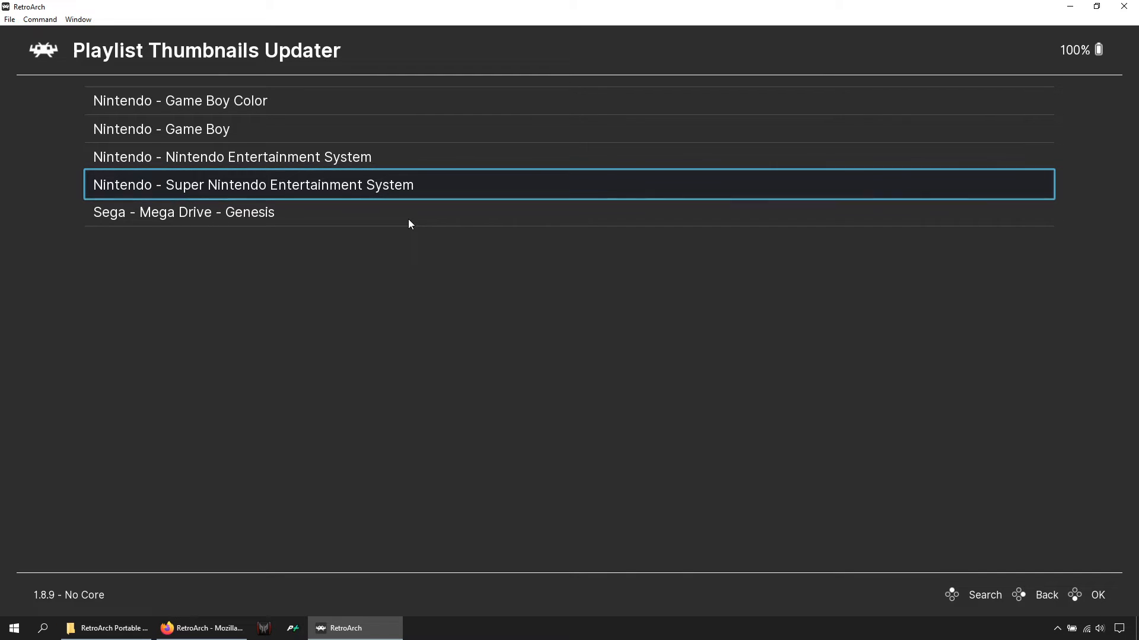
left_click(253, 185)
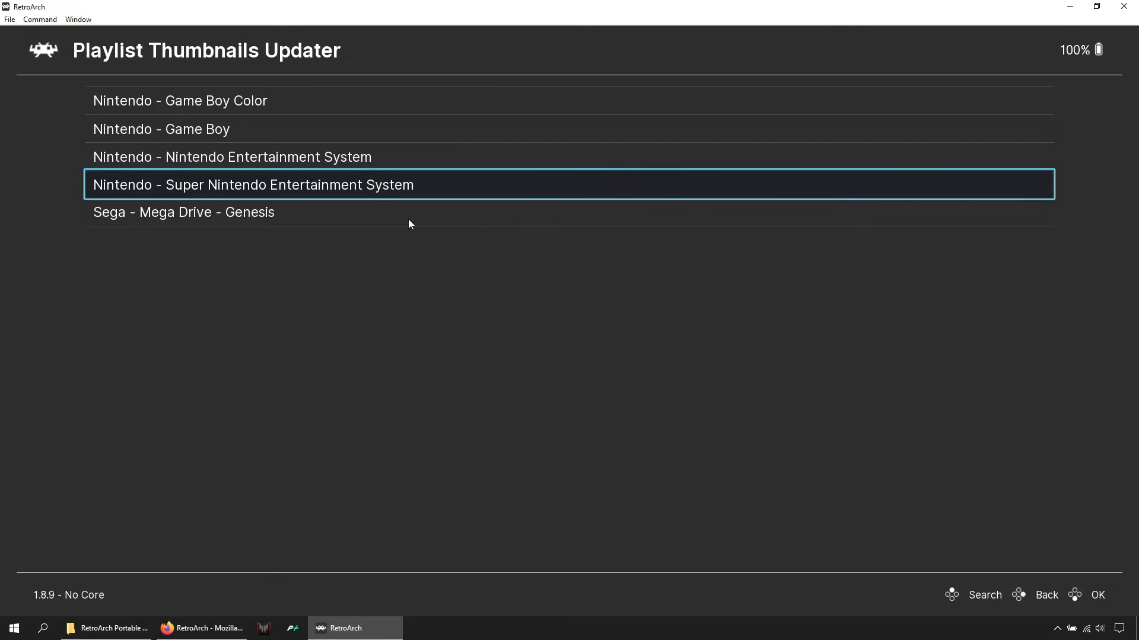
left_click(1045, 594)
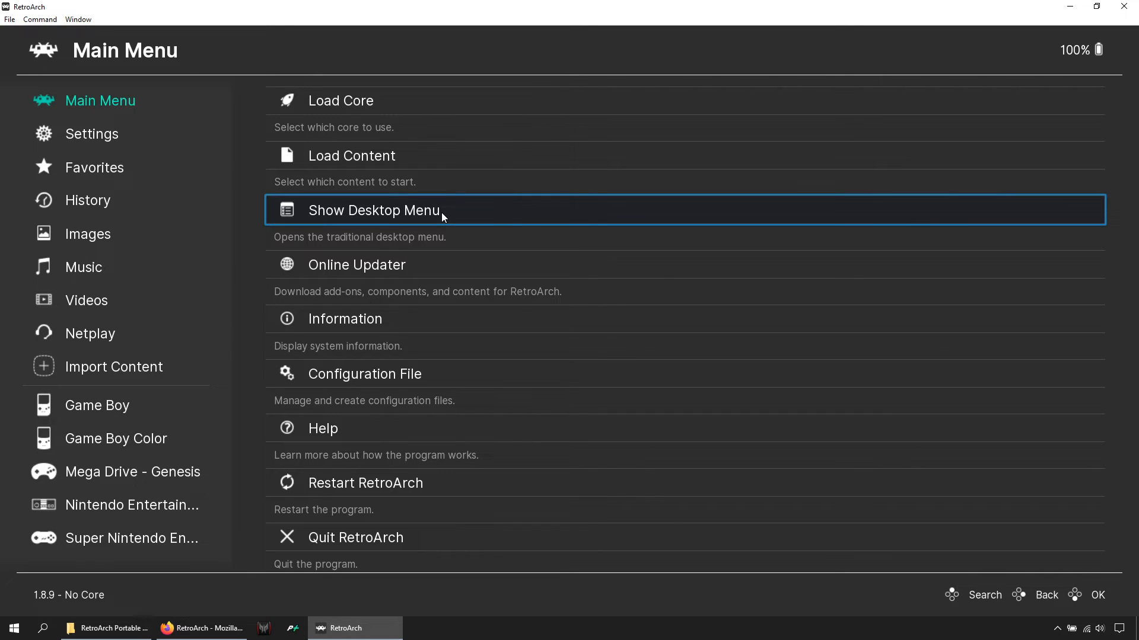
Bring up the desktop menu and list the Super Nintendo playlist games.
left_click(372, 210)
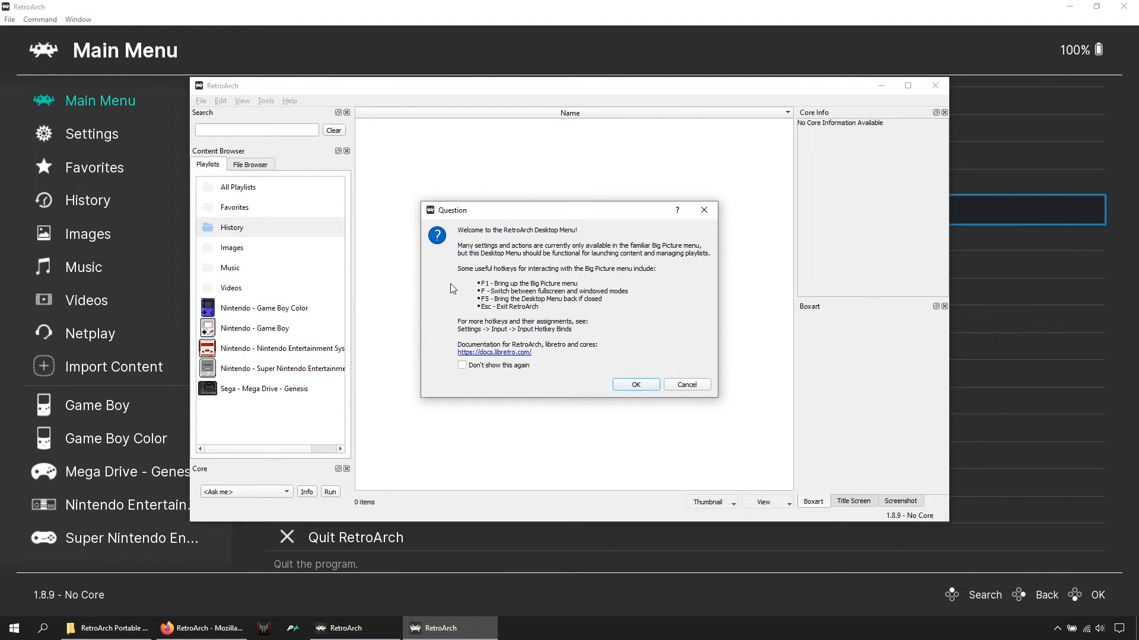
left_click(634, 385)
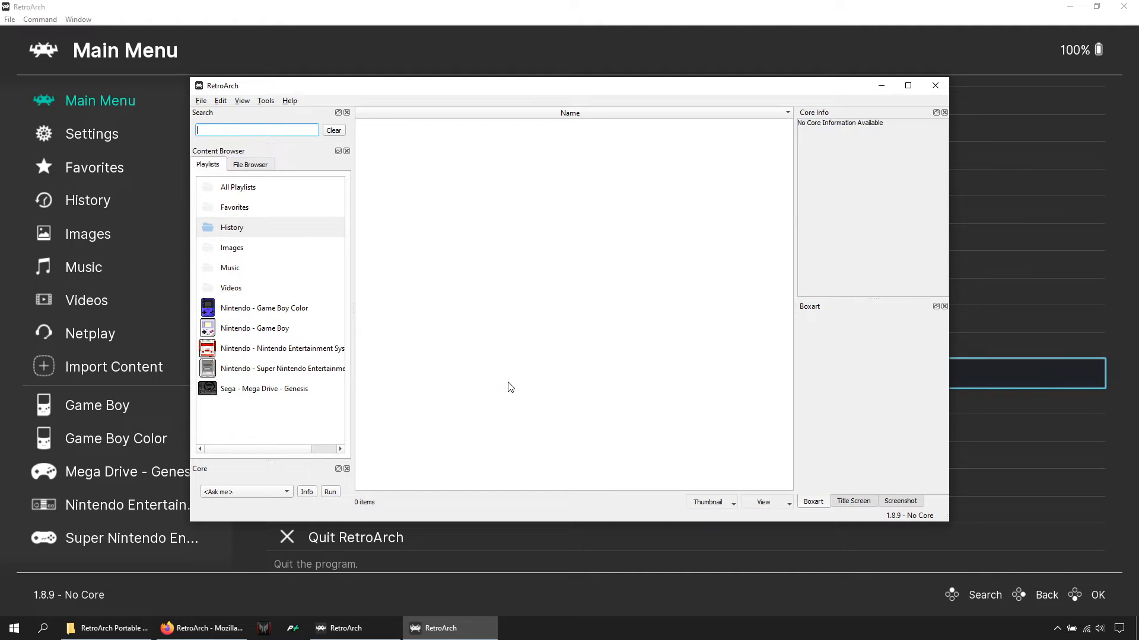
left_click(282, 369)
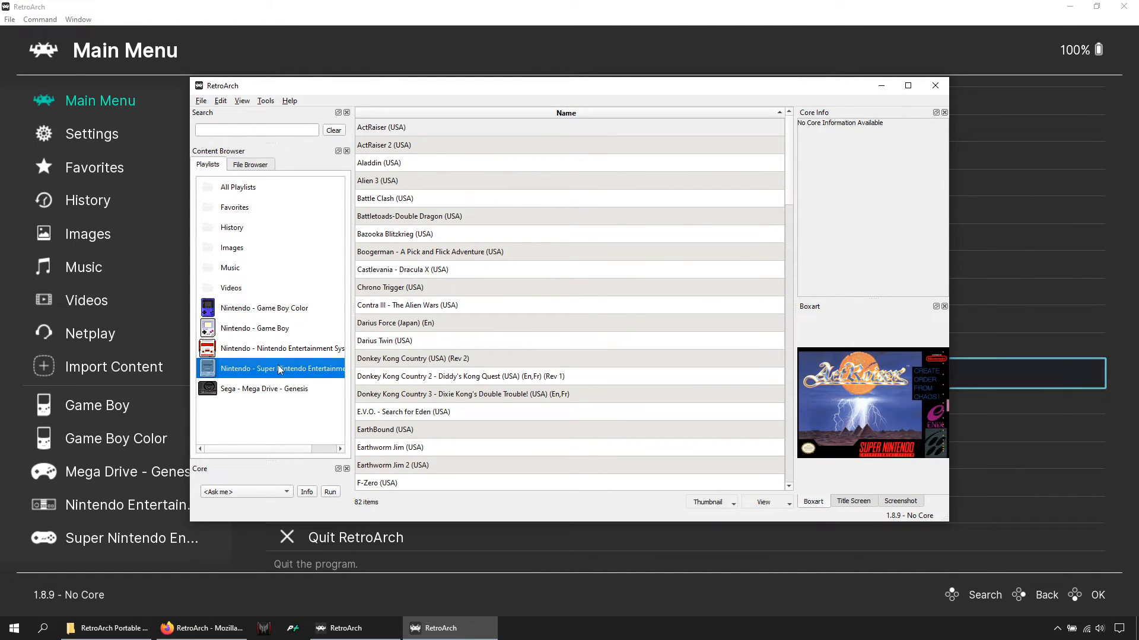
scroll("down", 3)
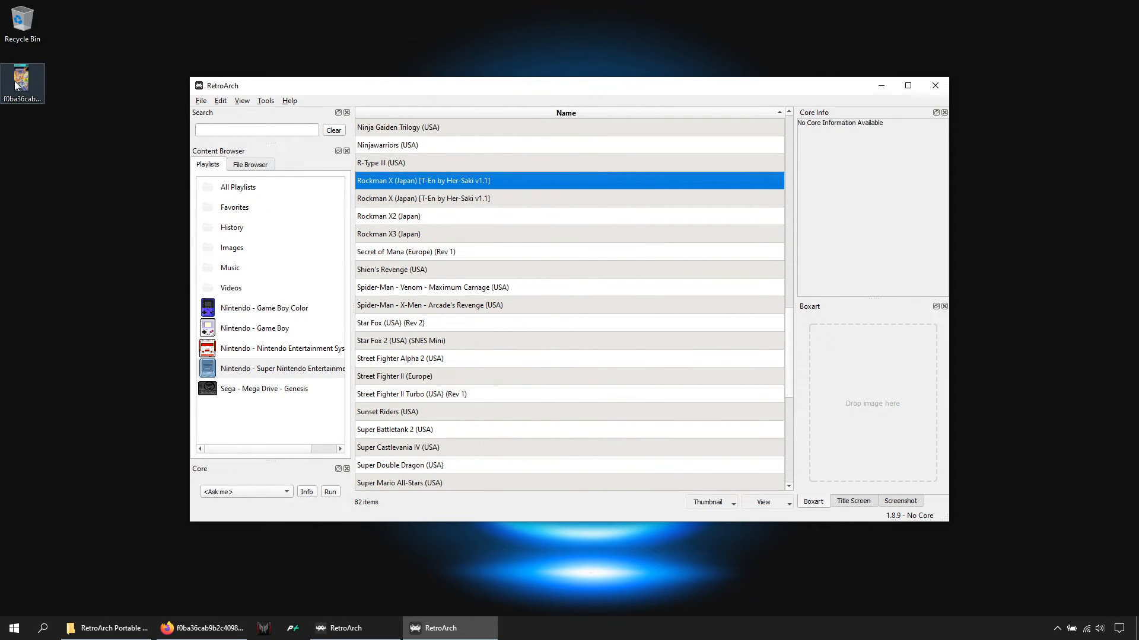
Drag the downloaded image onto Rockman X as box art, check both entries, and close the window.
left_click_drag(23, 81, 872, 410)
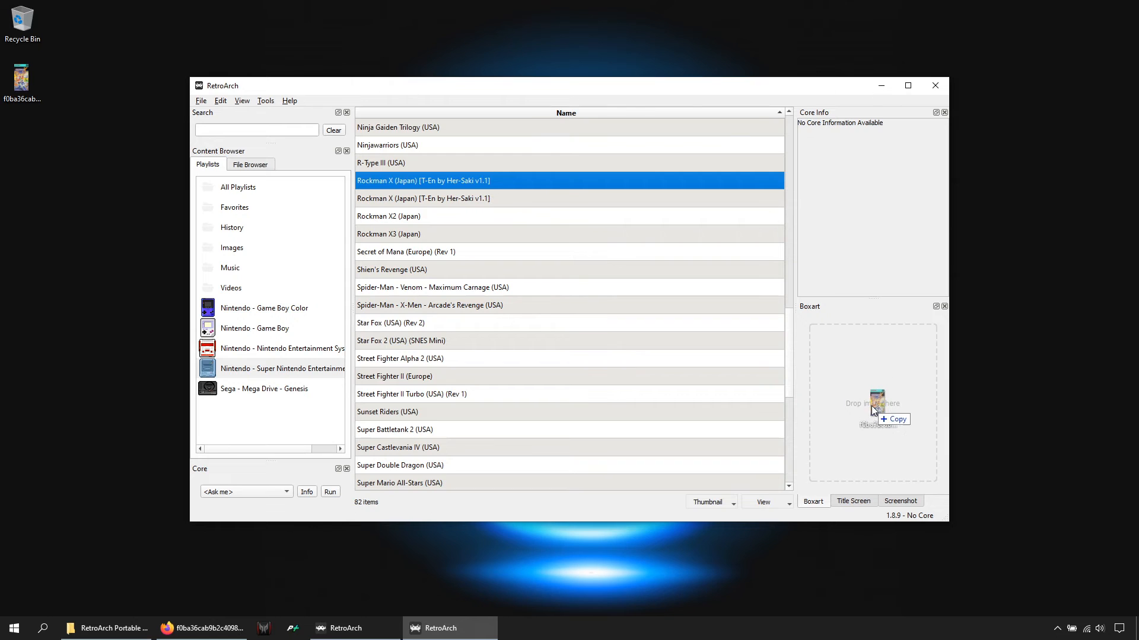
left_click(422, 198)
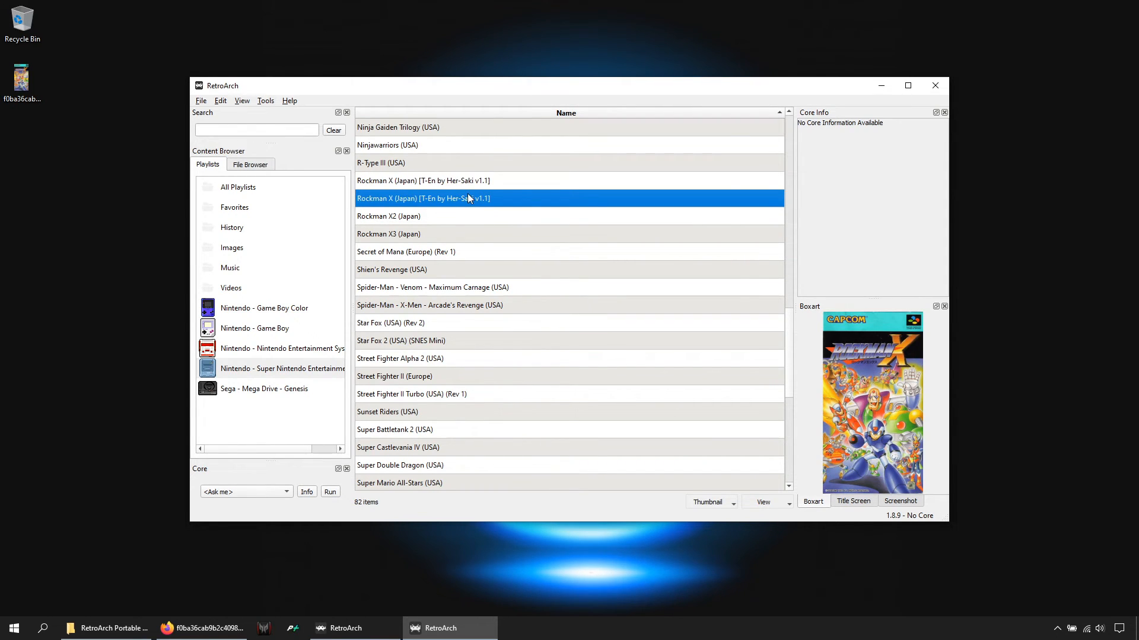
left_click(424, 180)
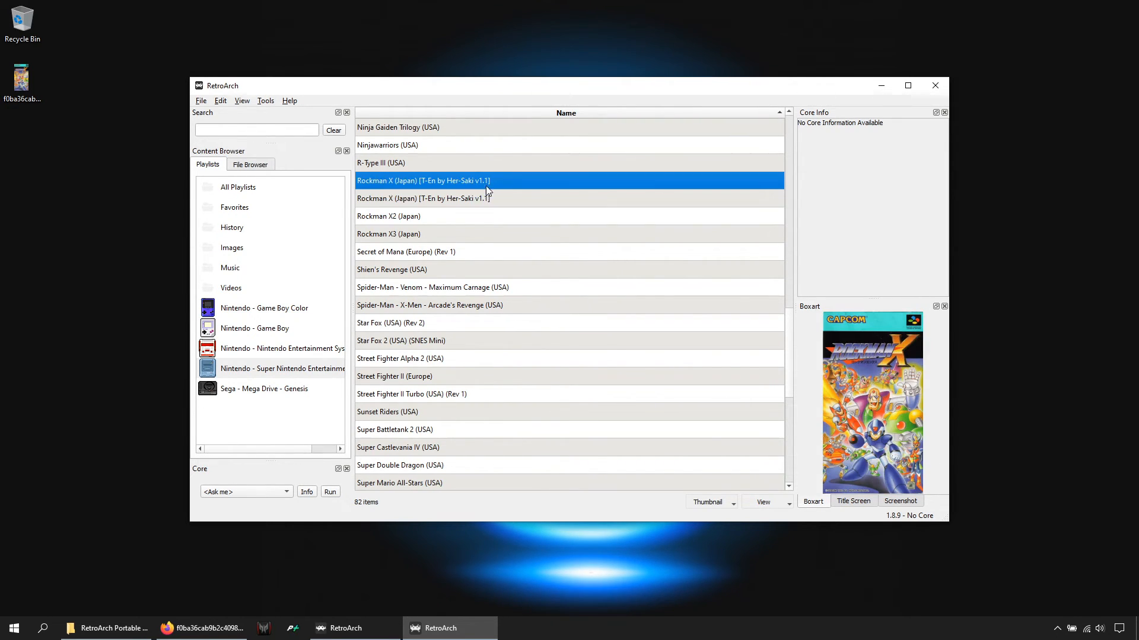
left_click(423, 198)
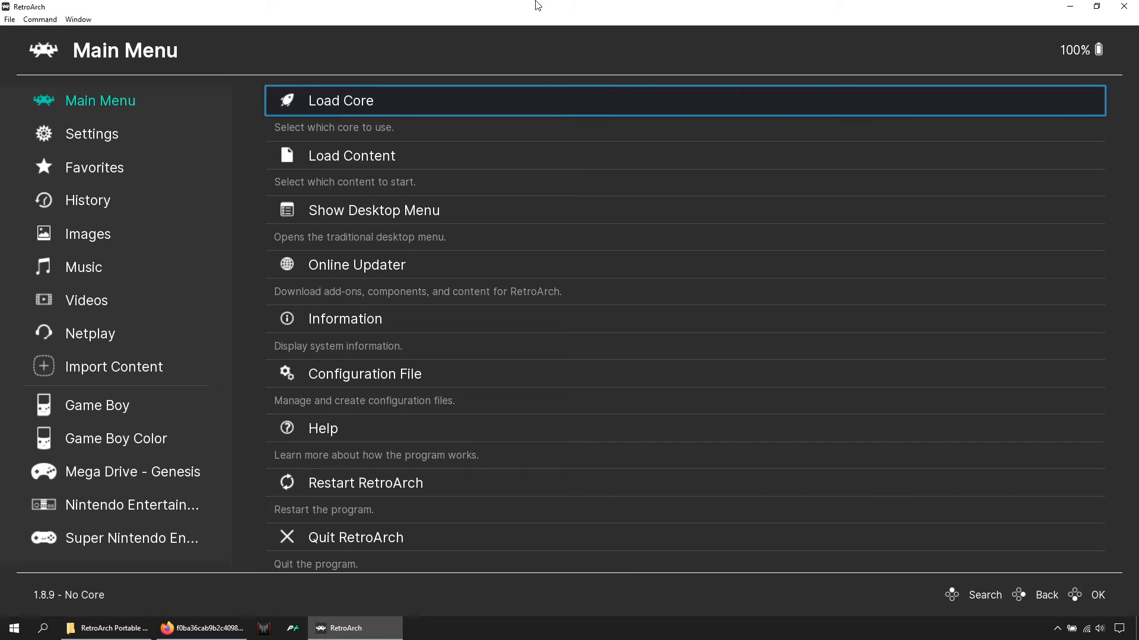
Locate Rockman X (Japan) in the Super Nintendo playlist.
left_click(131, 538)
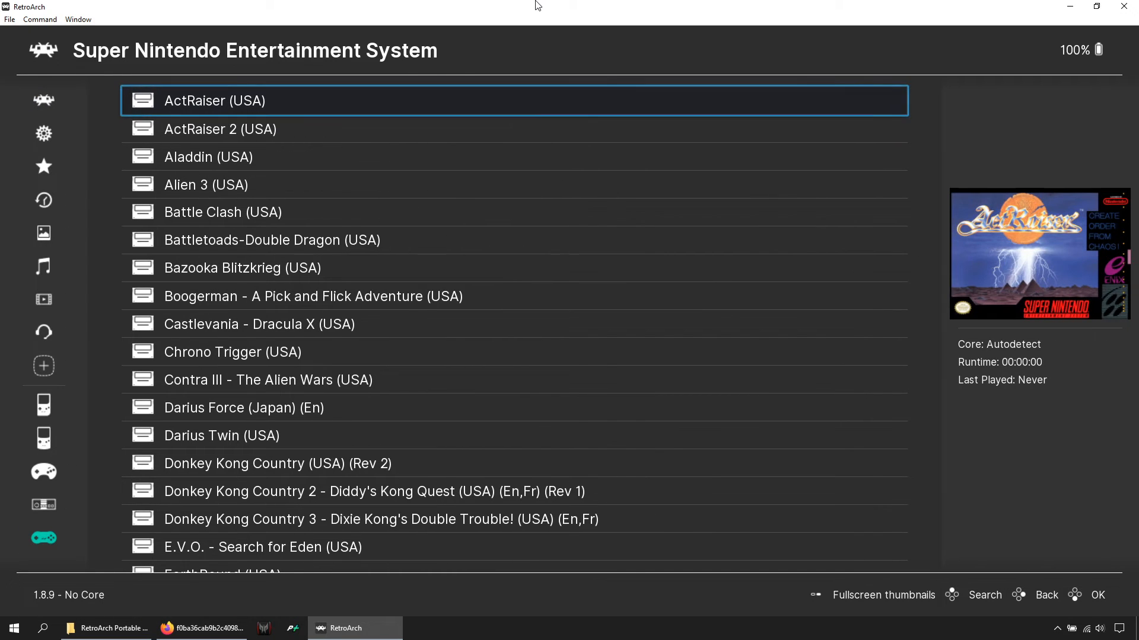
scroll("down", 3)
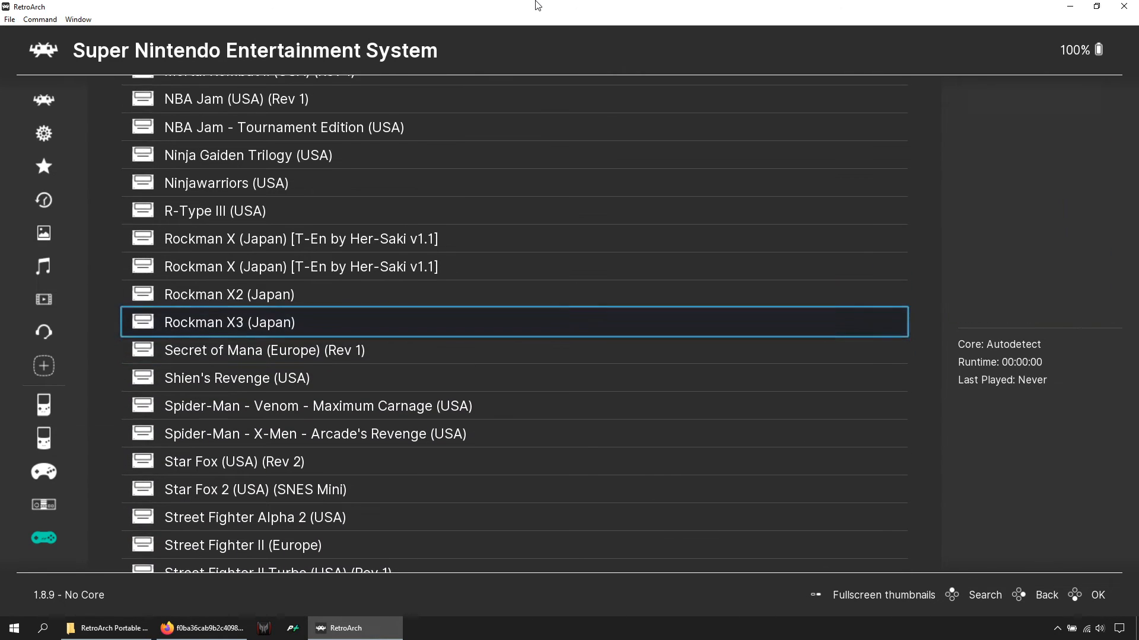
scroll("up", 3)
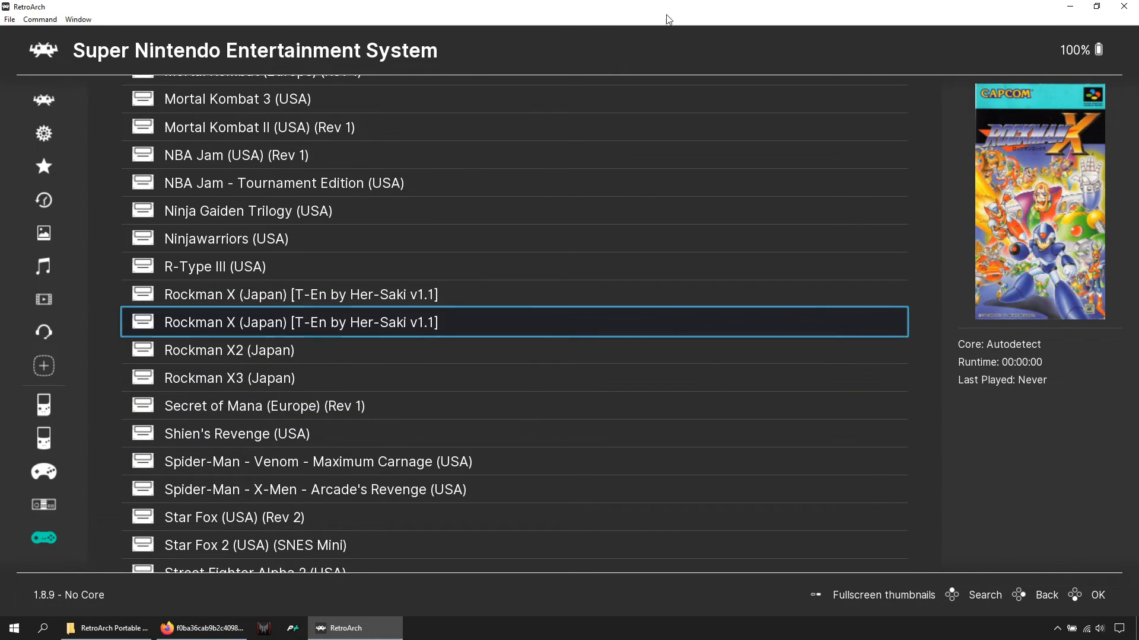
mouse_move(487, 294)
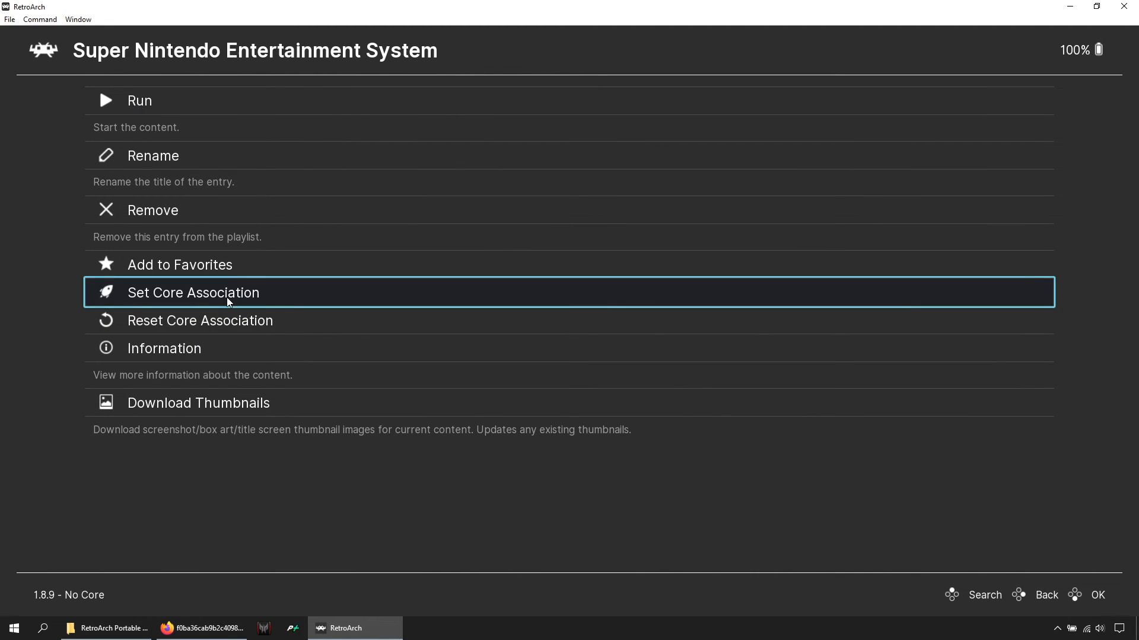
Associate Rockman X with the bsnes-mercury Balanced core and run it.
left_click(192, 293)
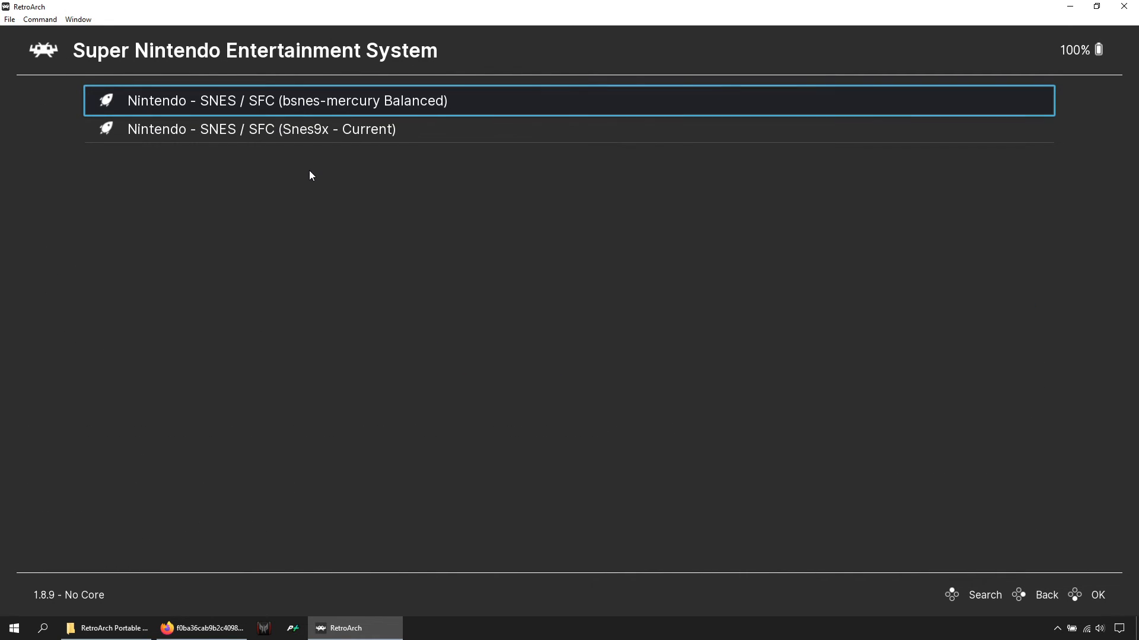
left_click(287, 100)
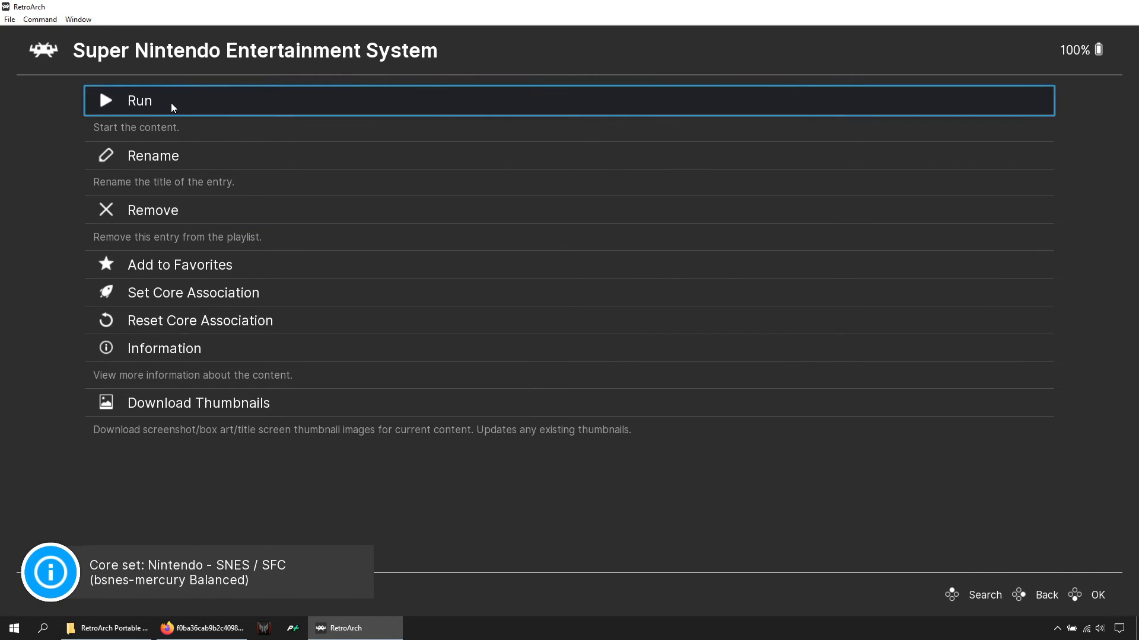
left_click(139, 99)
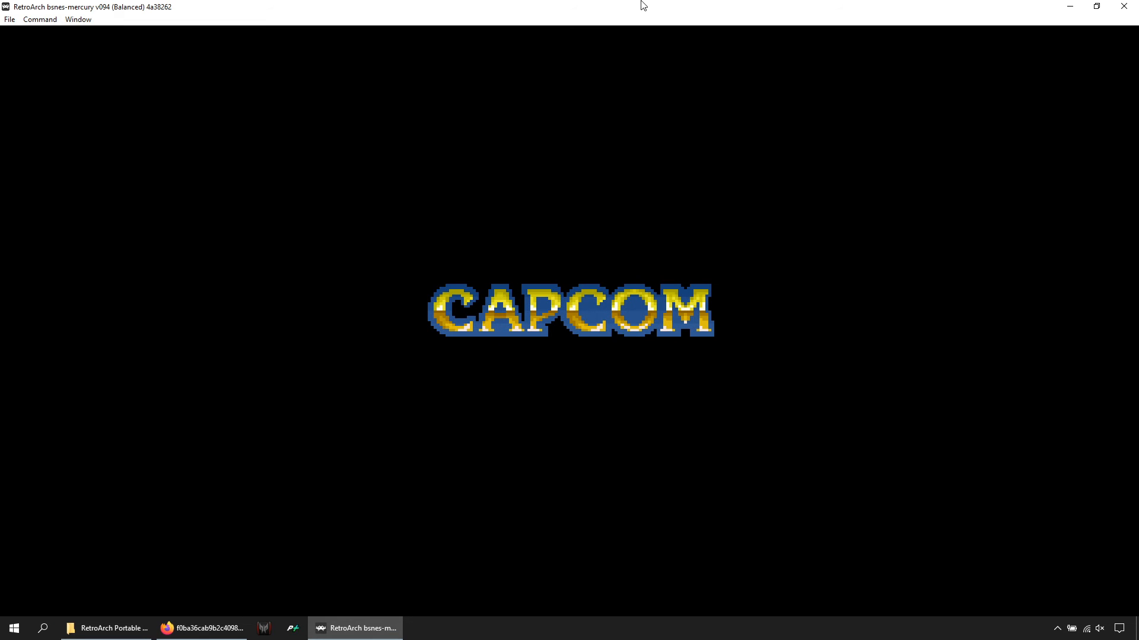